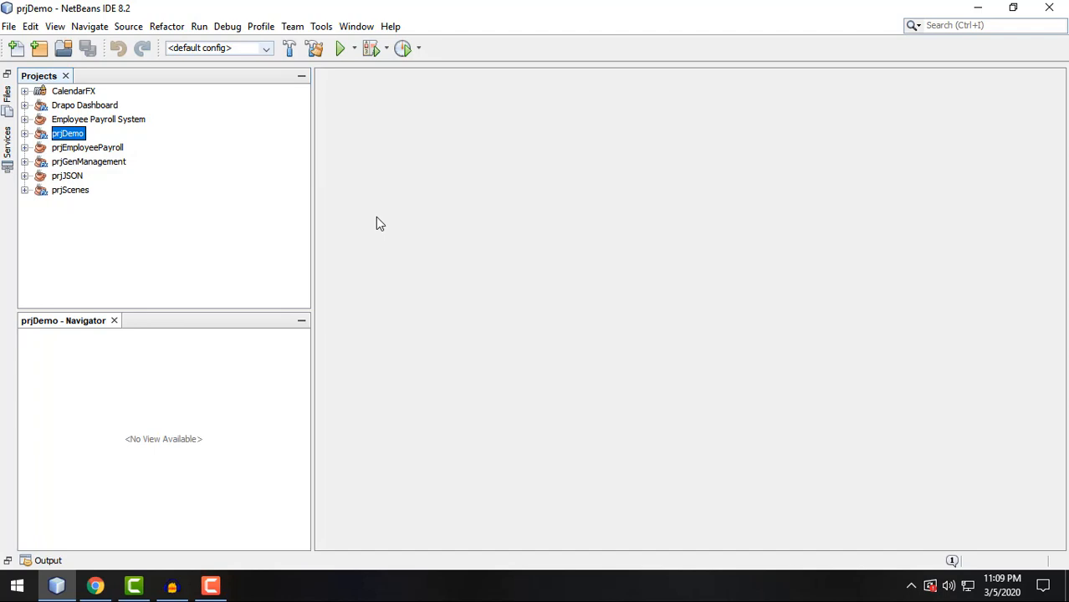
{"action": "mouse_move", "coordinate": [382, 218]}
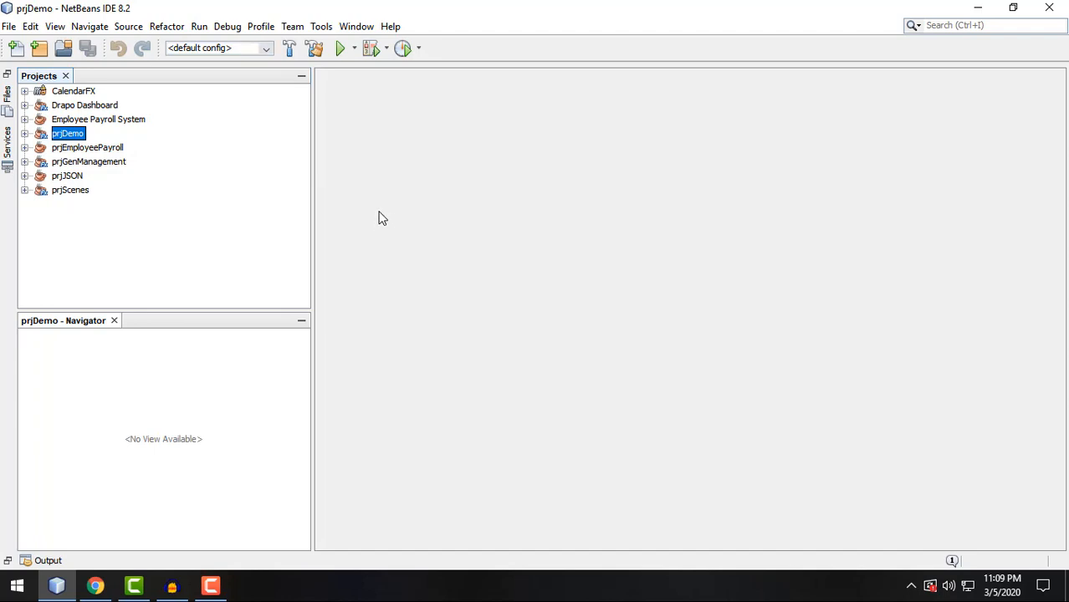
{"action": "mouse_move", "coordinate": [375, 208]}
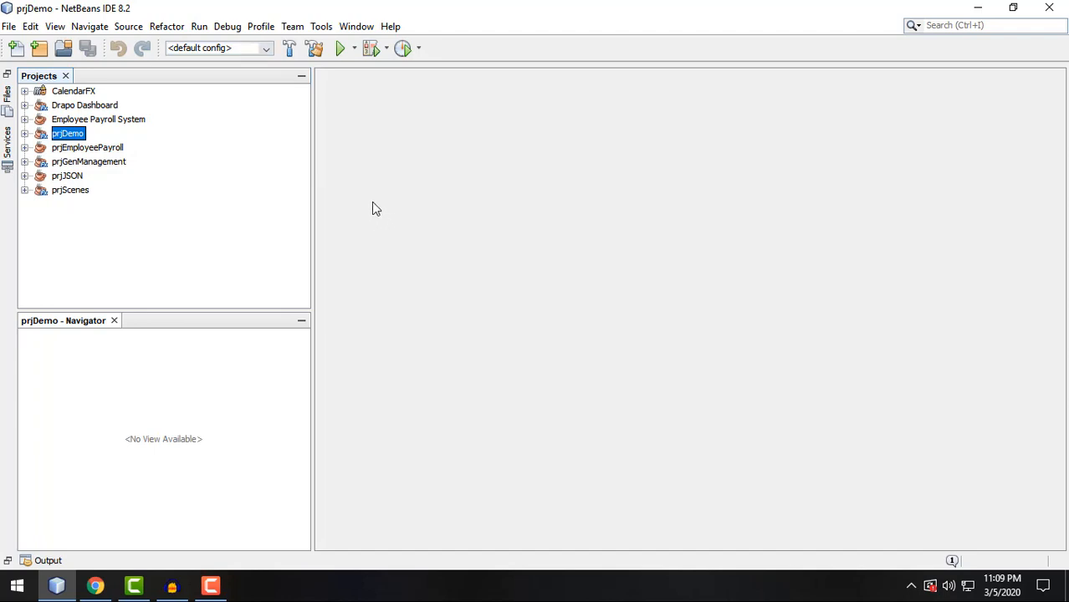
{"action": "mouse_move", "coordinate": [365, 190]}
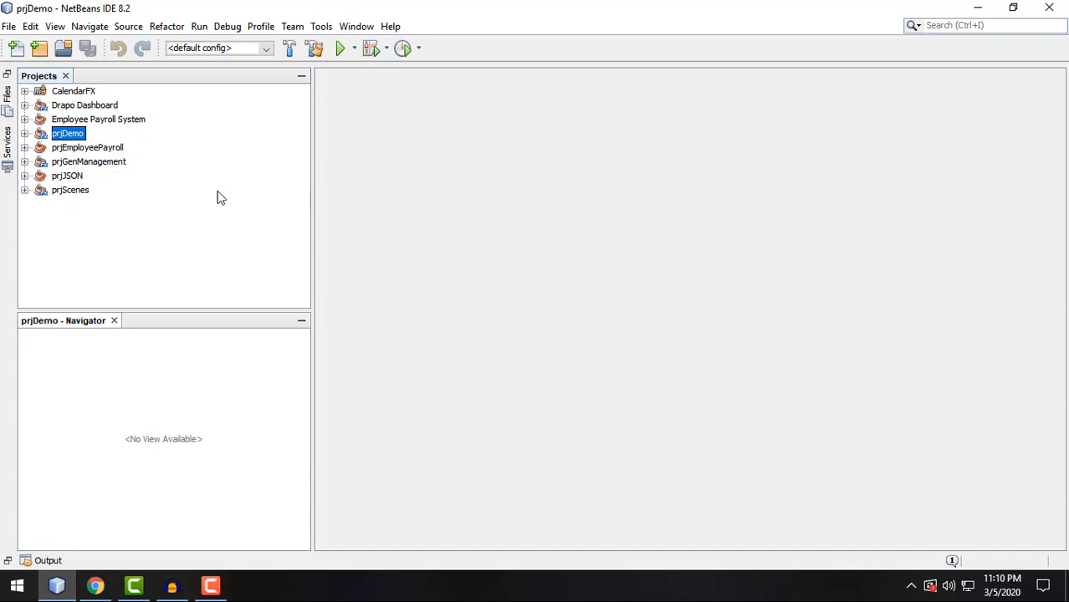
{"action": "mouse_move", "coordinate": [35, 68]}
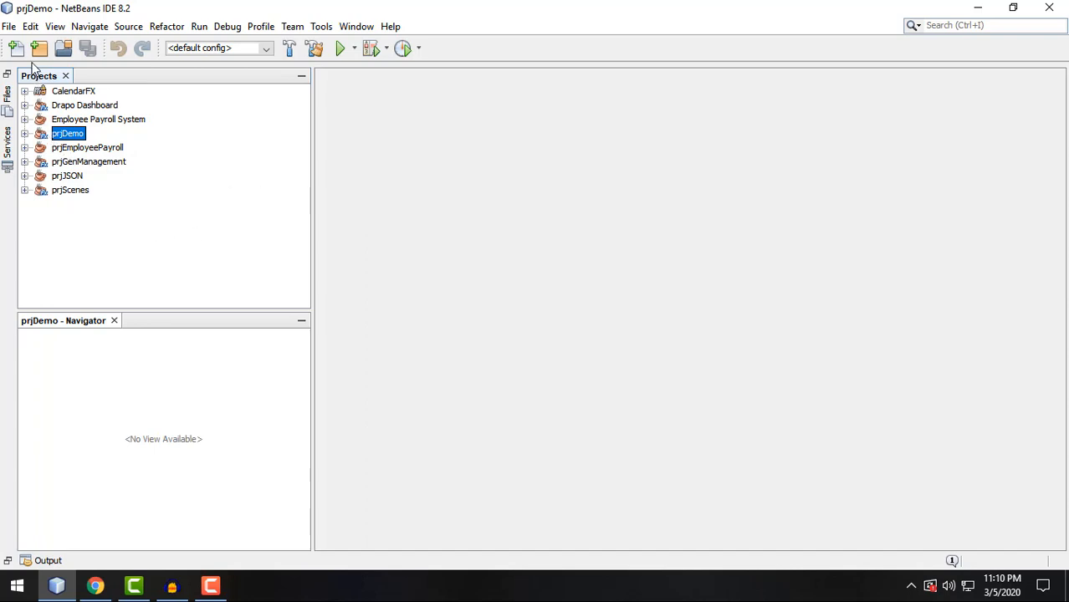
{"action": "mouse_move", "coordinate": [39, 47]}
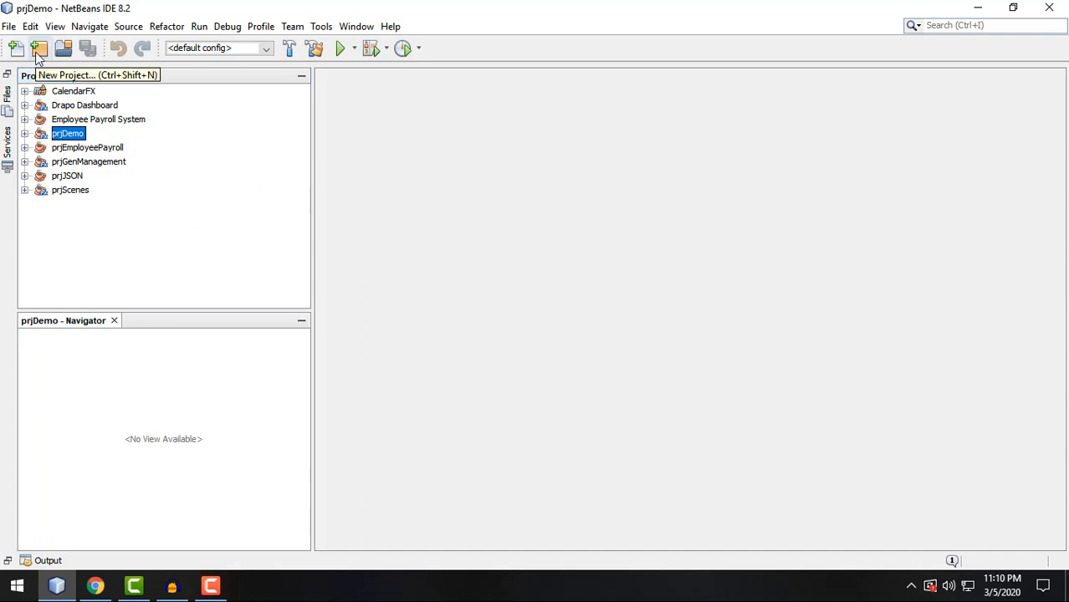
Start a new project, browse the JavaFX project types, and settle on JavaFX Application.
{"action": "left_click", "coordinate": [9, 26]}
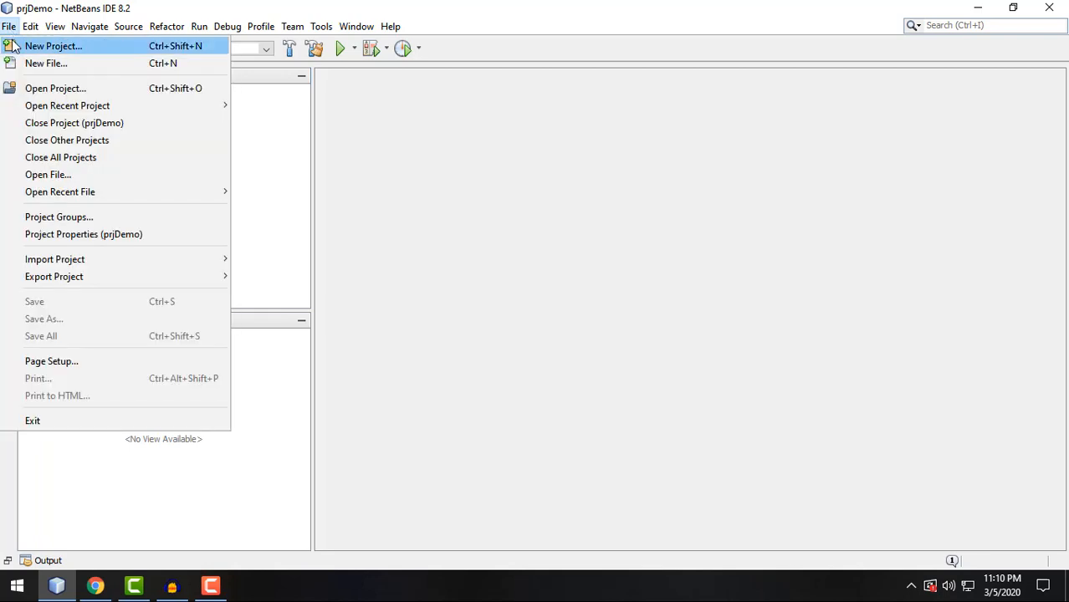
{"action": "left_click", "coordinate": [52, 45]}
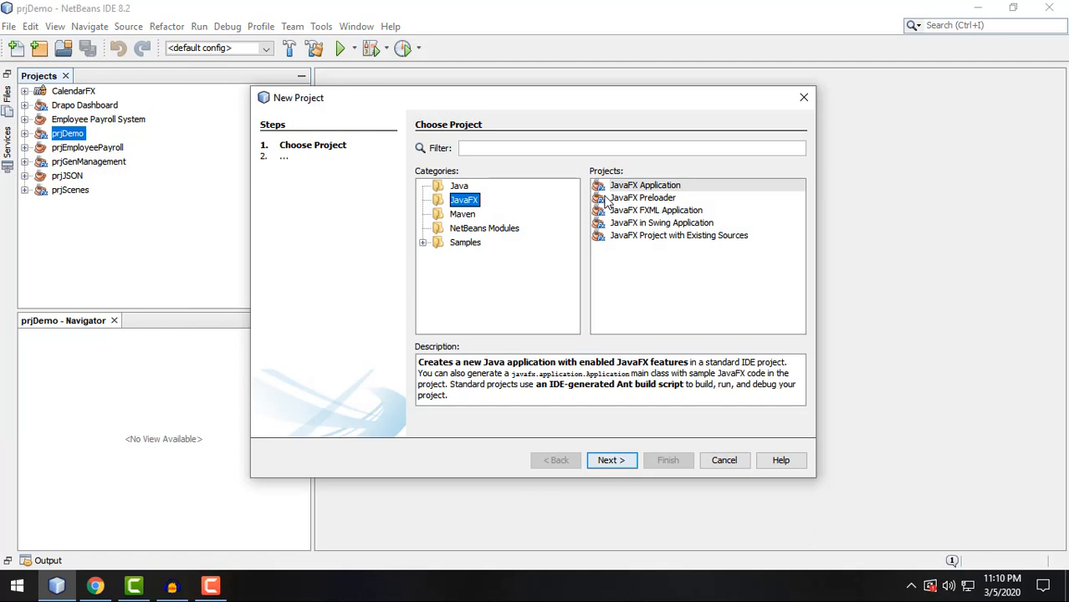
{"action": "left_click", "coordinate": [644, 184]}
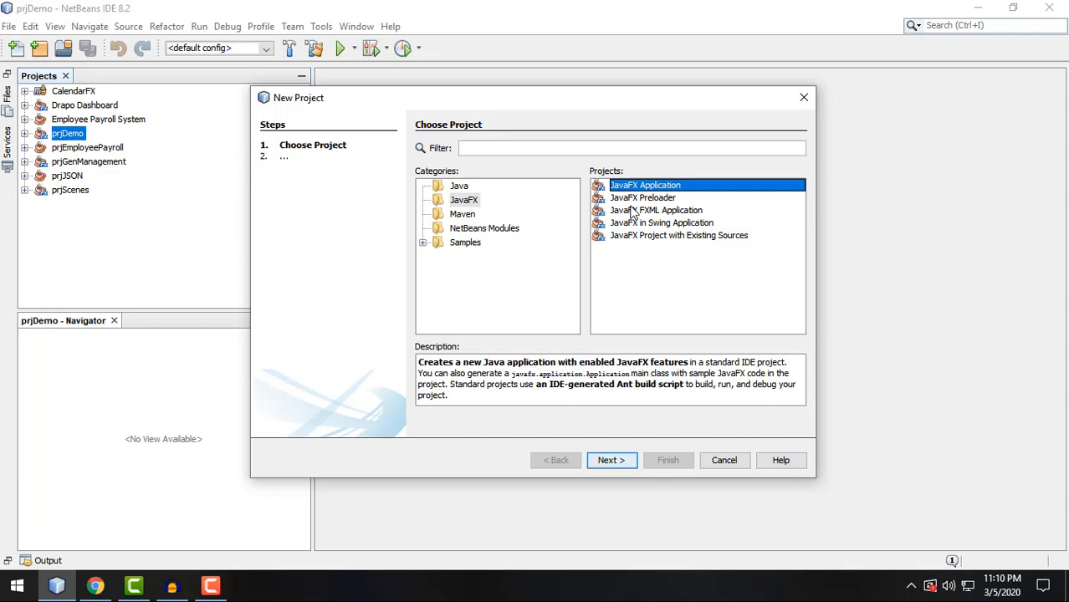
{"action": "mouse_move", "coordinate": [634, 215]}
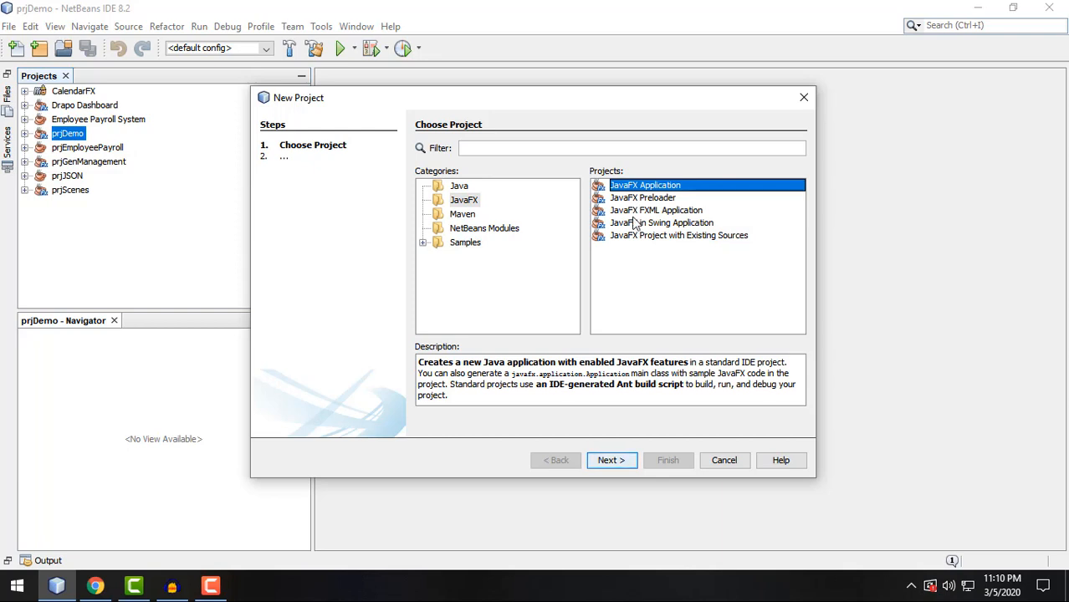
{"action": "left_click", "coordinate": [656, 210]}
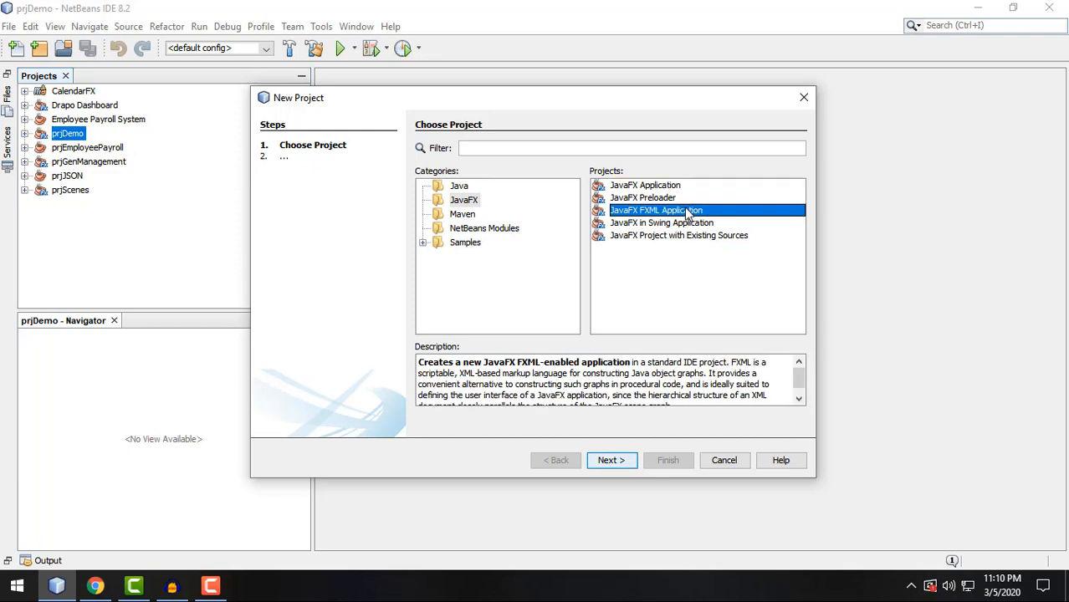
{"action": "left_click", "coordinate": [660, 222]}
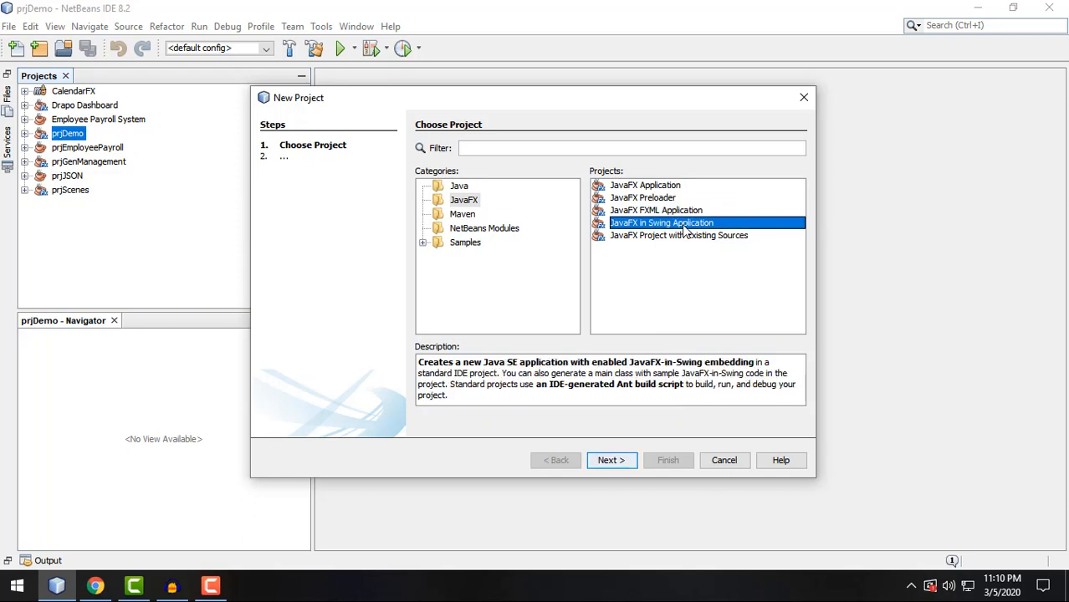
{"action": "mouse_move", "coordinate": [630, 241]}
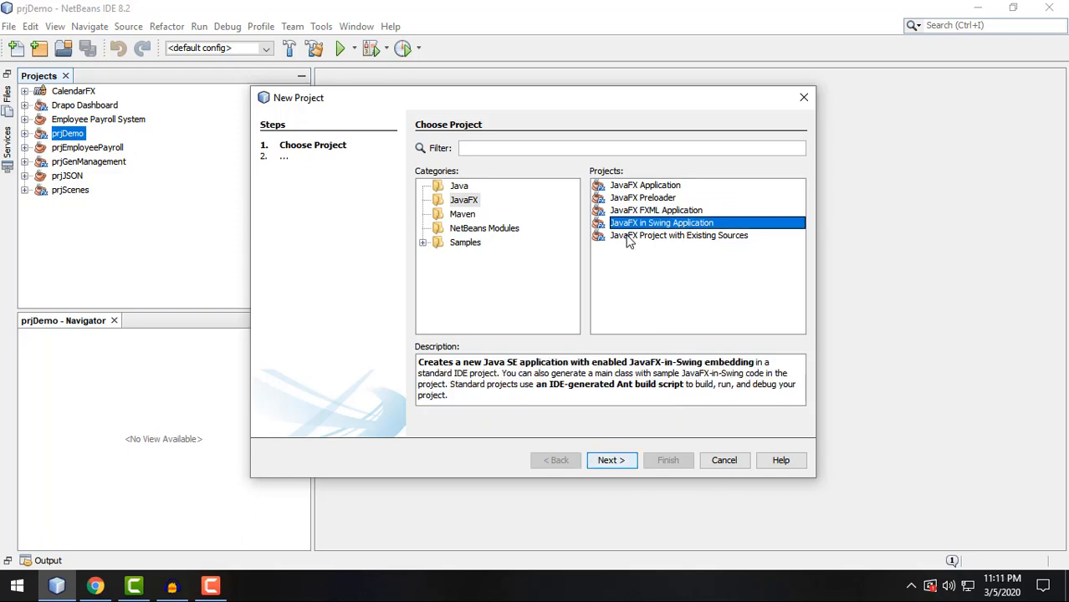
{"action": "left_click", "coordinate": [679, 235]}
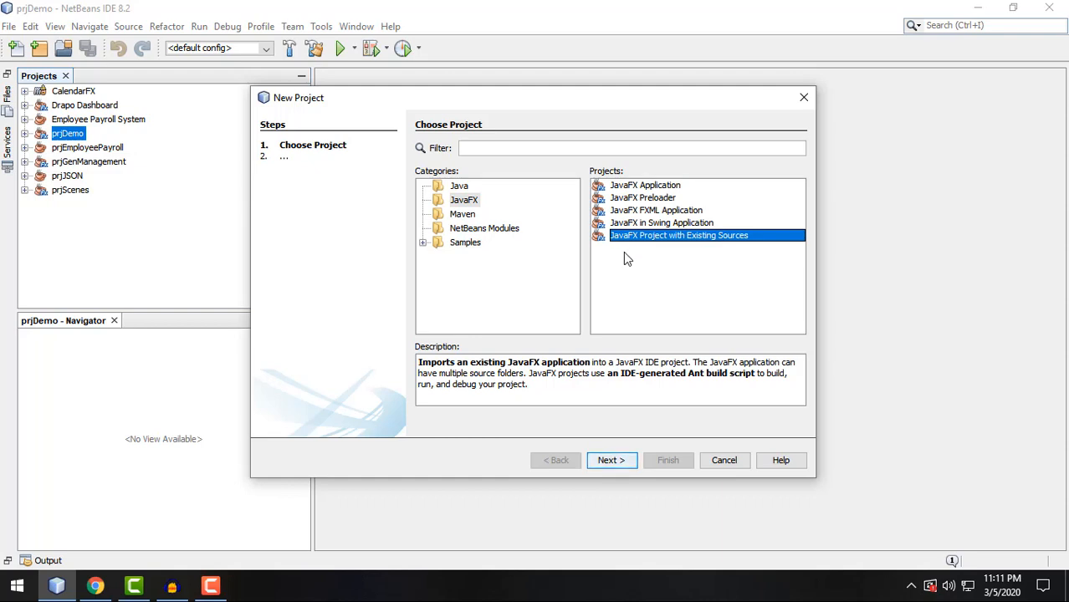
{"action": "mouse_move", "coordinate": [623, 216]}
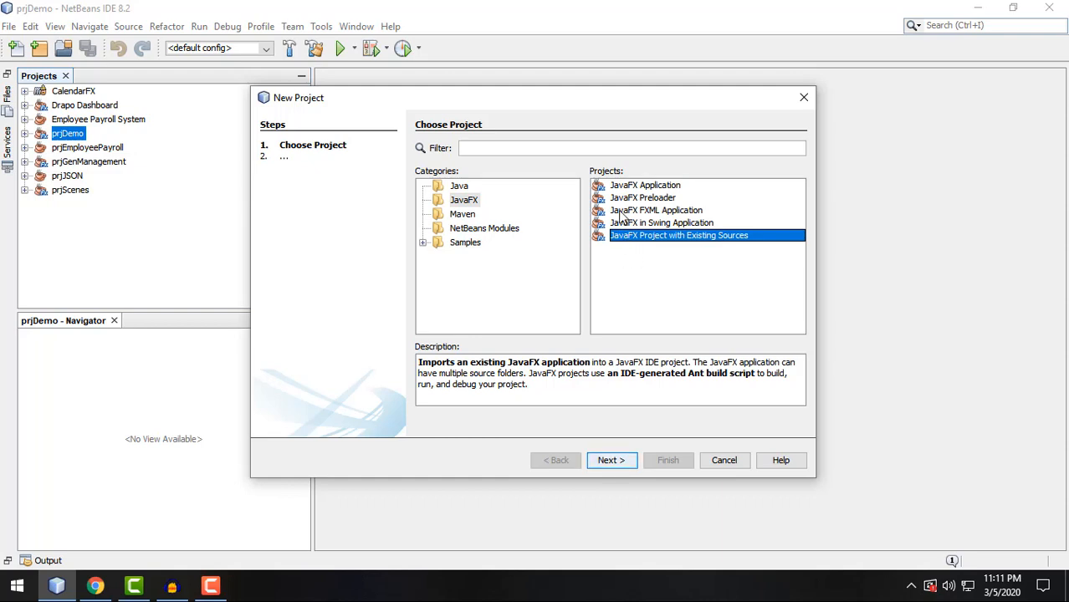
{"action": "left_click", "coordinate": [645, 185]}
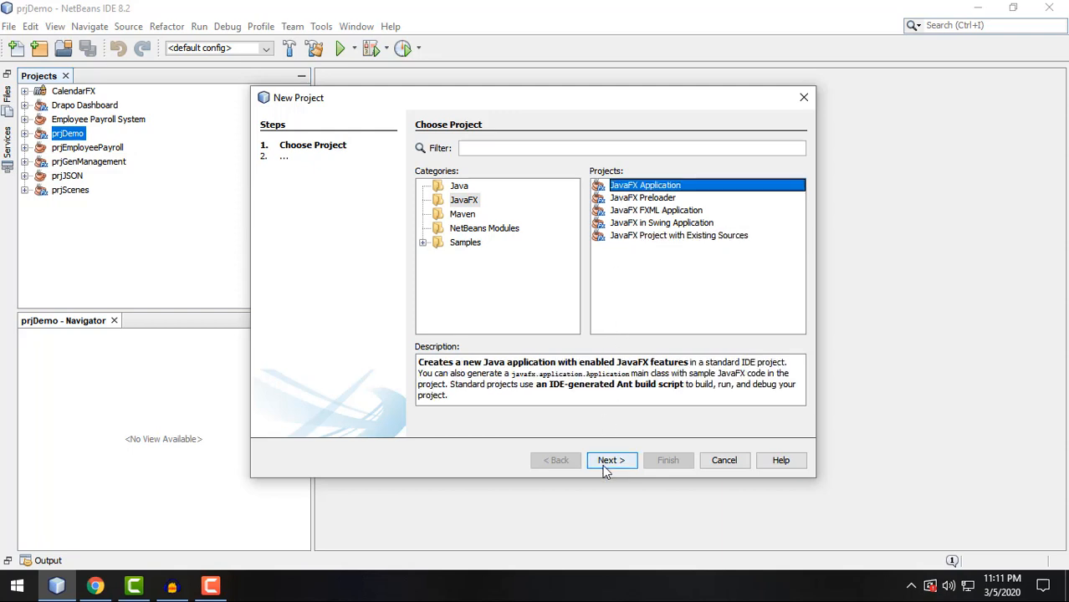
Name the project JavaFXDemo and finish the wizard without an application class.
{"action": "left_click", "coordinate": [610, 460]}
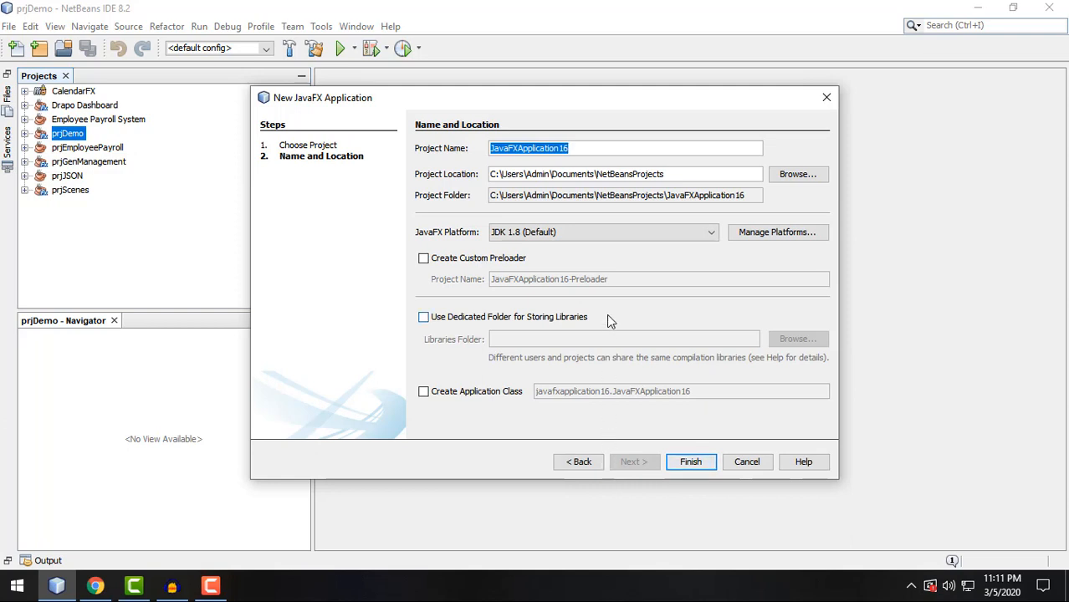
{"action": "type", "text": "J"}
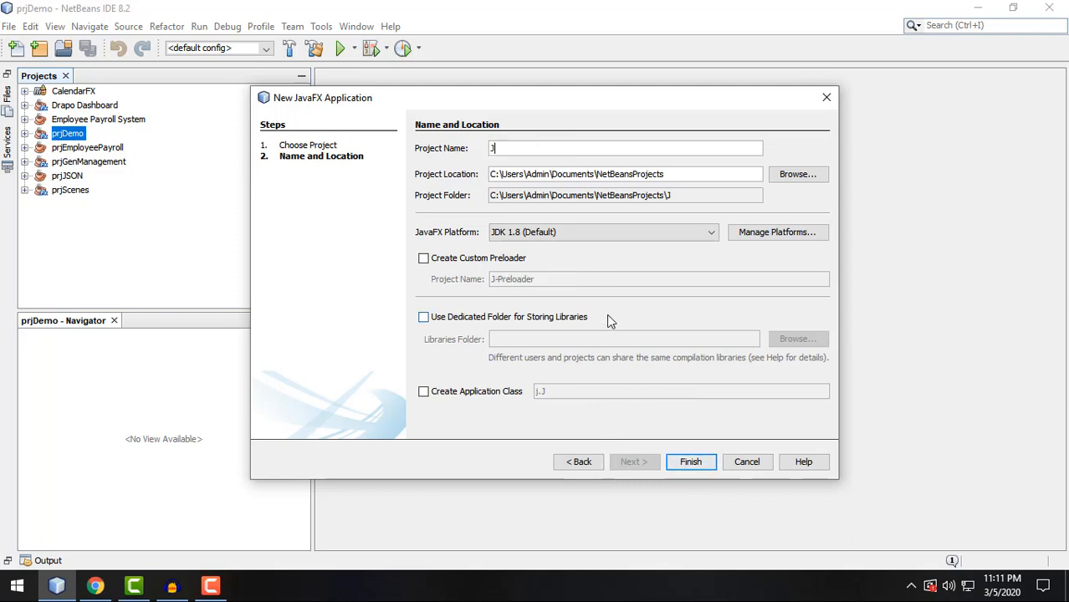
{"action": "type", "text": "avaFXDemo"}
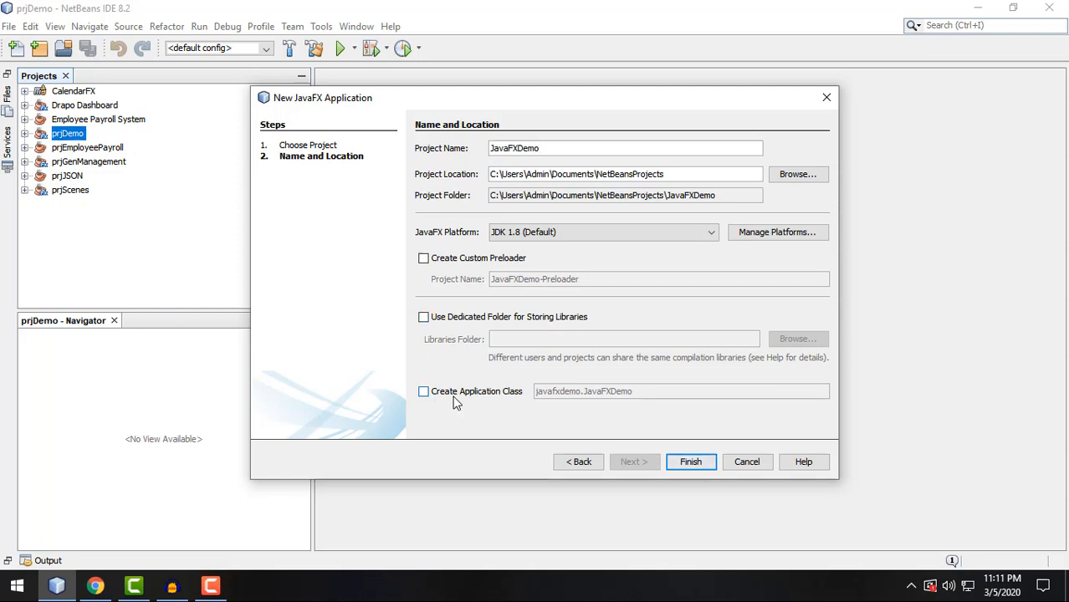
{"action": "mouse_move", "coordinate": [467, 401]}
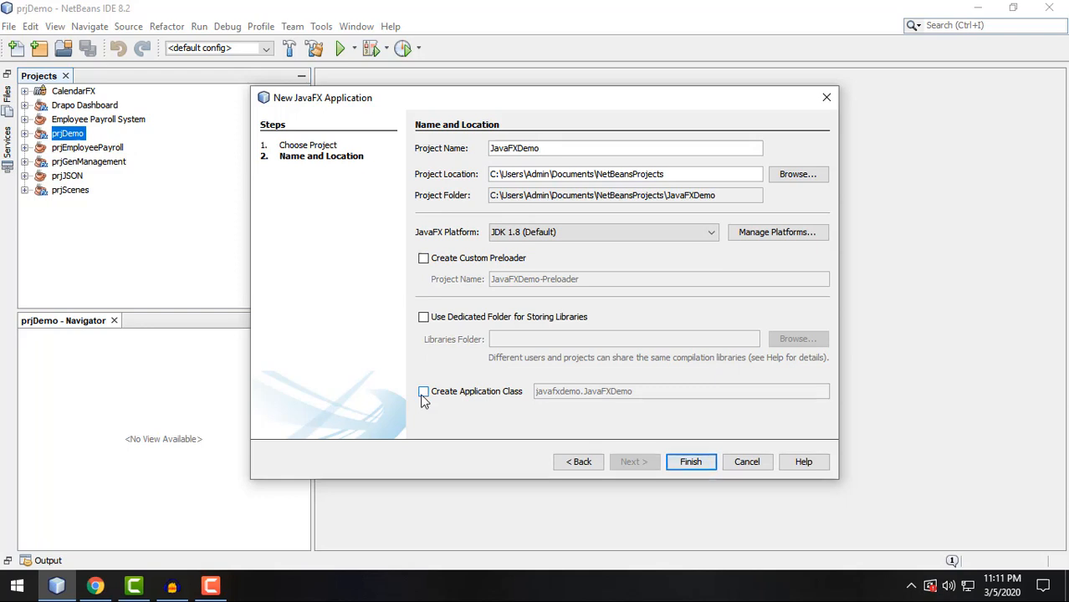
{"action": "left_click", "coordinate": [690, 462]}
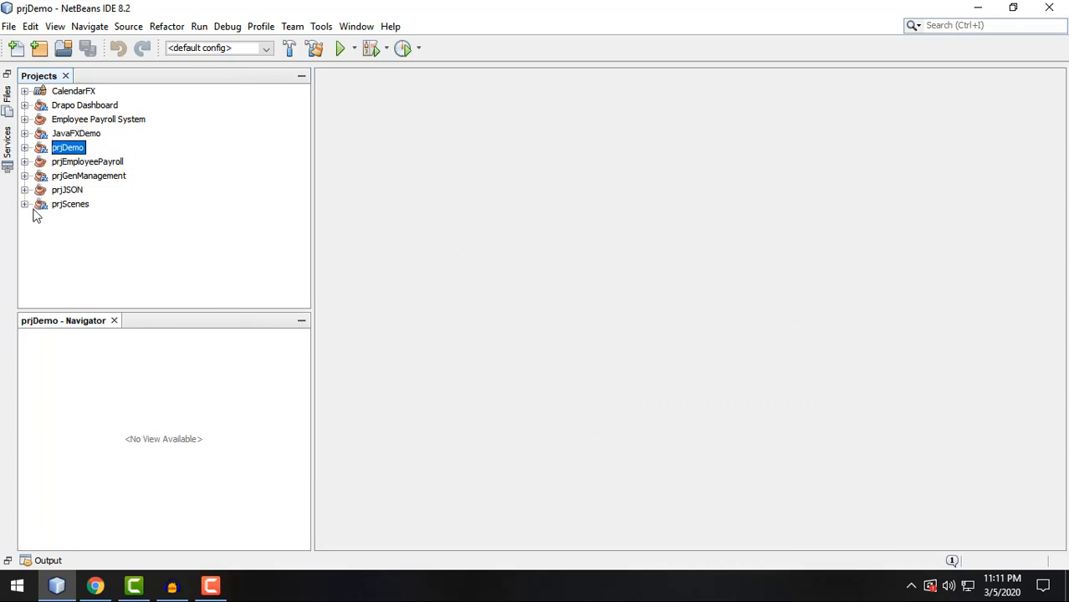
Expand JavaFXDemo and Source Packages, then select <default package>.
{"action": "left_click", "coordinate": [25, 133]}
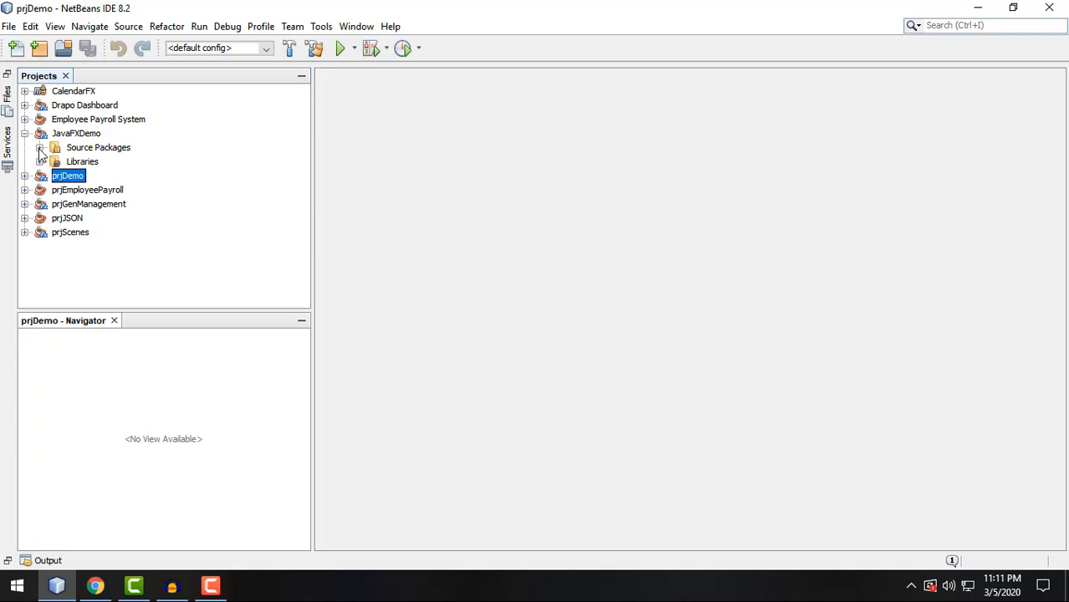
{"action": "left_click", "coordinate": [41, 147]}
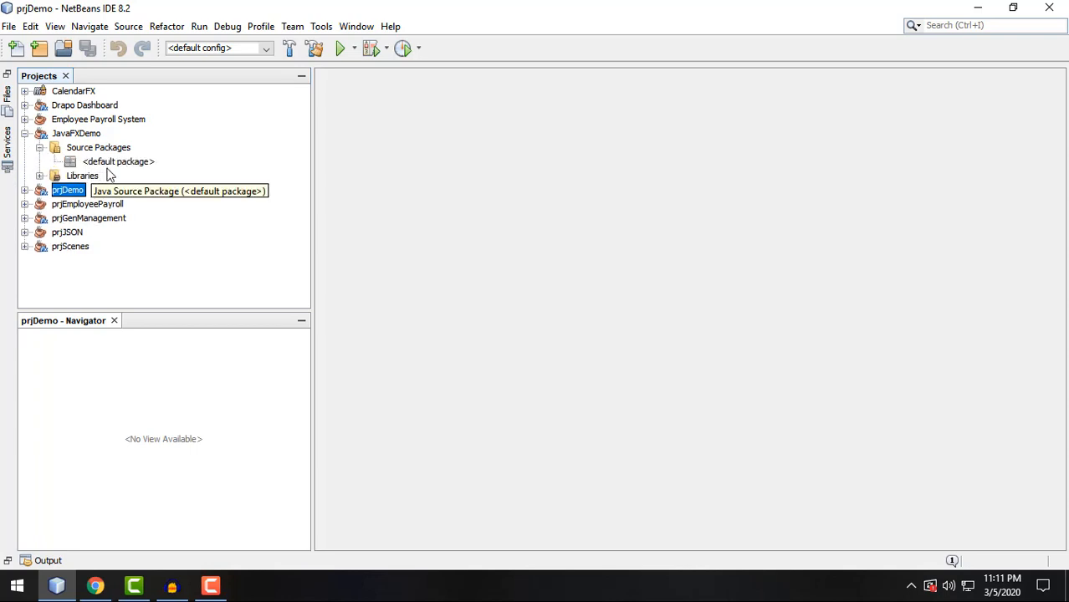
{"action": "mouse_move", "coordinate": [125, 214]}
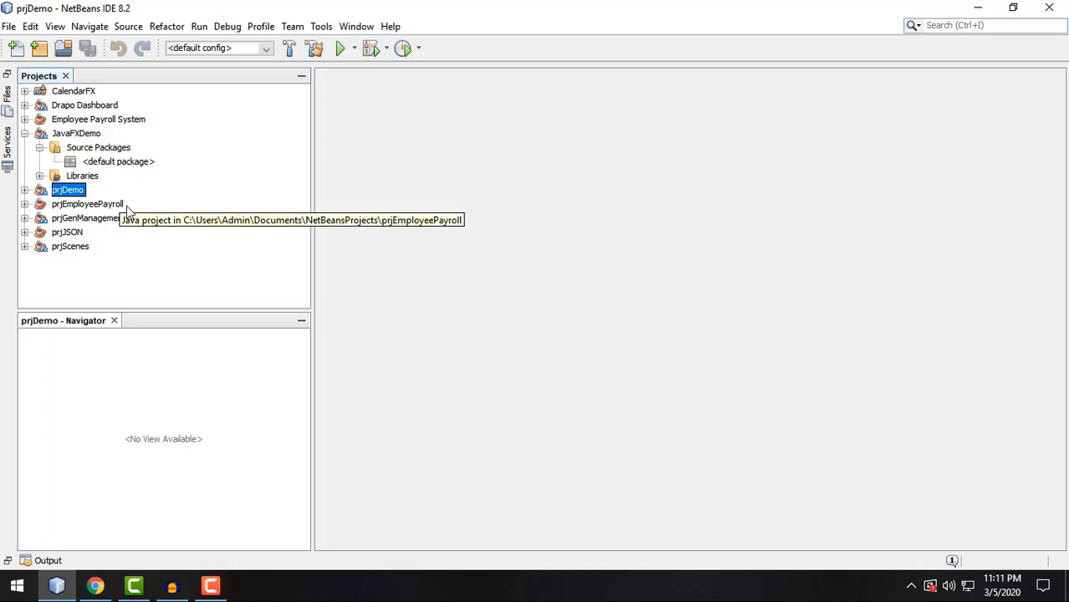
{"action": "mouse_move", "coordinate": [130, 207]}
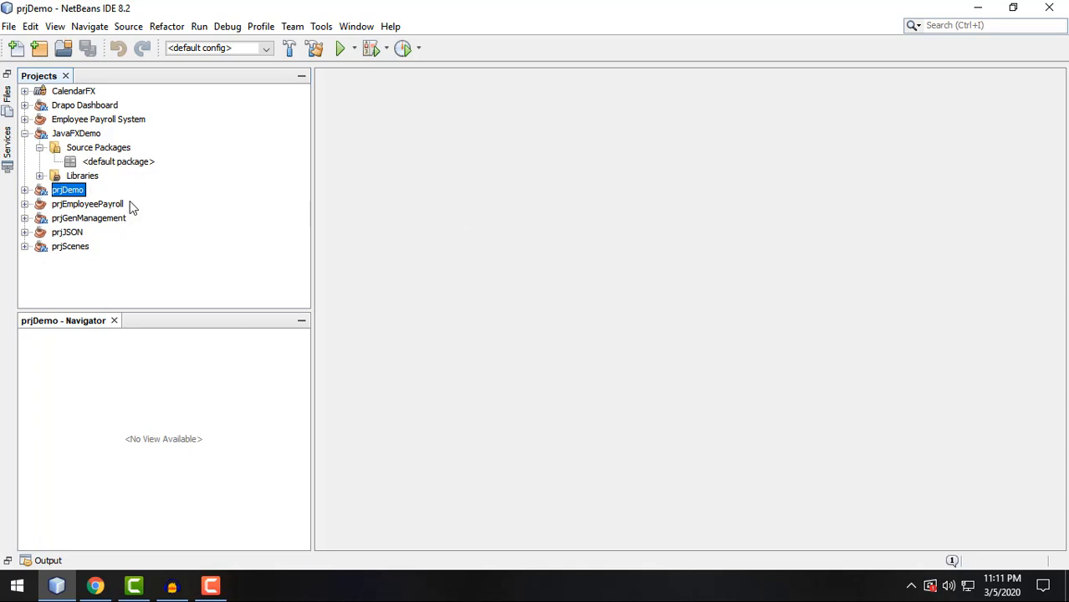
{"action": "mouse_move", "coordinate": [143, 186]}
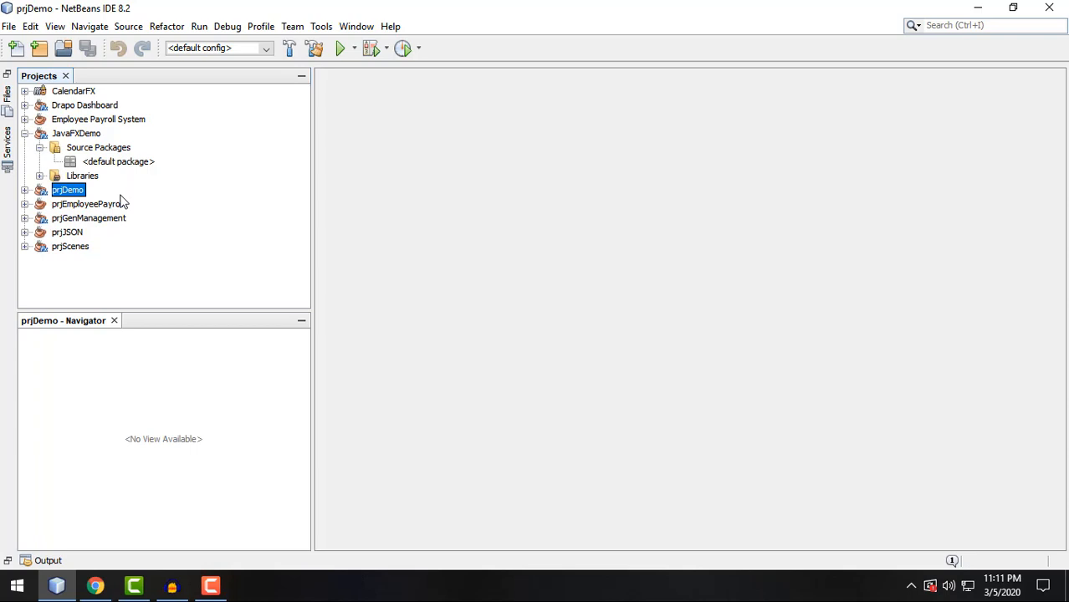
{"action": "left_click", "coordinate": [118, 162]}
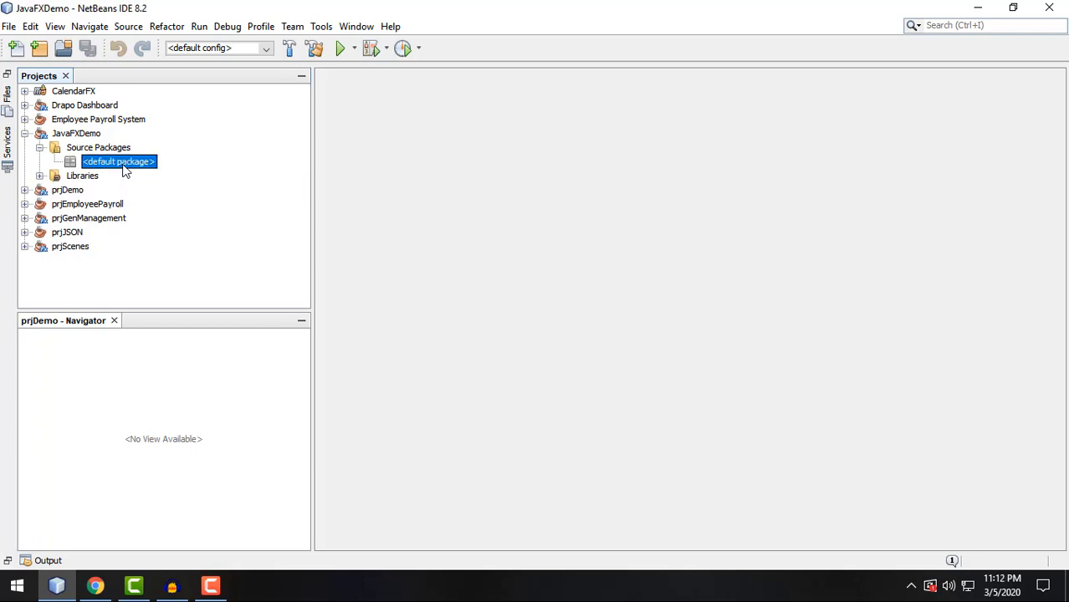
{"action": "mouse_move", "coordinate": [119, 161]}
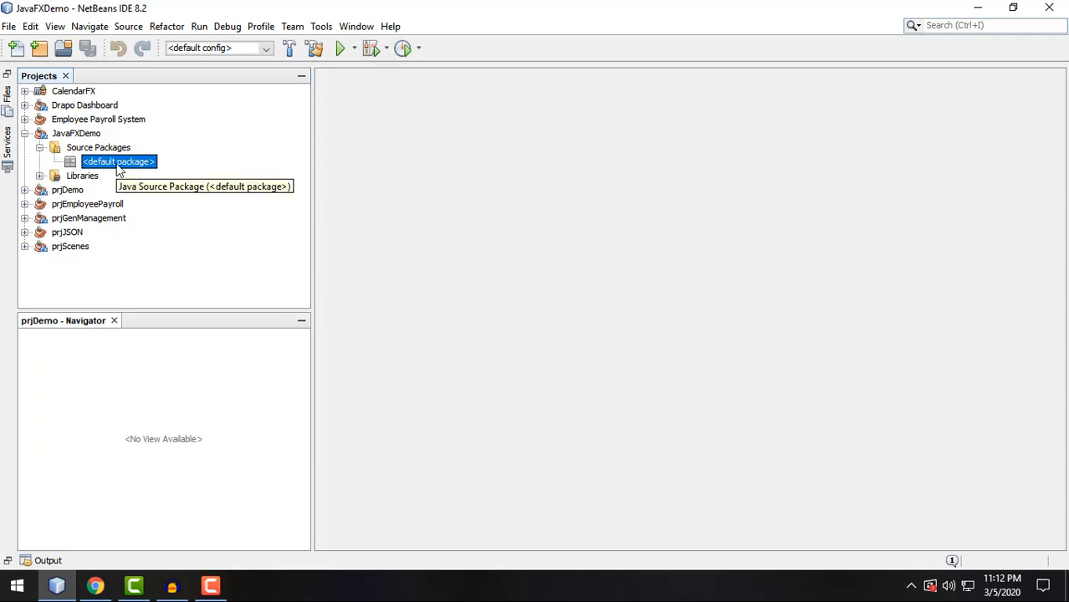
Create a new Java package named org.xemacscode.demo from the default package.
{"action": "right_click", "coordinate": [119, 162]}
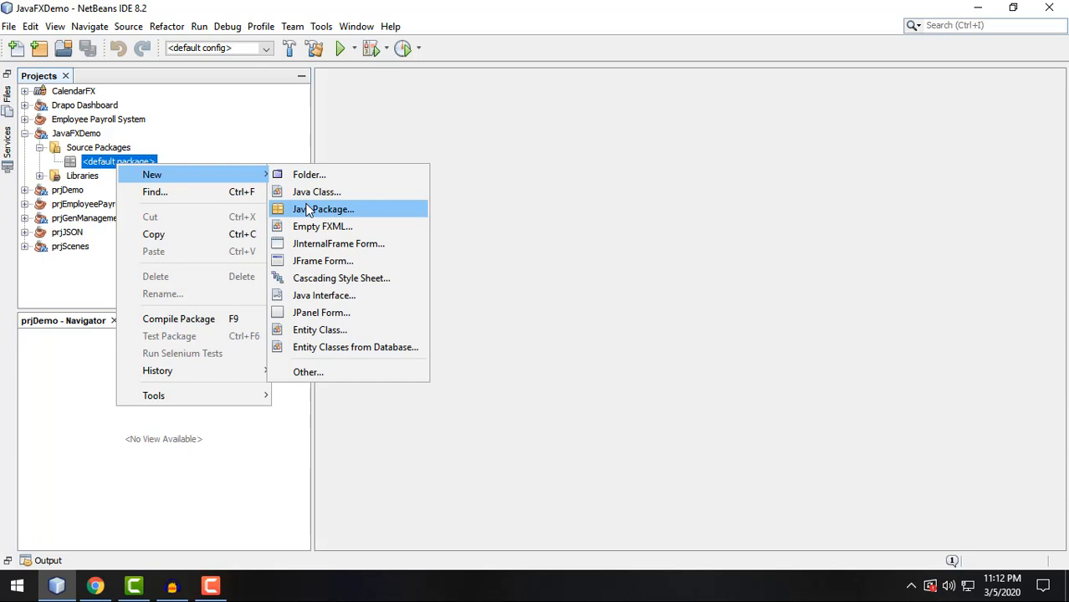
{"action": "left_click", "coordinate": [324, 209]}
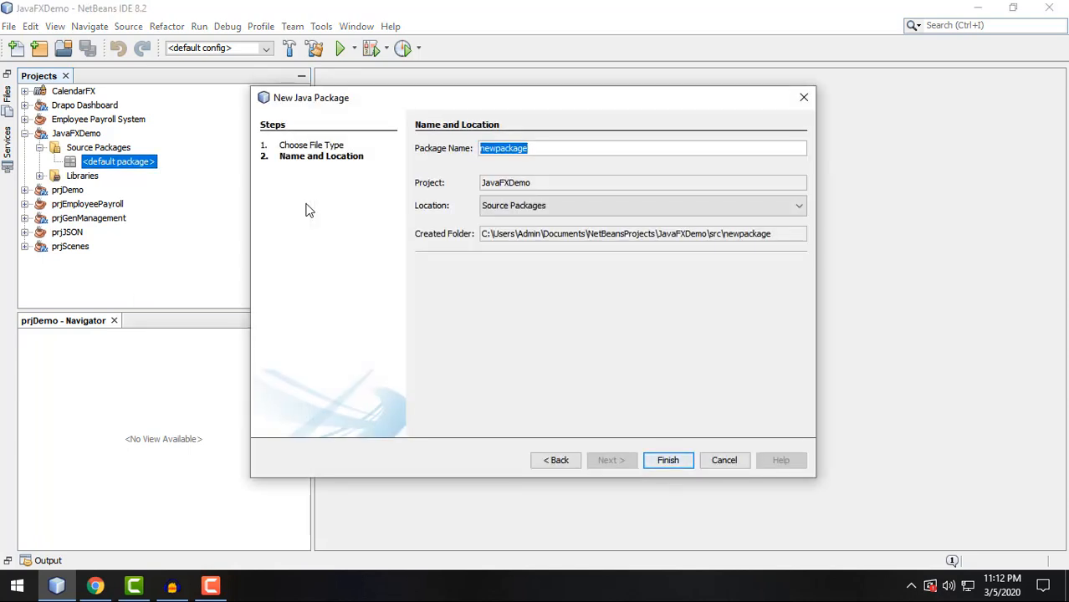
{"action": "type", "text": "org"}
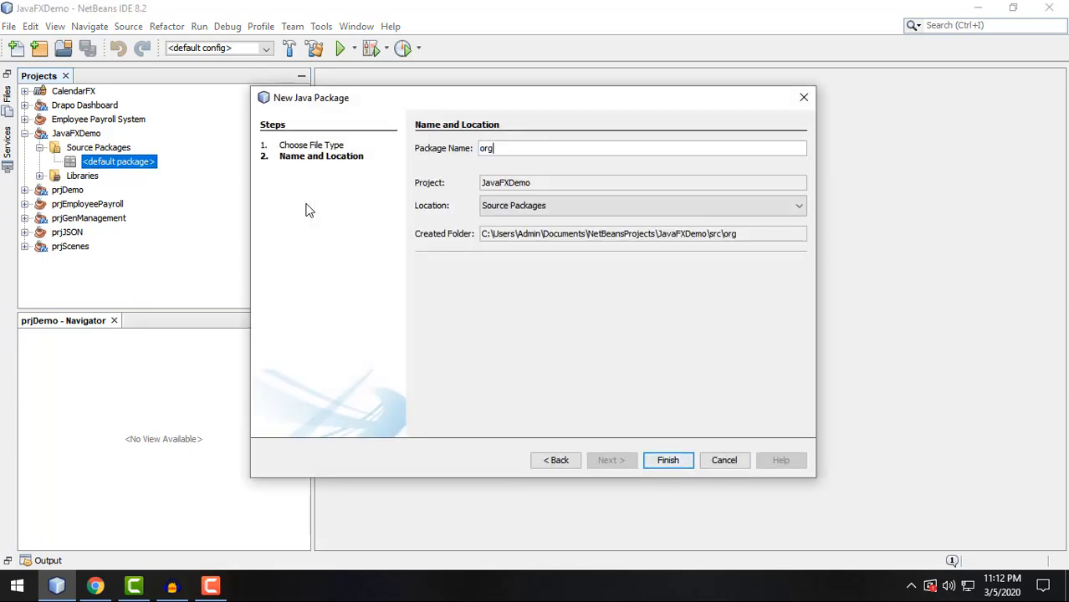
{"action": "type", "text": ".xemacscode.d"}
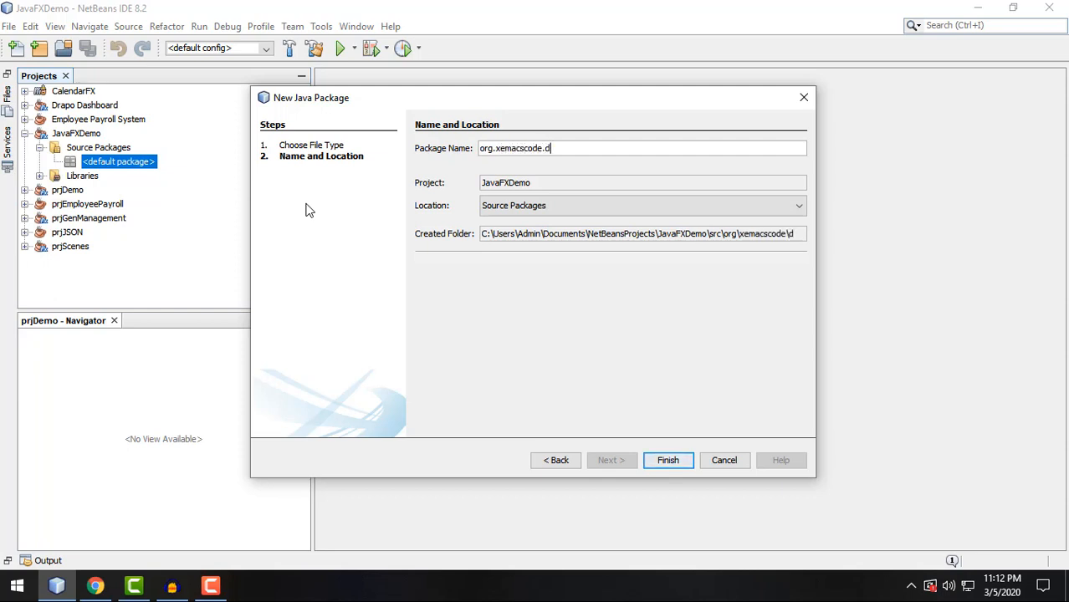
{"action": "type", "text": "emo"}
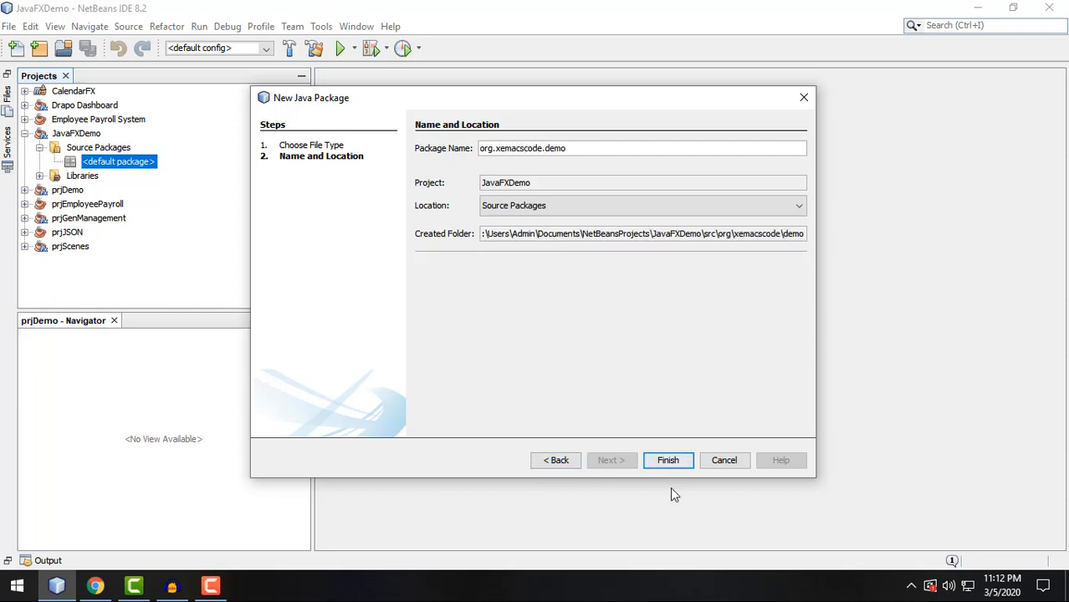
{"action": "left_click", "coordinate": [667, 460]}
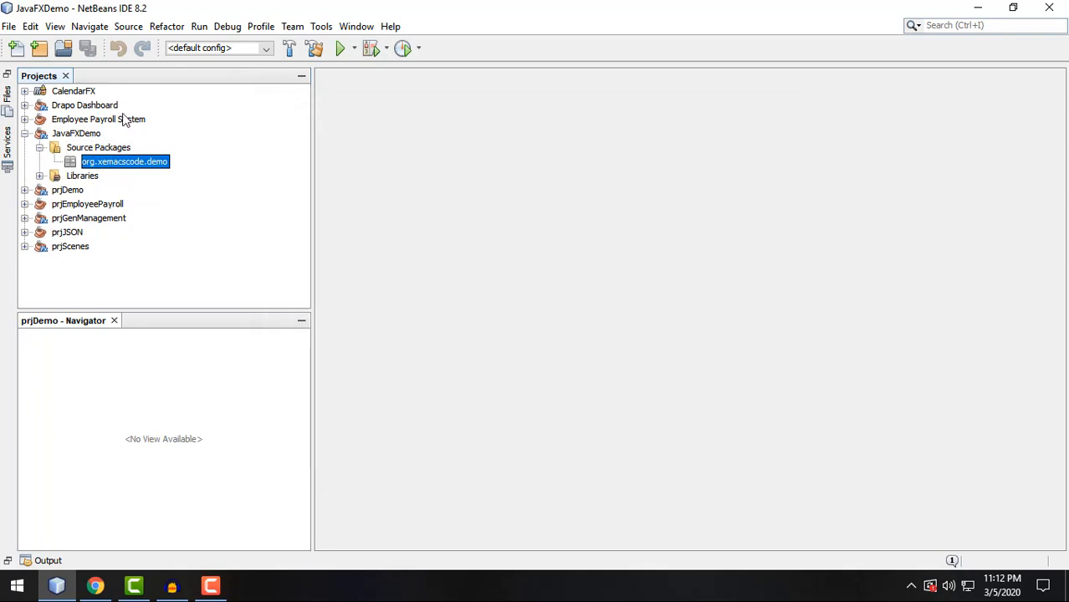
Create a Java class named Main in org.xemacscode.demo.
{"action": "right_click", "coordinate": [124, 162]}
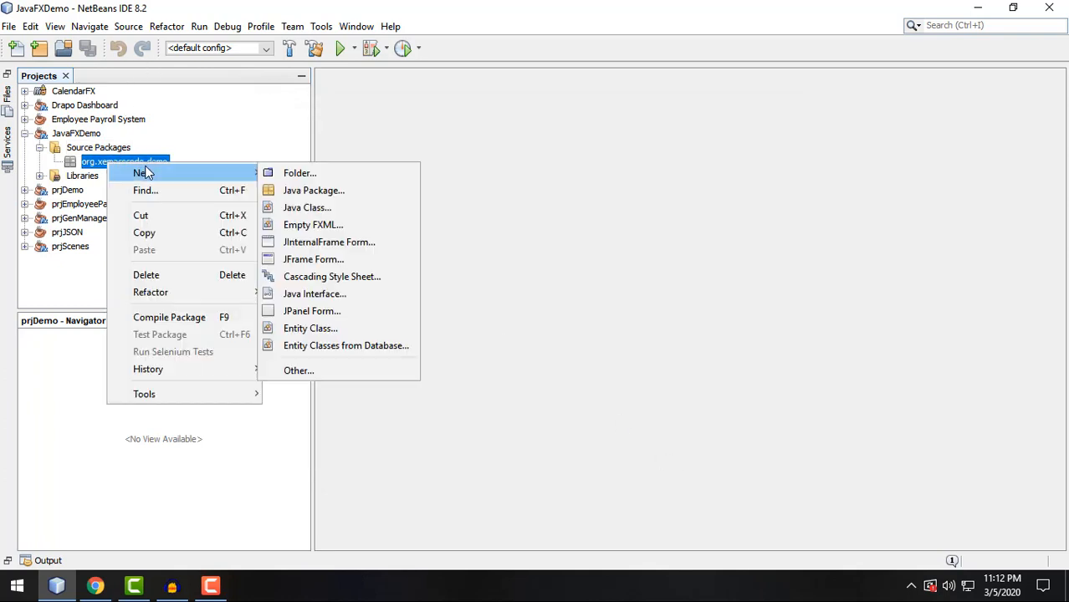
{"action": "mouse_move", "coordinate": [307, 208]}
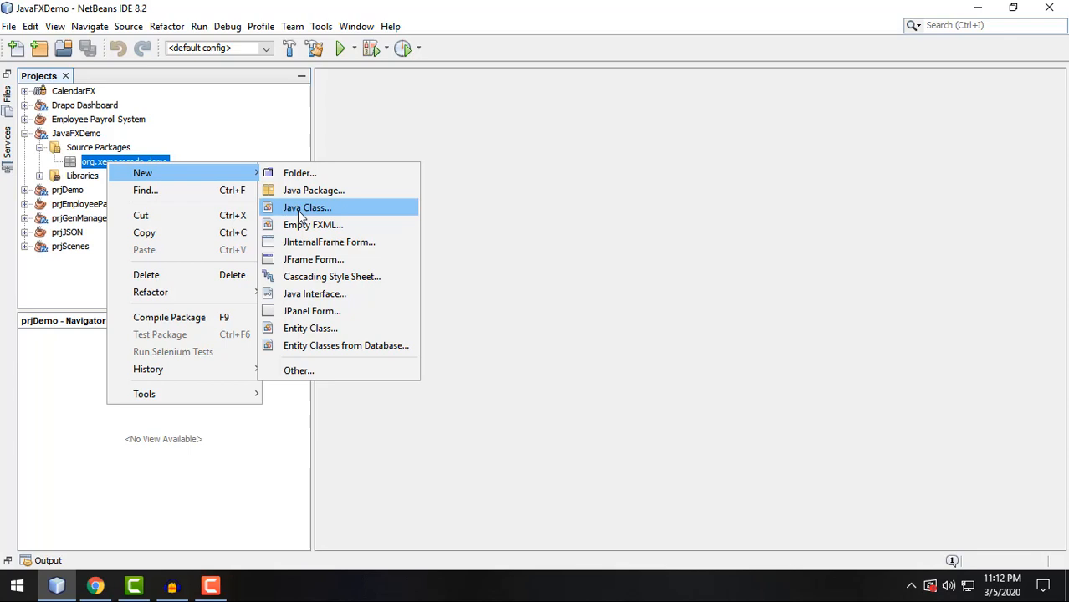
{"action": "left_click", "coordinate": [307, 208]}
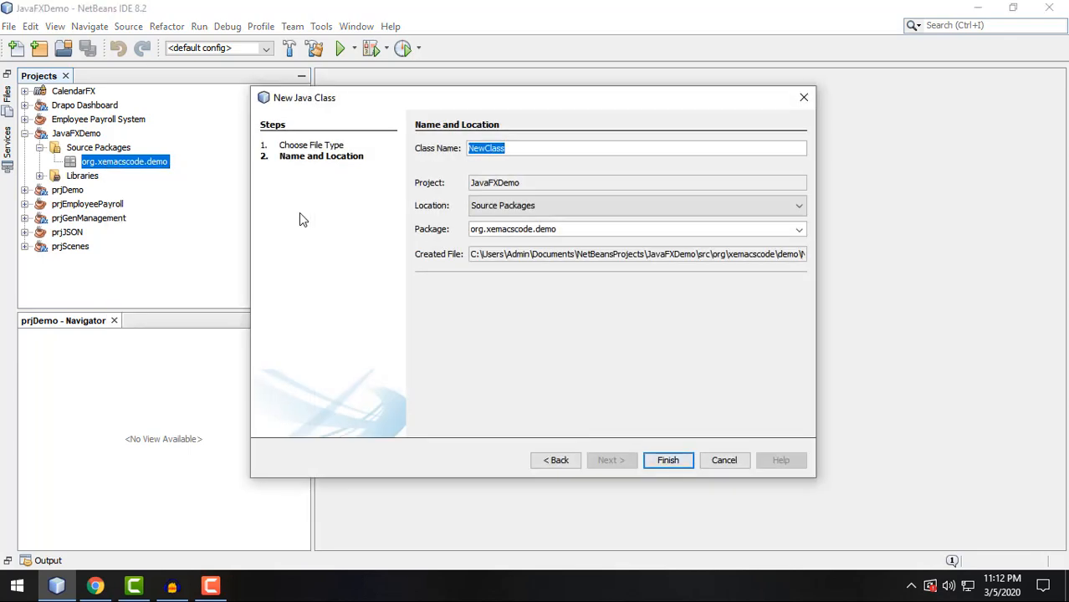
{"action": "type", "text": "Main"}
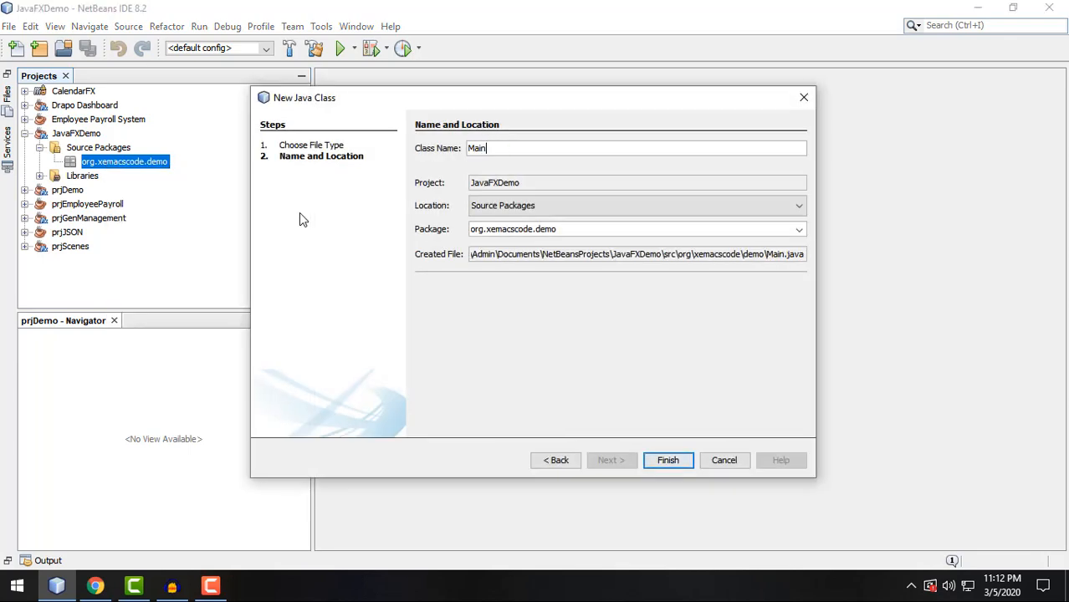
{"action": "left_click", "coordinate": [668, 460]}
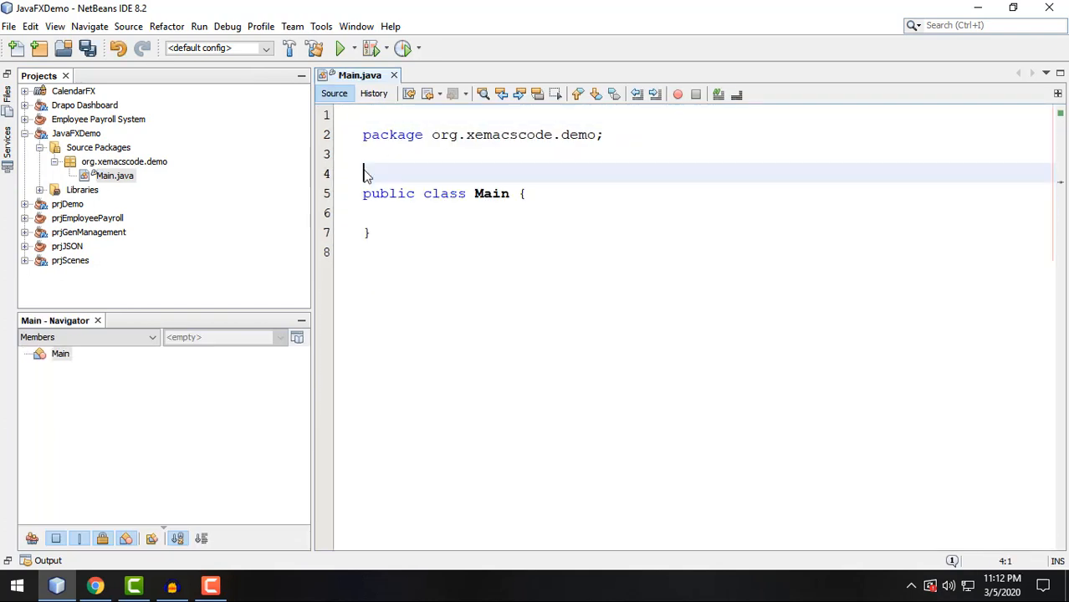
Add 'extends Application' after the Main class name.
{"action": "left_click", "coordinate": [367, 164]}
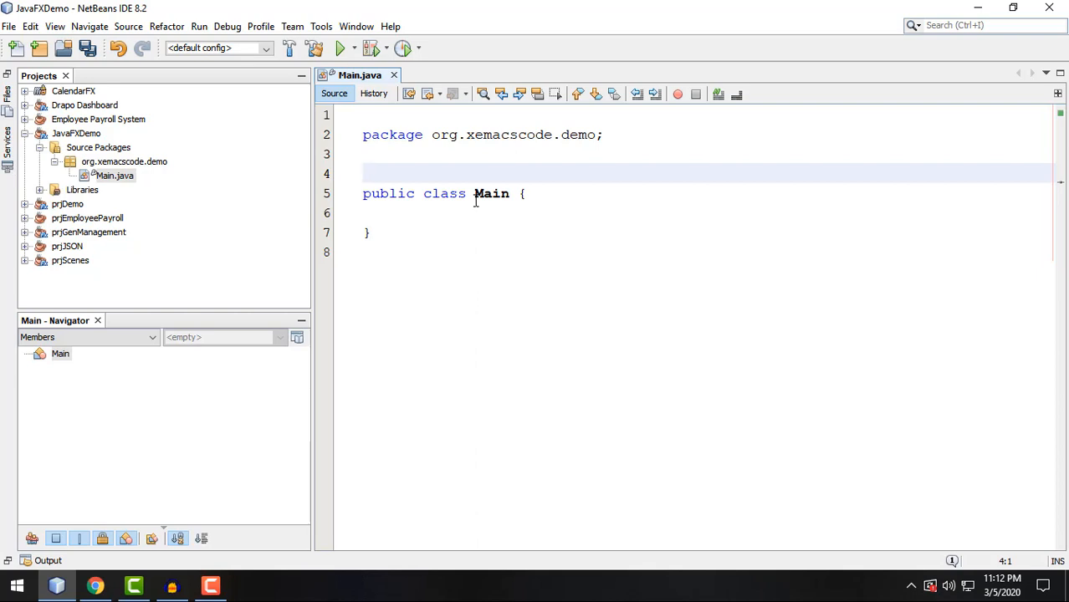
{"action": "double_click", "coordinate": [491, 193]}
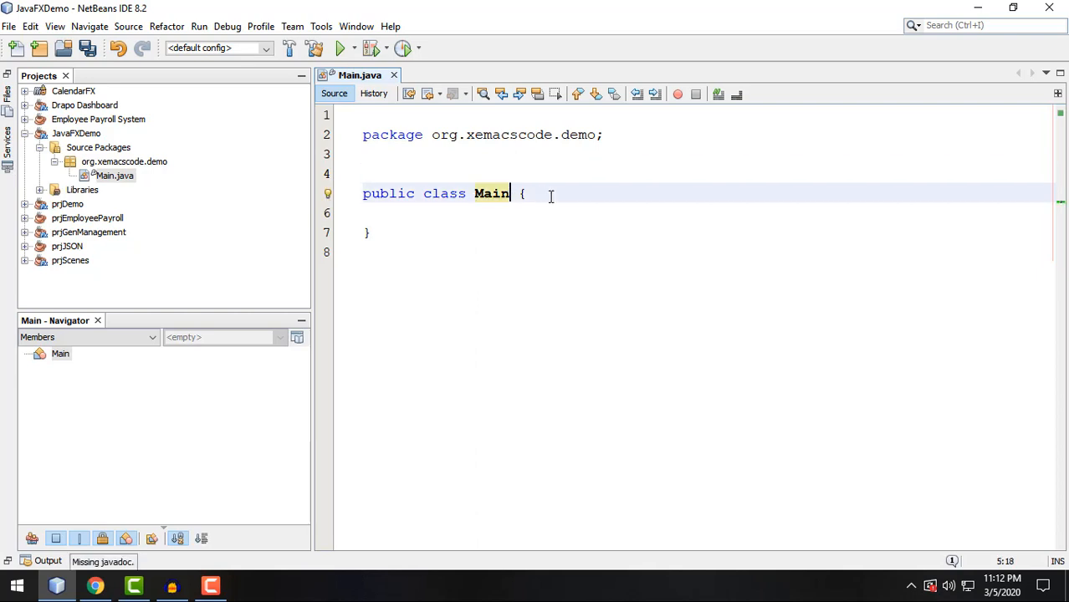
{"action": "type", "text": "extends A"}
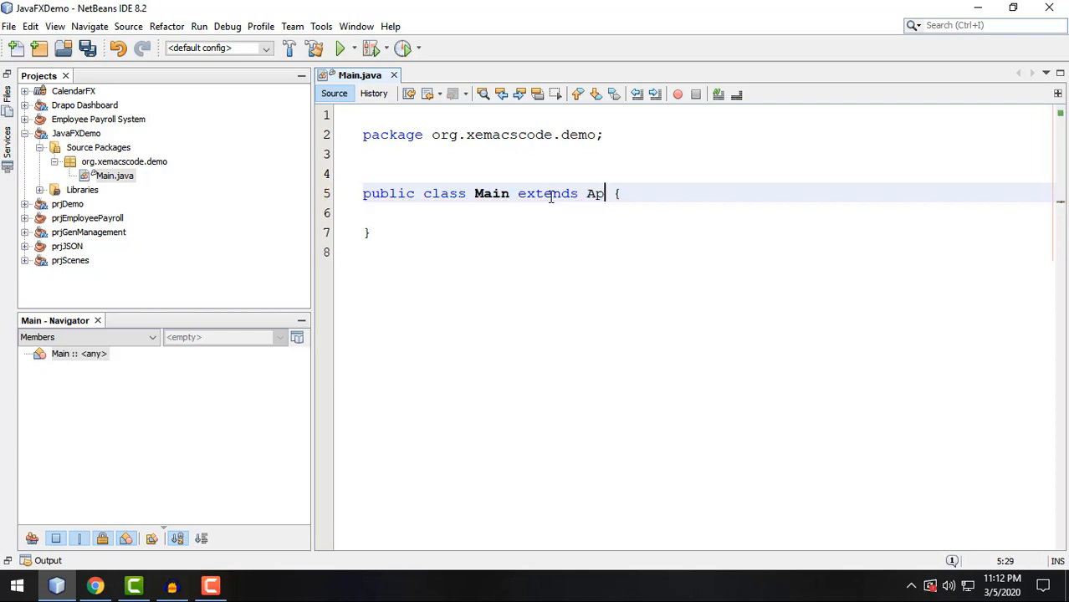
{"action": "type", "text": "plication"}
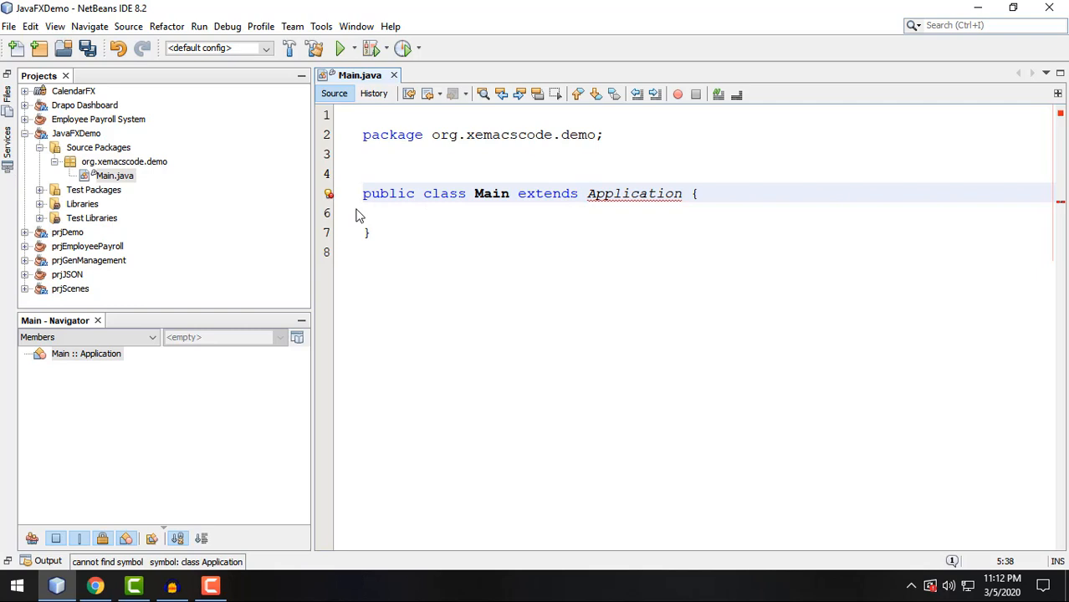
Import javafx.application.Application using the lightbulb fix.
{"action": "left_click", "coordinate": [328, 194]}
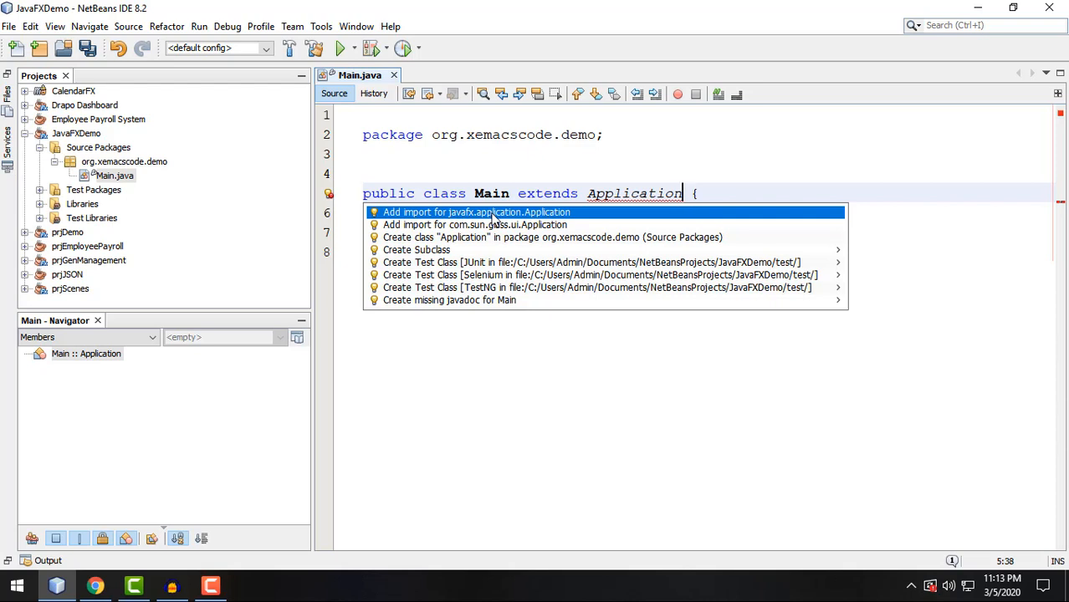
{"action": "mouse_move", "coordinate": [497, 224]}
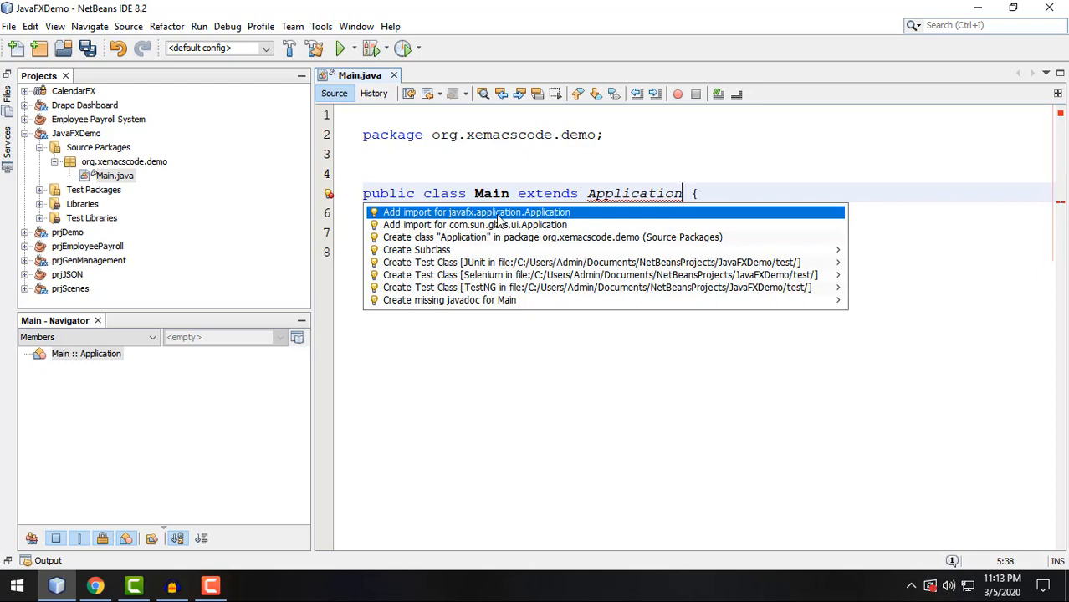
{"action": "left_click", "coordinate": [476, 212]}
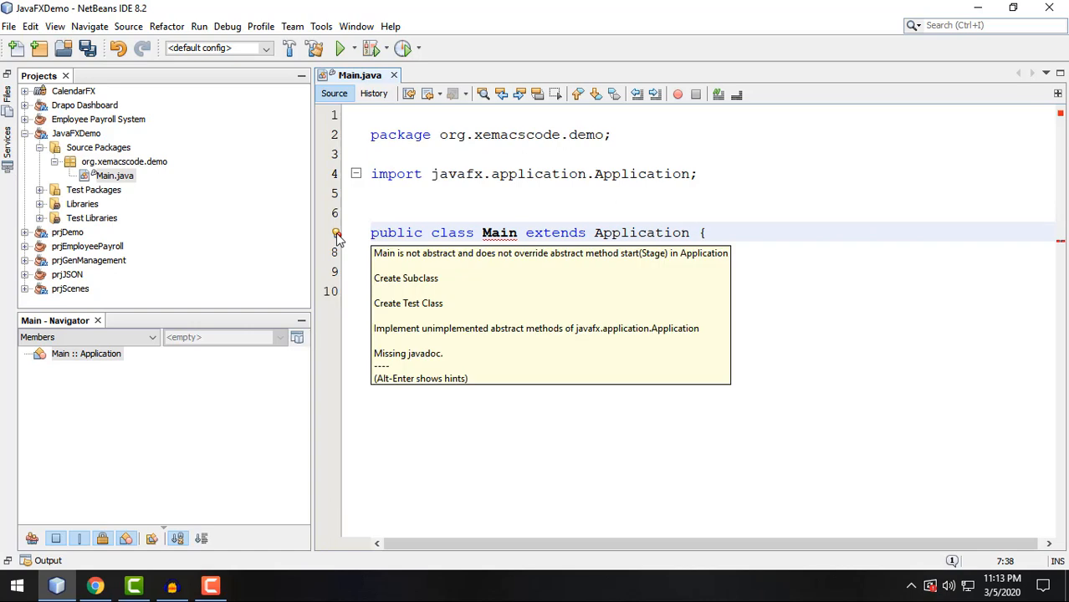
{"action": "left_click", "coordinate": [686, 233]}
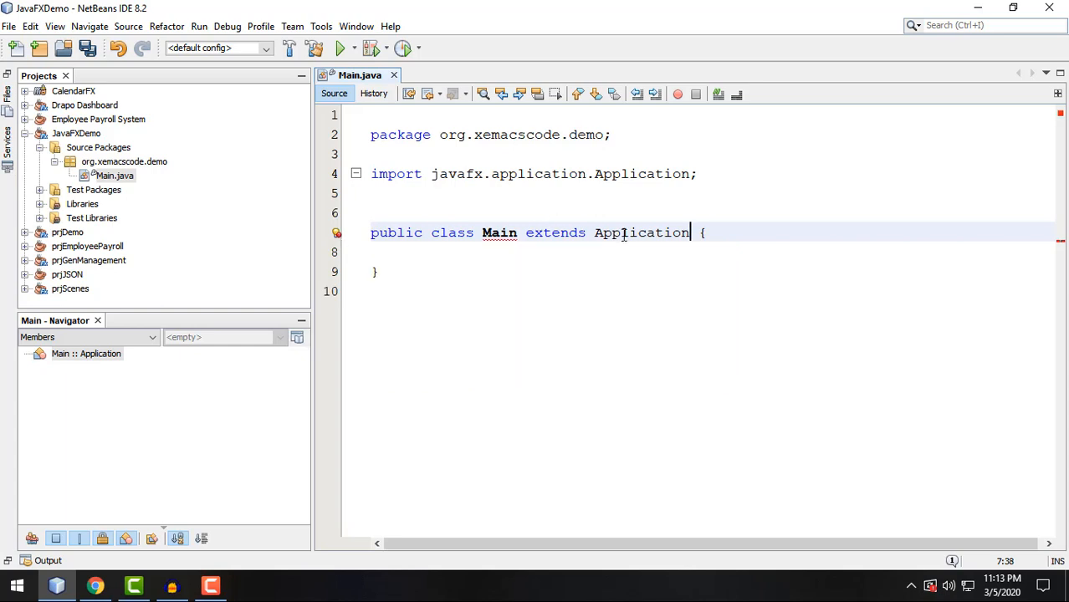
{"action": "double_click", "coordinate": [641, 233]}
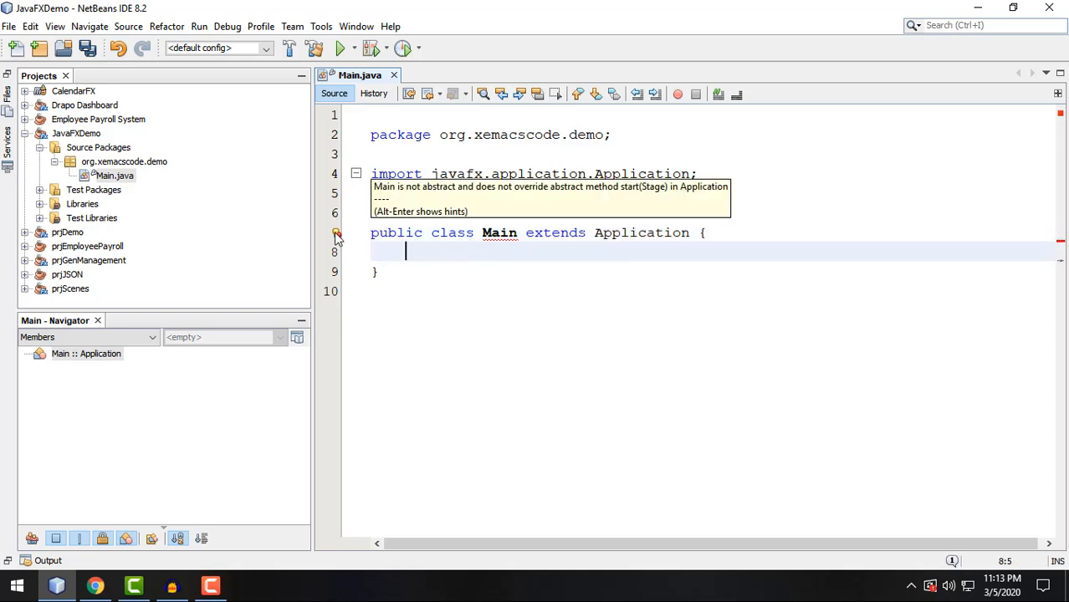
Implement the abstract start(Stage) method and add a psvm main calling launch(args).
{"action": "left_click", "coordinate": [336, 233]}
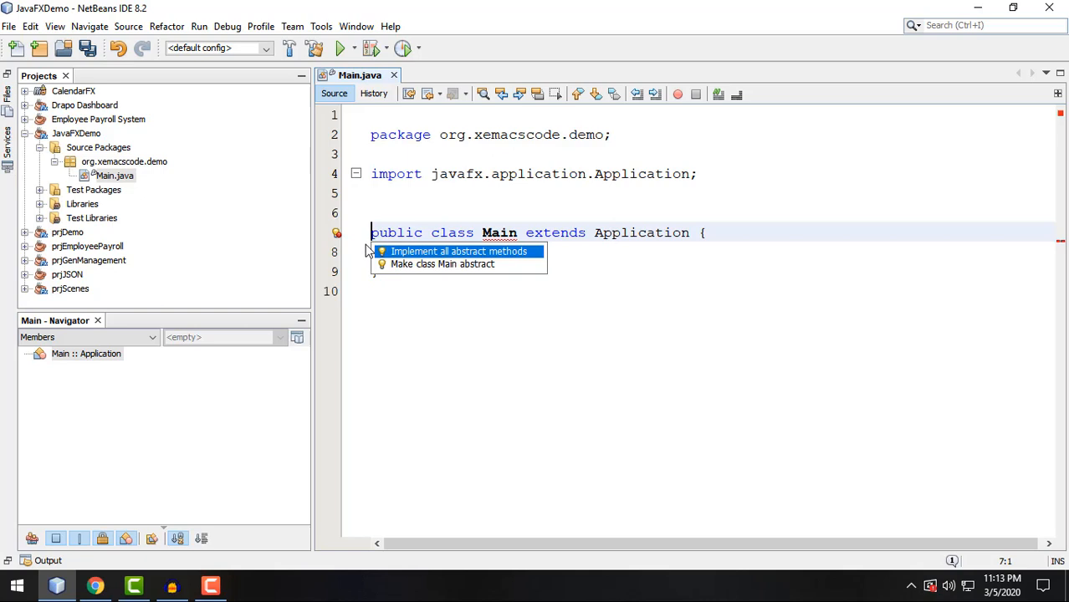
{"action": "left_click", "coordinate": [458, 251]}
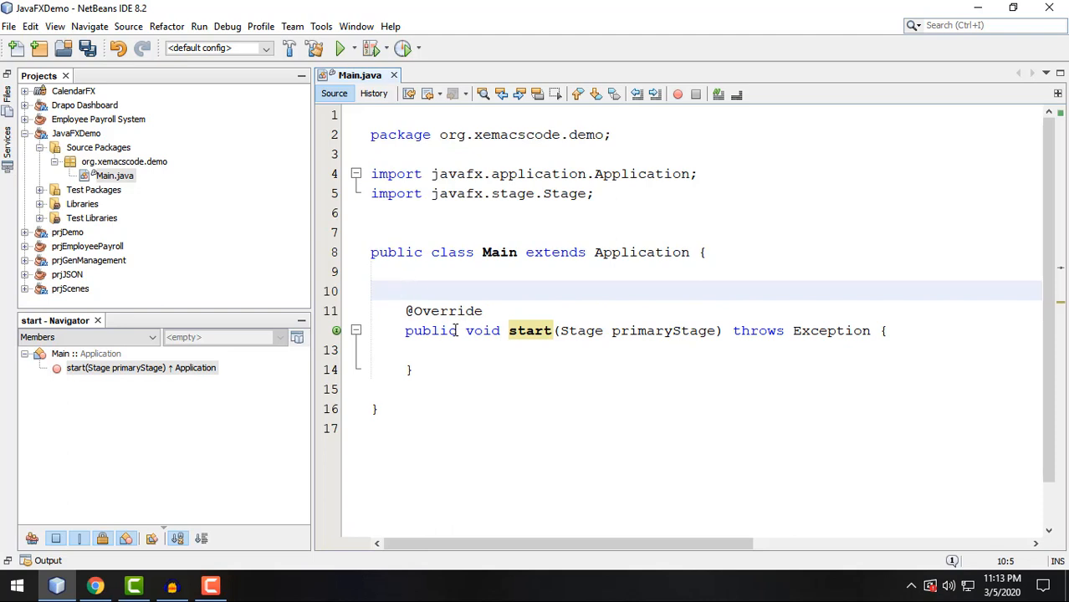
{"action": "type", "text": "pub"}
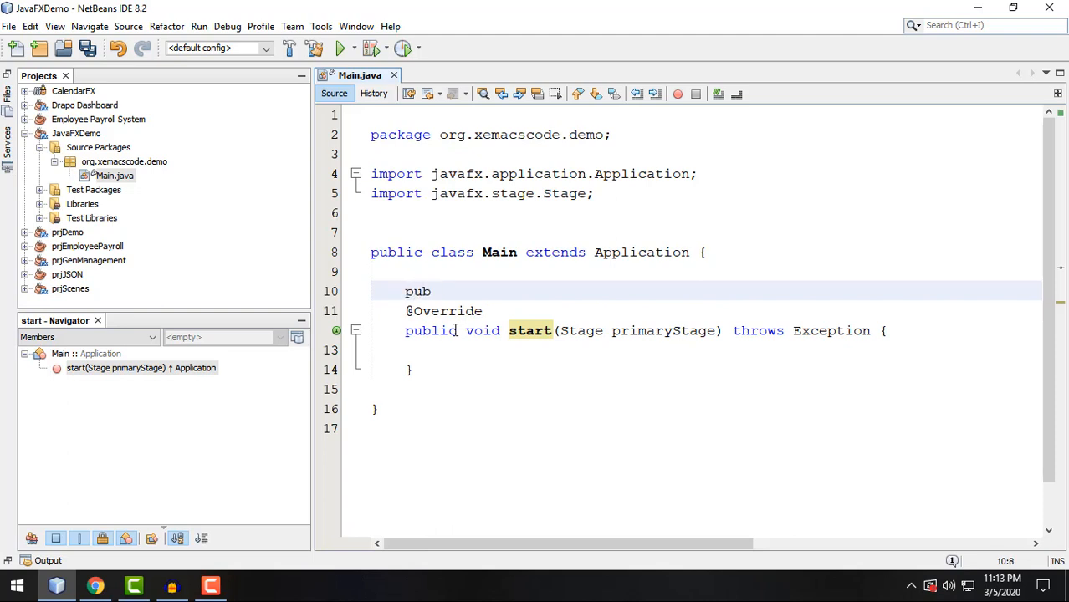
{"action": "type", "text": "vm"}
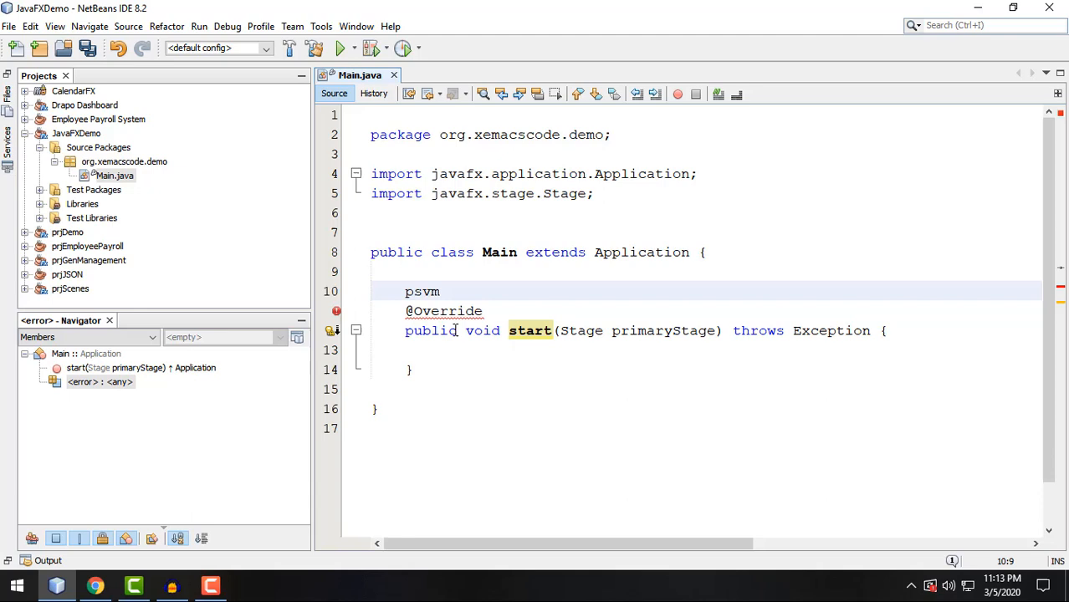
{"action": "key", "text": "Tab"}
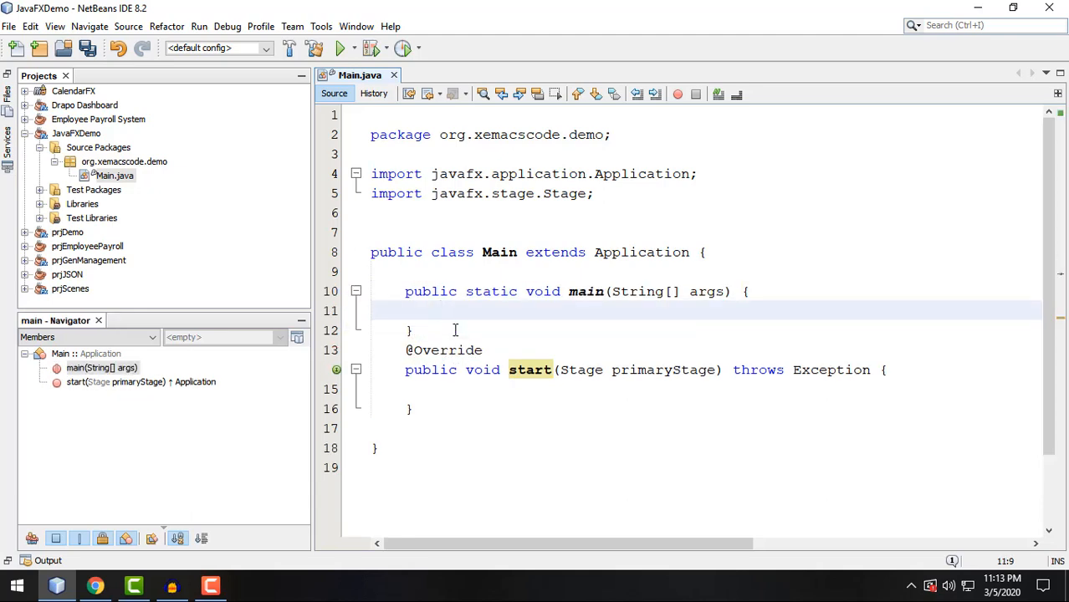
{"action": "type", "text": "laun"}
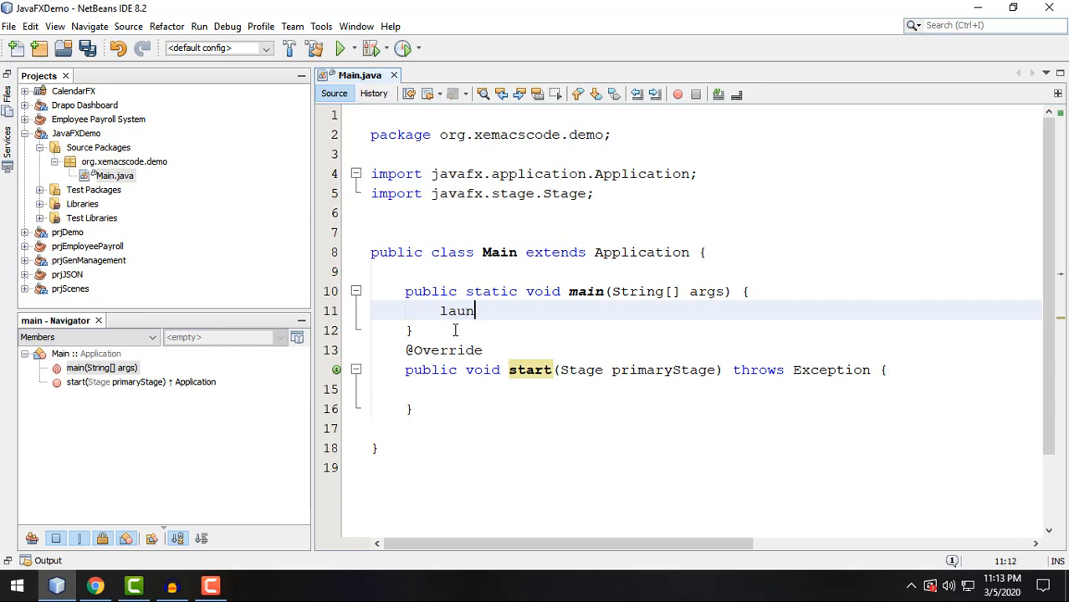
{"action": "type", "text": "ch();"}
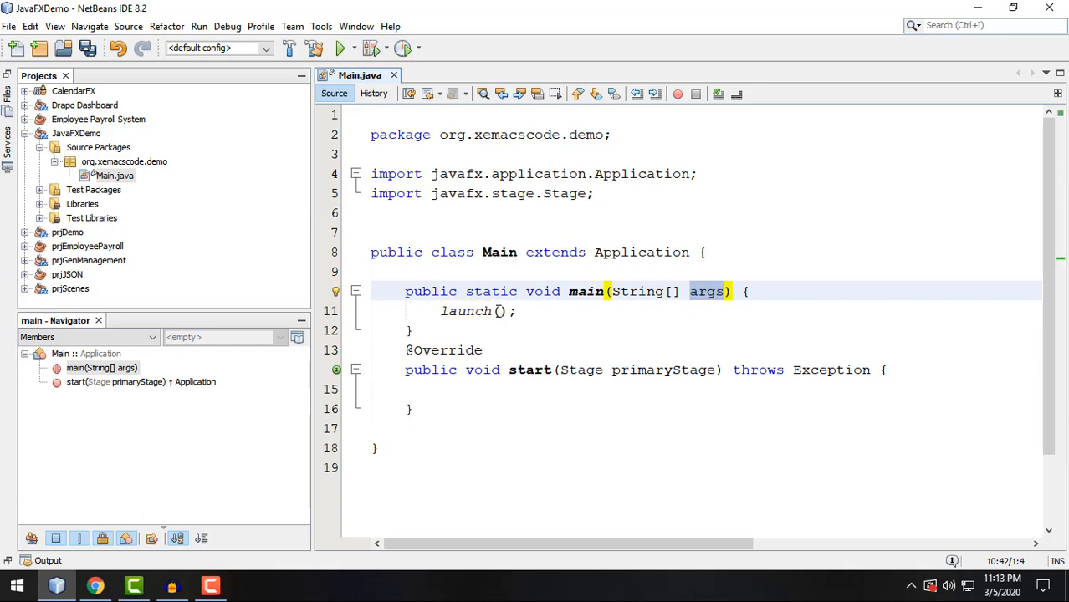
{"action": "type", "text": "args"}
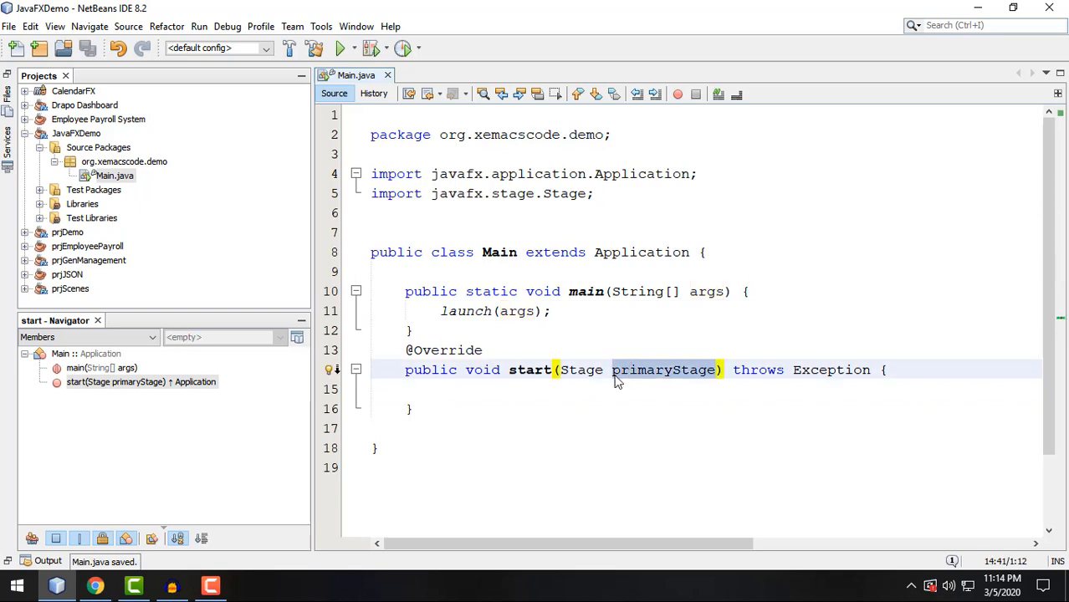
Make start() call primaryStage.show(), then run the JavaFX project.
{"action": "left_click", "coordinate": [637, 370]}
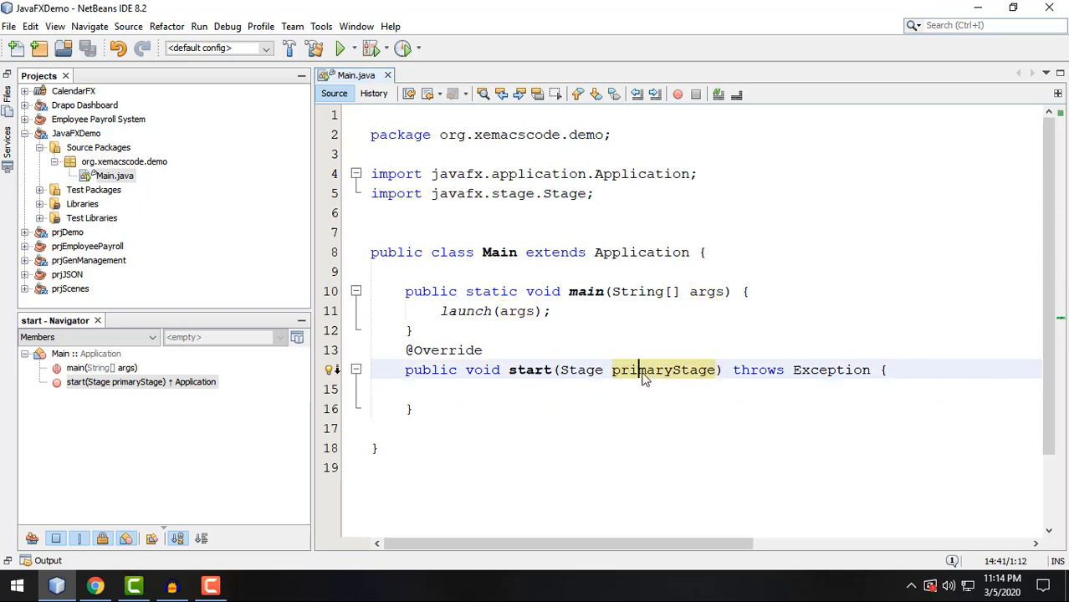
{"action": "type", "text": "primaryStage"}
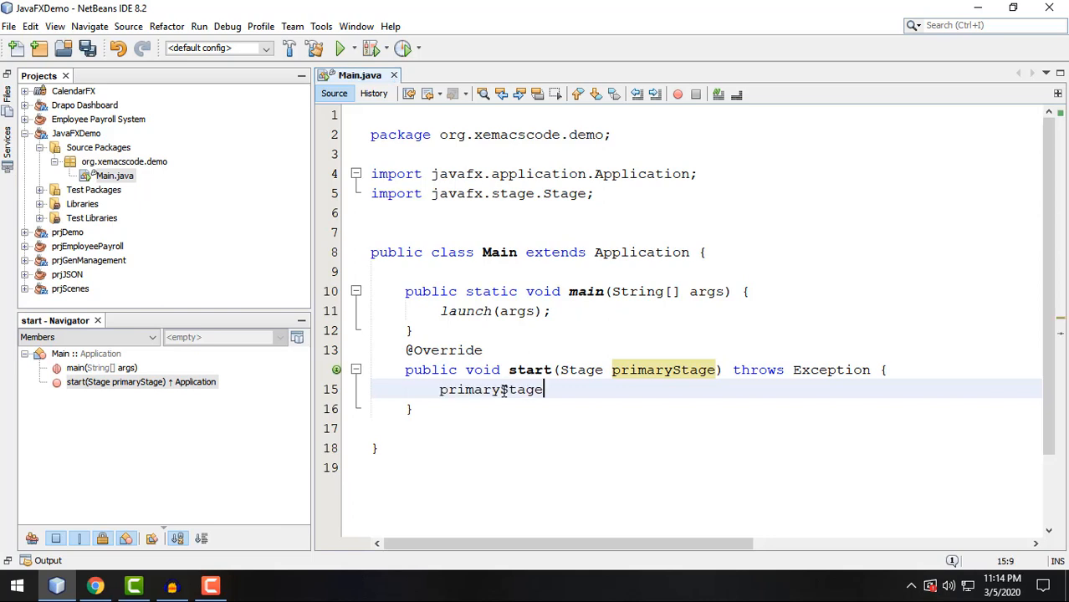
{"action": "double_click", "coordinate": [491, 389]}
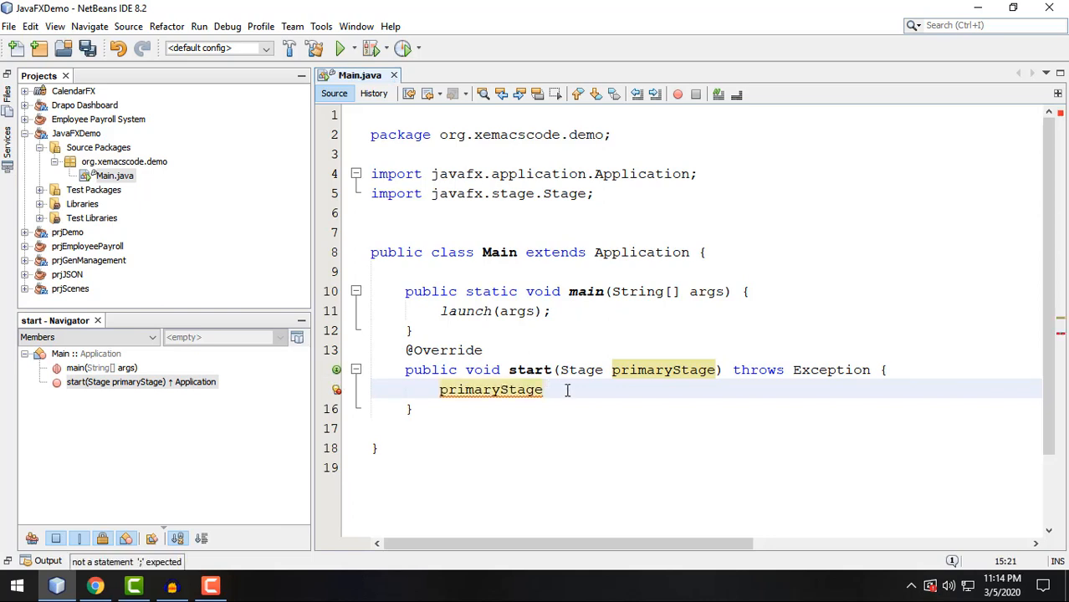
{"action": "type", "text": ".show();"}
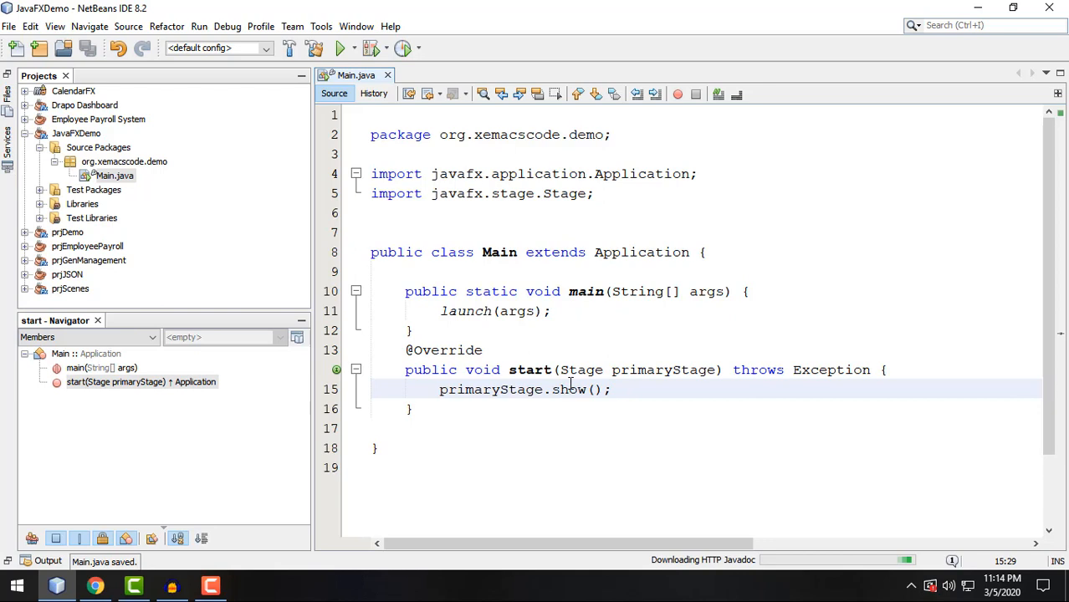
{"action": "left_click", "coordinate": [612, 389]}
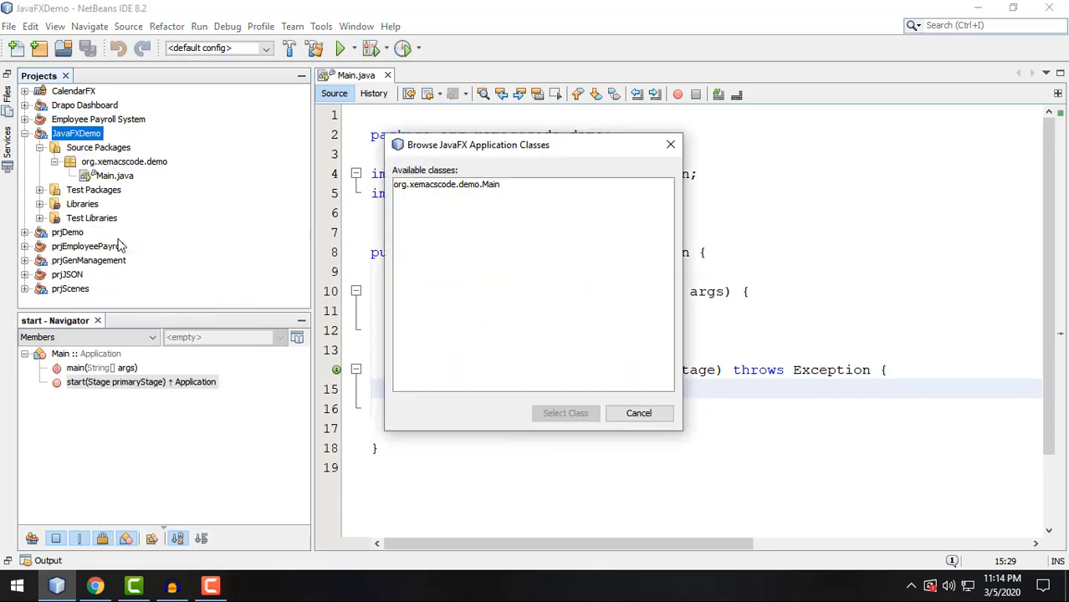
Run with org.xemacscode.demo.Main as application class, then close the blank window.
{"action": "left_click", "coordinate": [446, 184]}
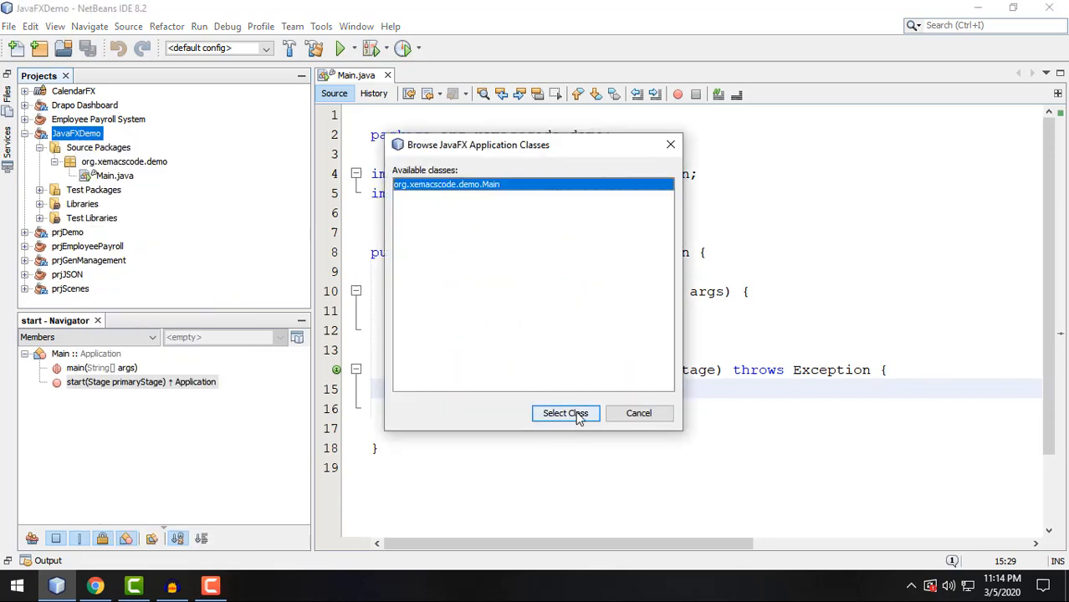
{"action": "left_click", "coordinate": [565, 412]}
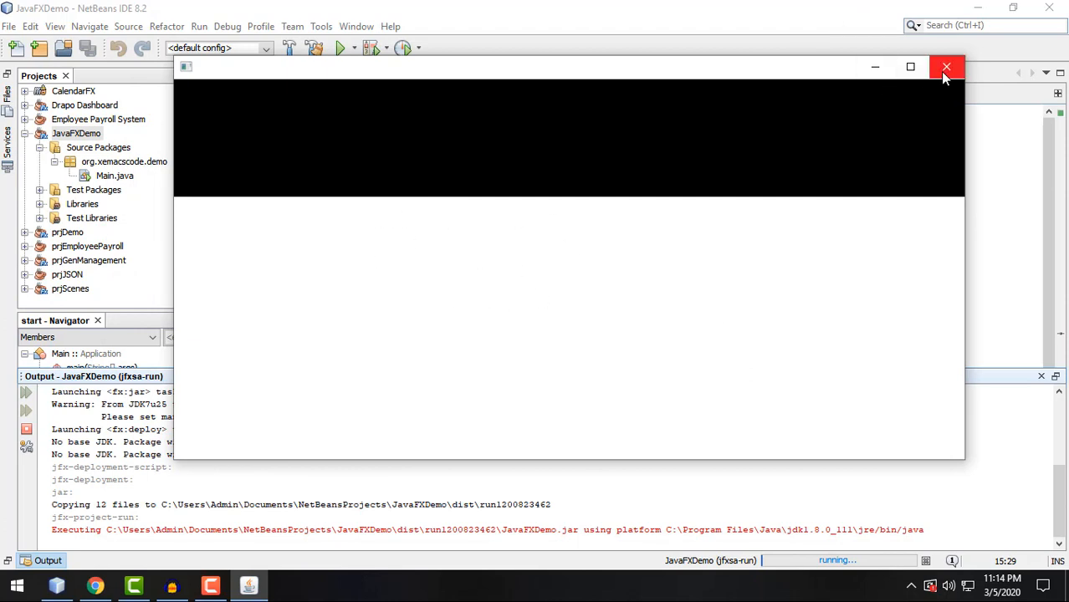
{"action": "mouse_move", "coordinate": [732, 76]}
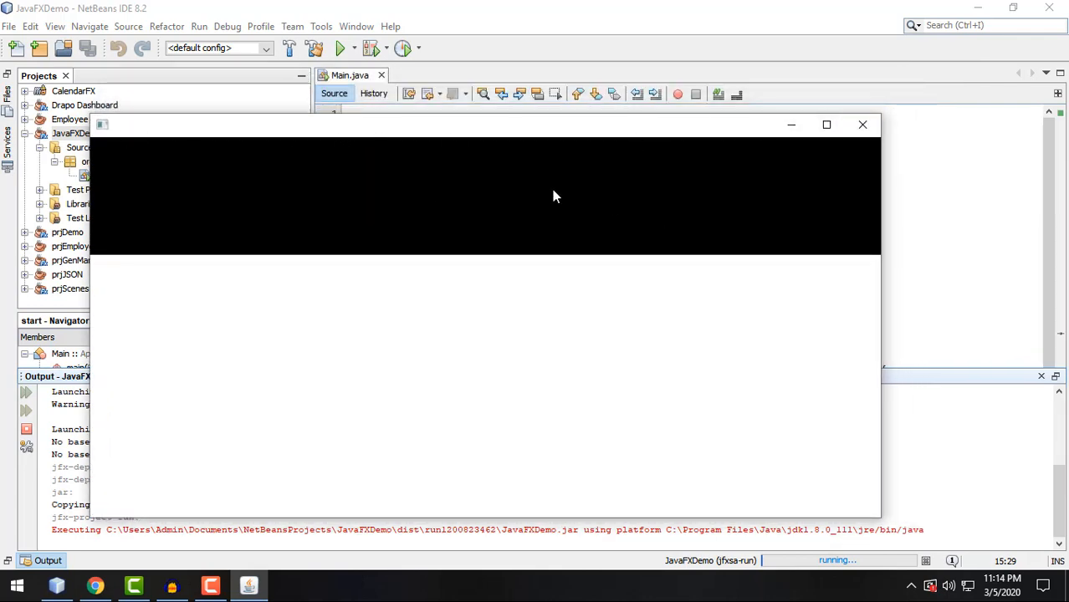
{"action": "left_click", "coordinate": [862, 124]}
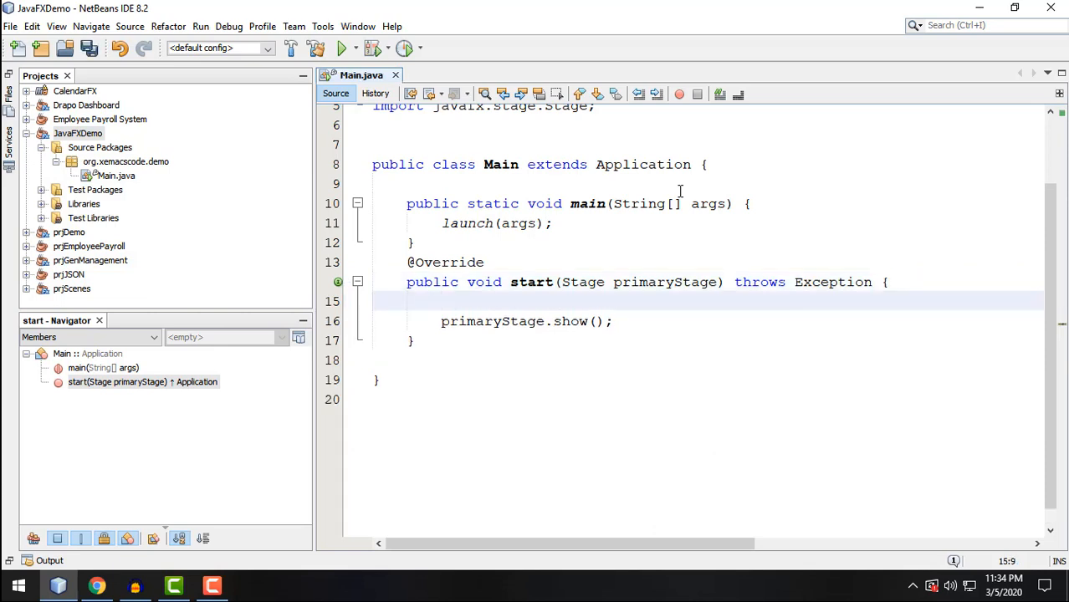
Write Button btn = new Button("Click me"); and import javafx.scene.control.Button.
{"action": "type", "text": "Button btn ="}
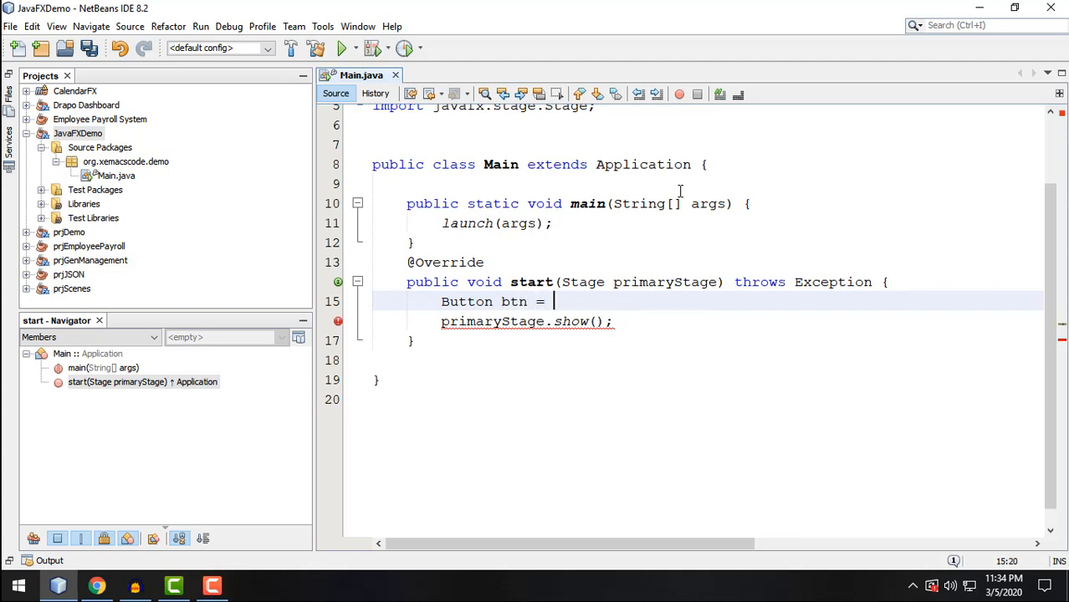
{"action": "type", "text": "new Button();"}
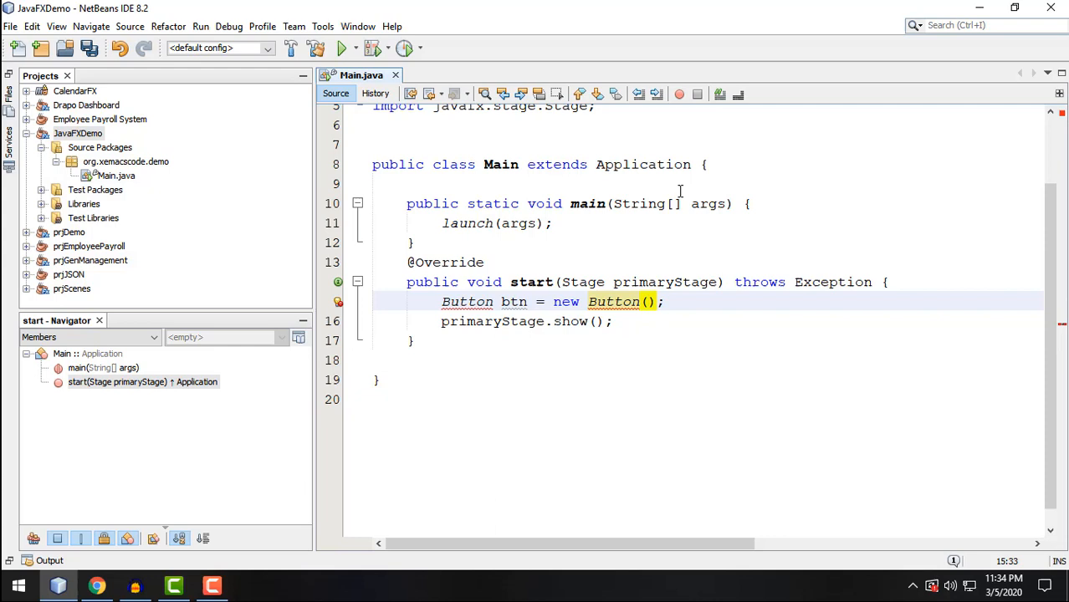
{"action": "type", "text": "\"\""}
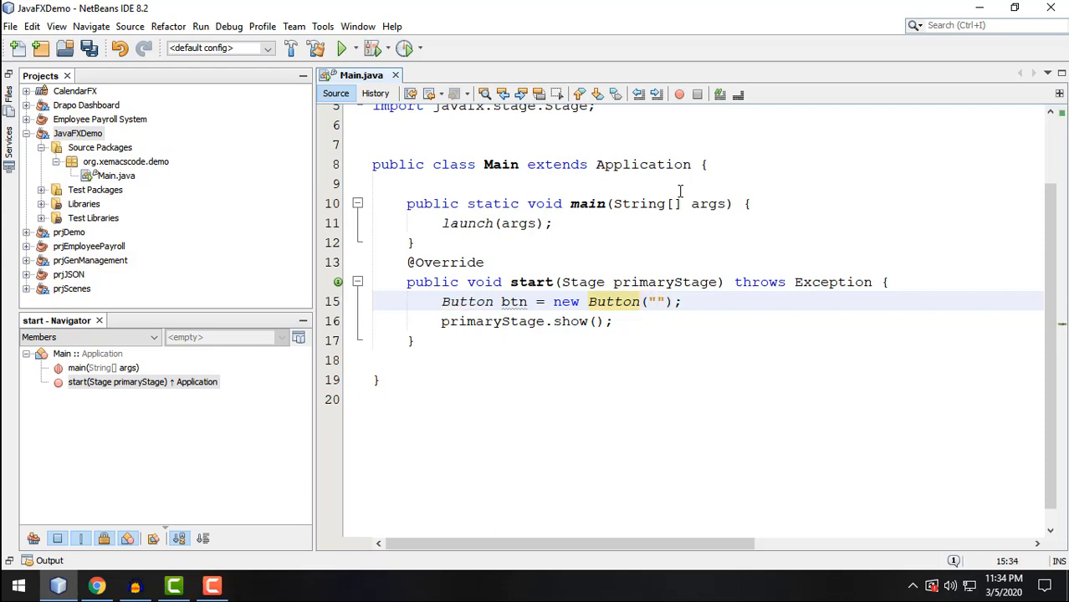
{"action": "type", "text": "Click me"}
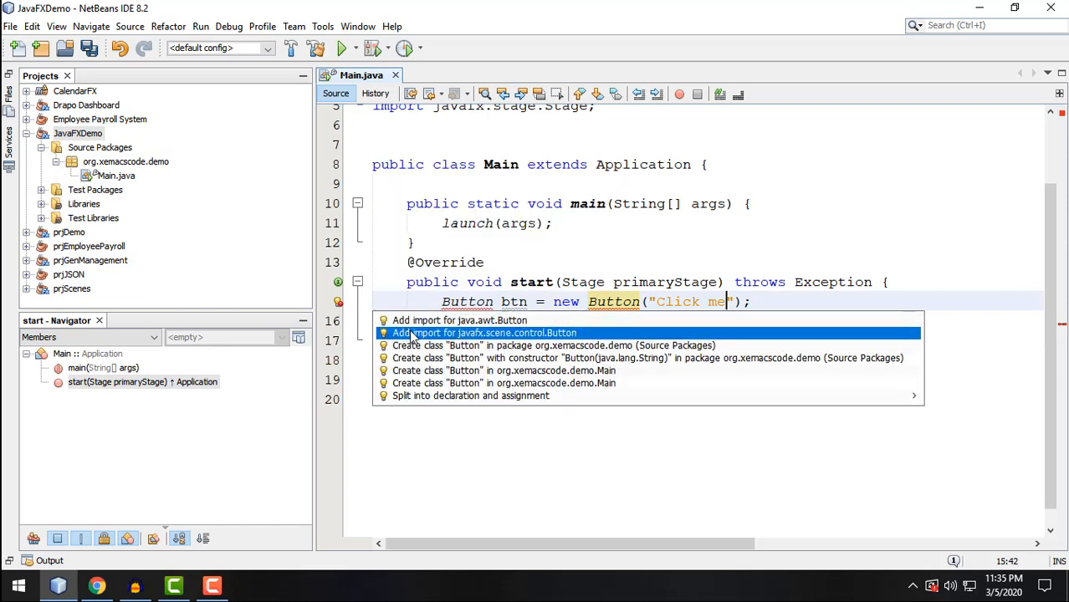
{"action": "mouse_move", "coordinate": [458, 320]}
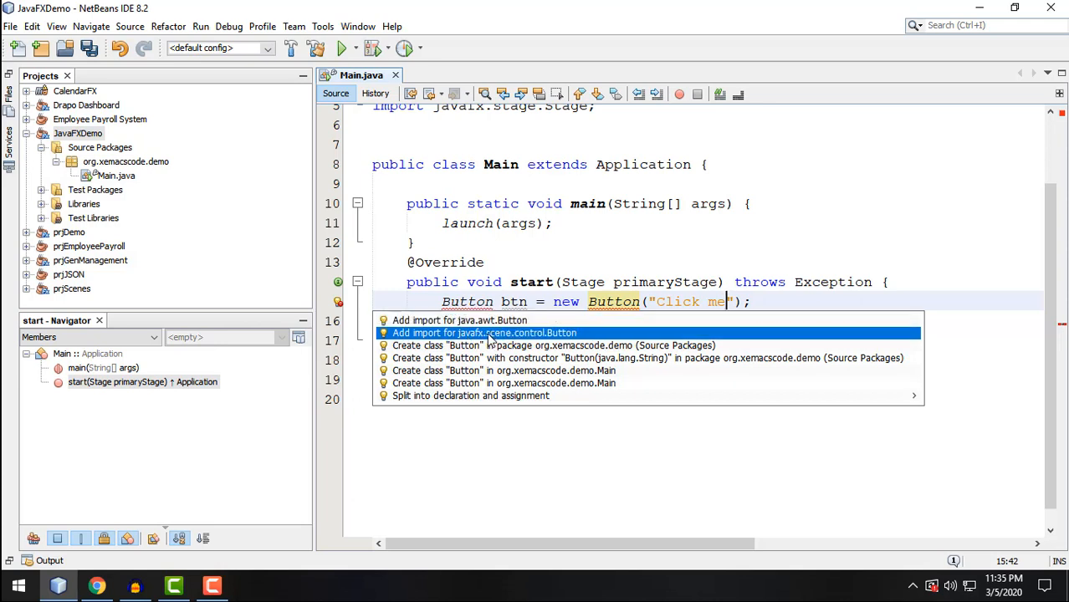
{"action": "left_click", "coordinate": [484, 332]}
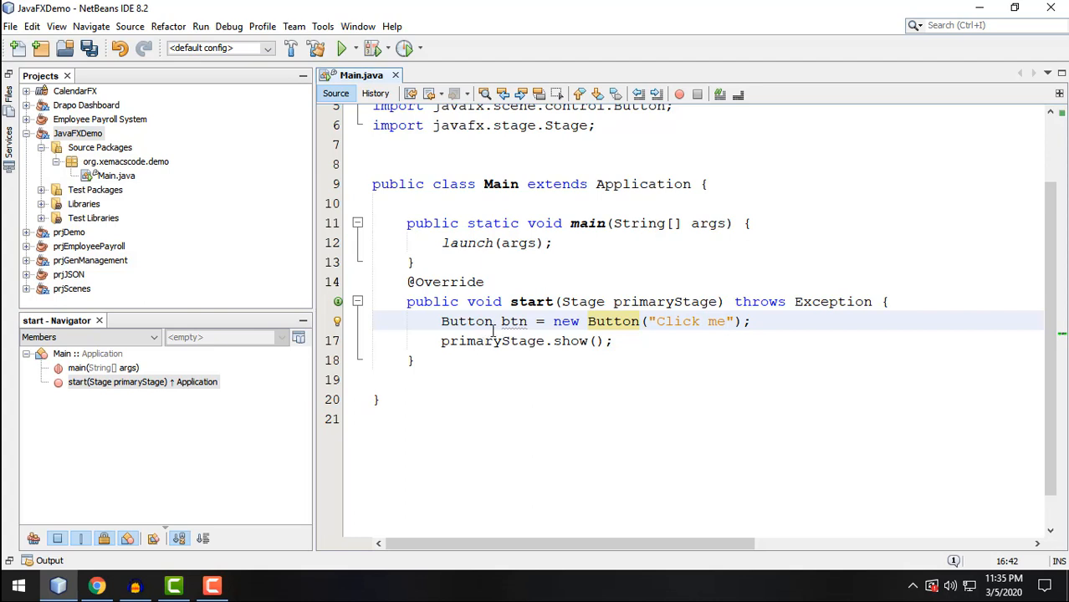
Declare StackPane root = new StackPane(); and import javafx.scene.layout.StackPane via the hint.
{"action": "type", "text": "St"}
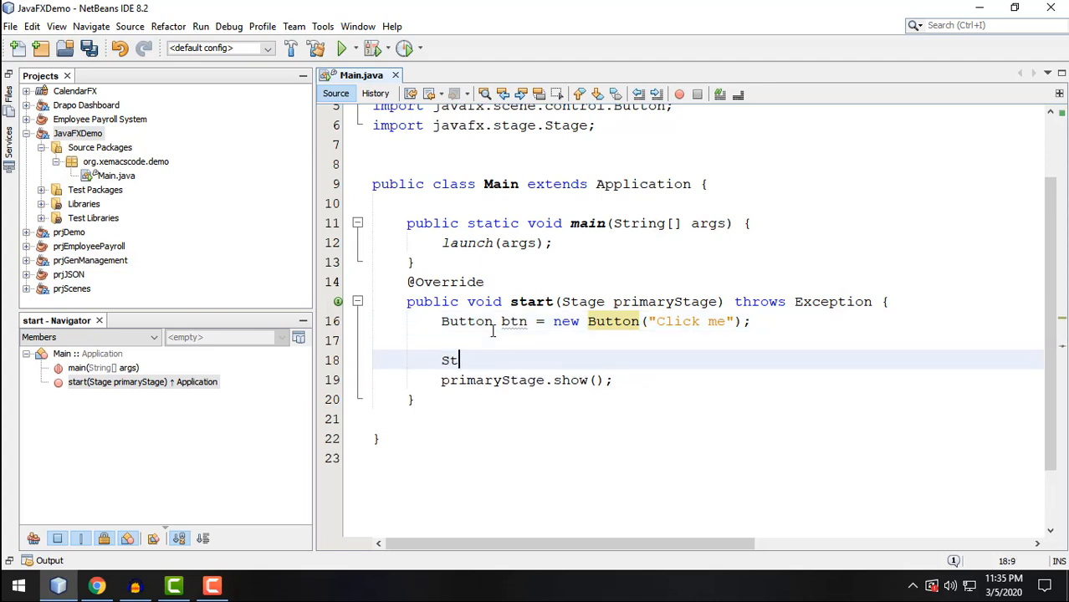
{"action": "type", "text": "ackPane root"}
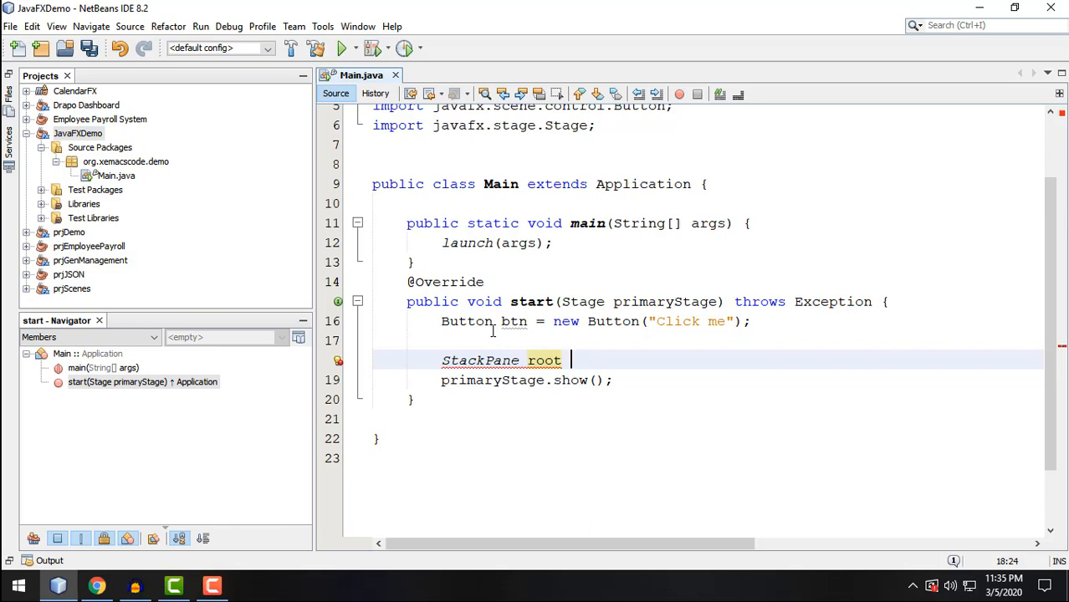
{"action": "type", "text": "= new"}
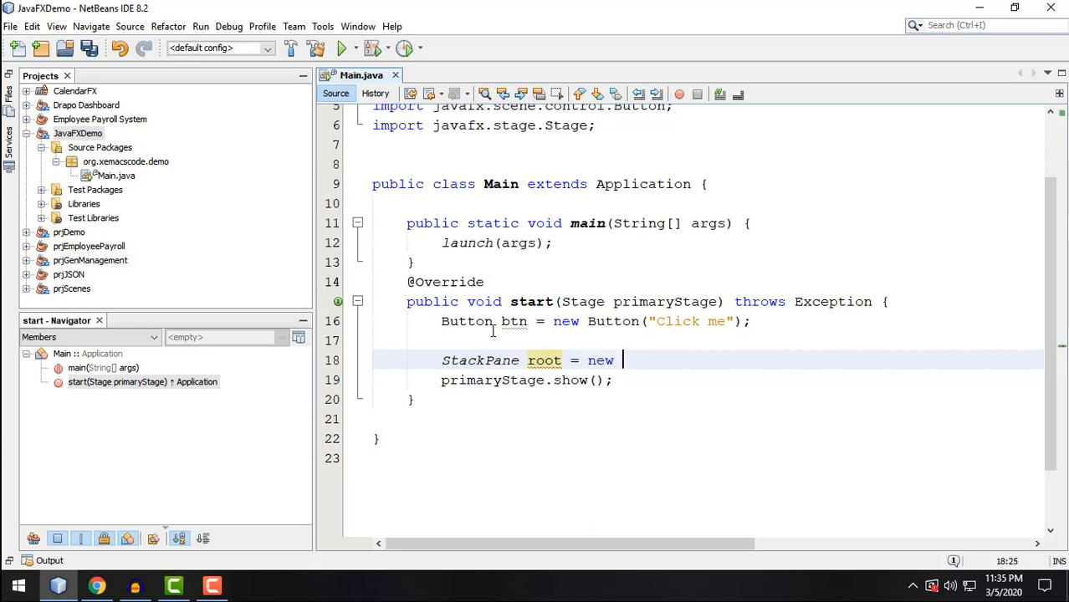
{"action": "type", "text": "StackPane();"}
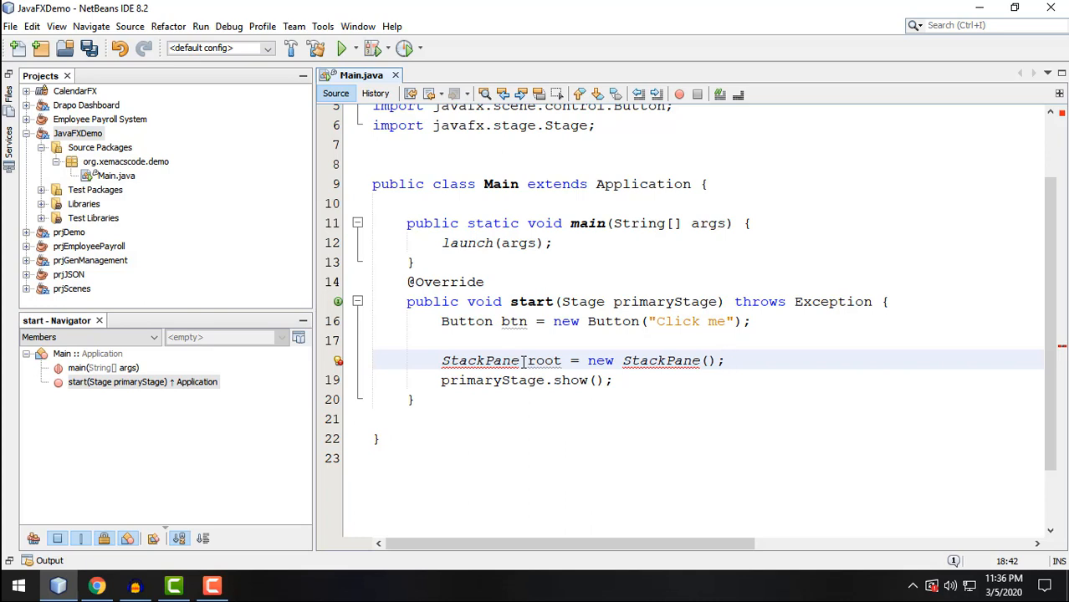
{"action": "left_click", "coordinate": [338, 361]}
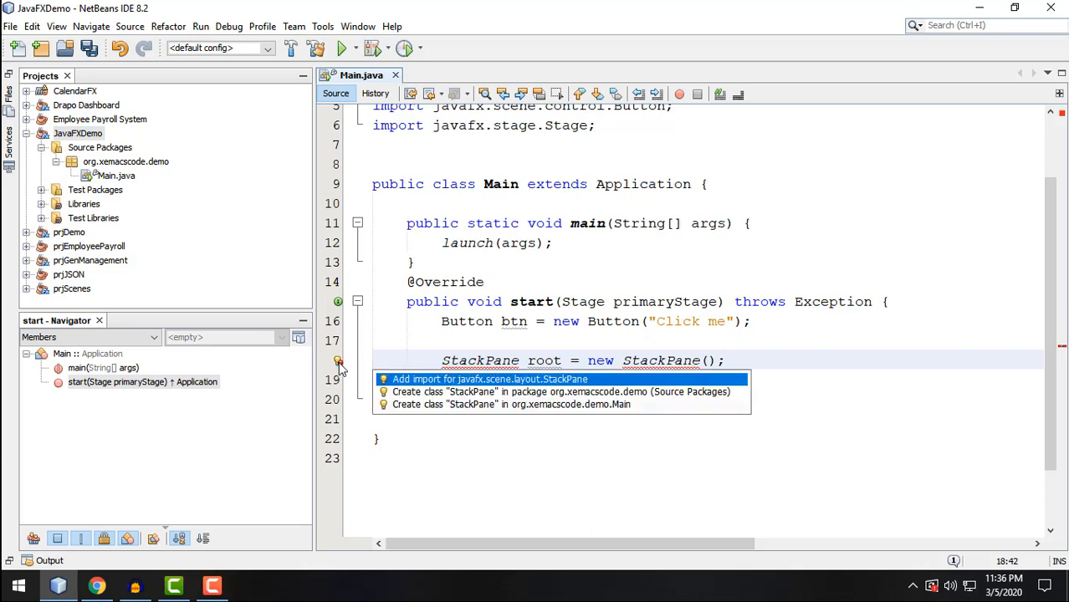
{"action": "left_click", "coordinate": [489, 379]}
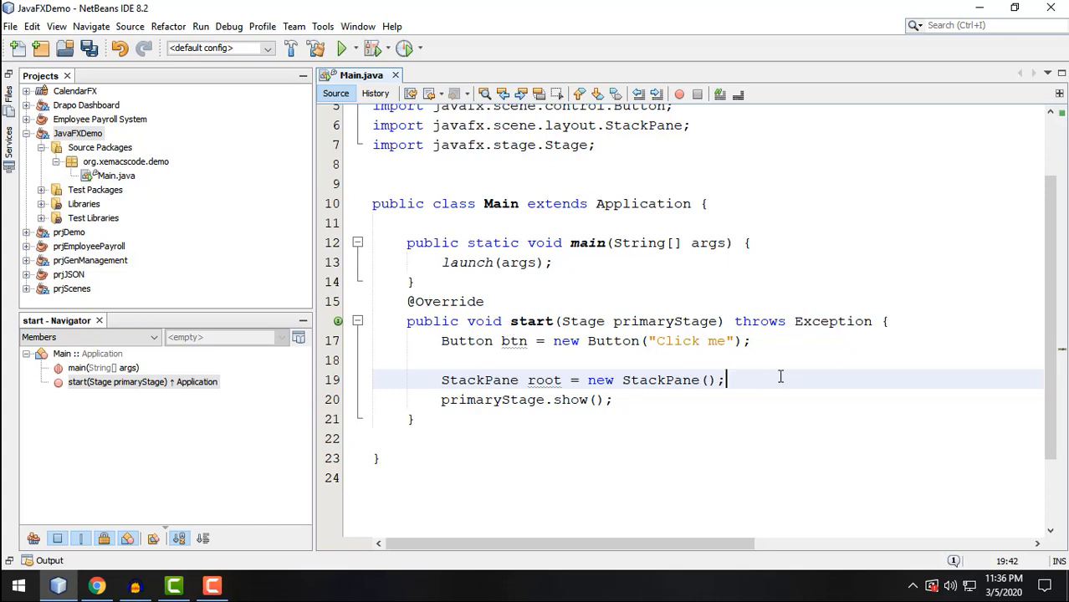
Add the button to root with root.getChildren().add(btn);.
{"action": "type", "text": "root"}
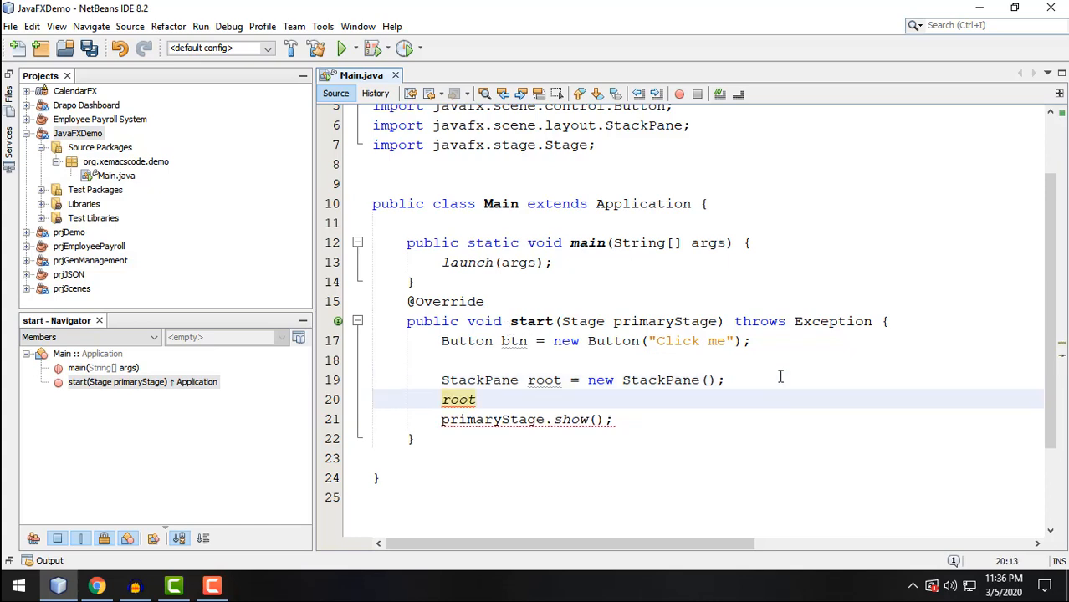
{"action": "type", "text": ".getChildren("}
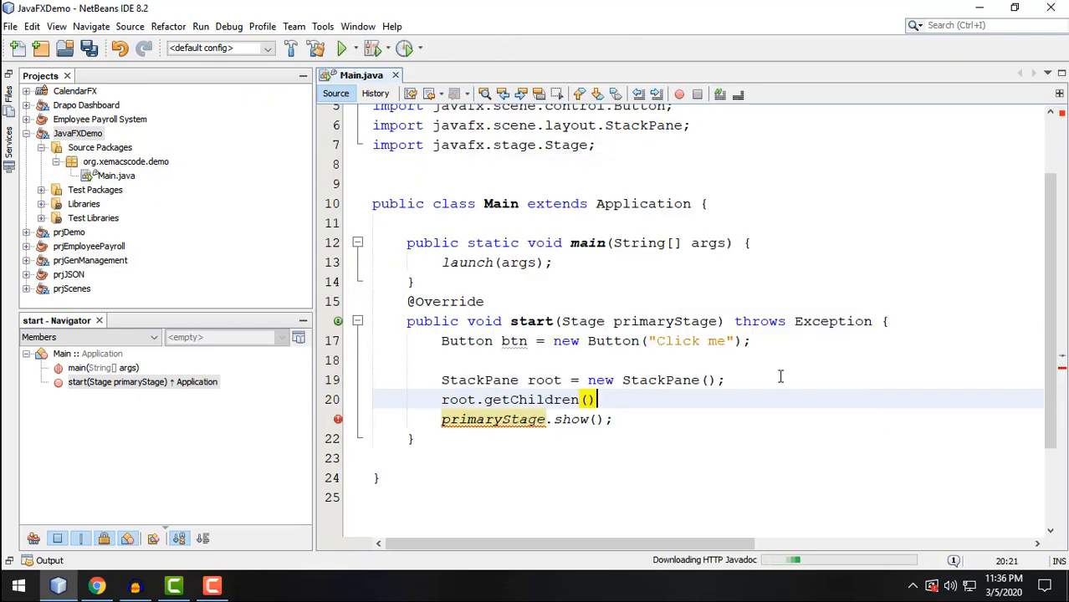
{"action": "type", "text": ".add(btn);"}
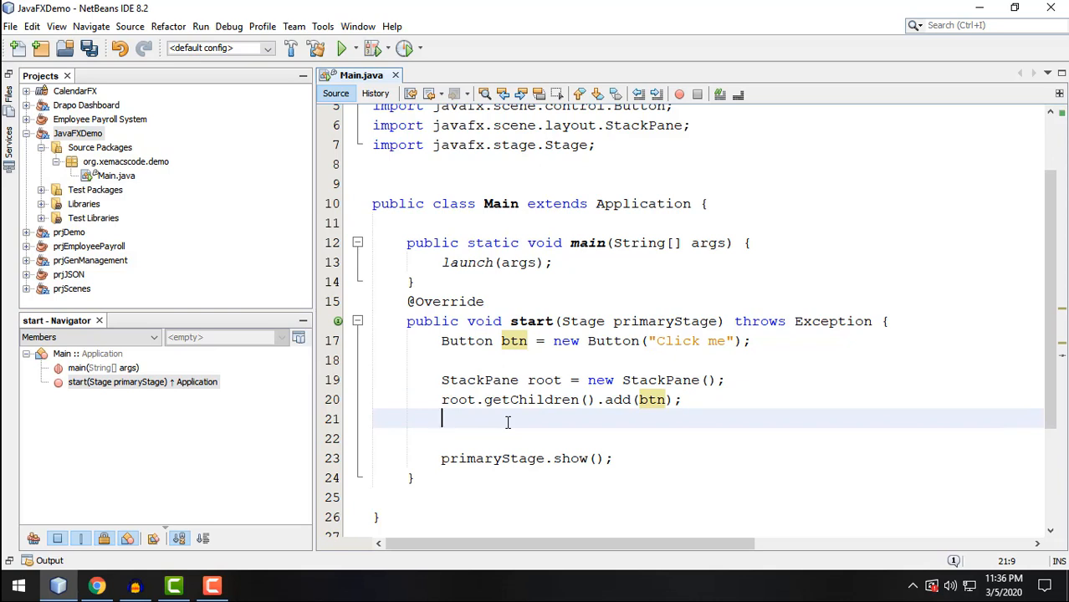
Create Scene scene = new Scene(root,600,400); and import javafx.scene.Scene.
{"action": "type", "text": "Scene"}
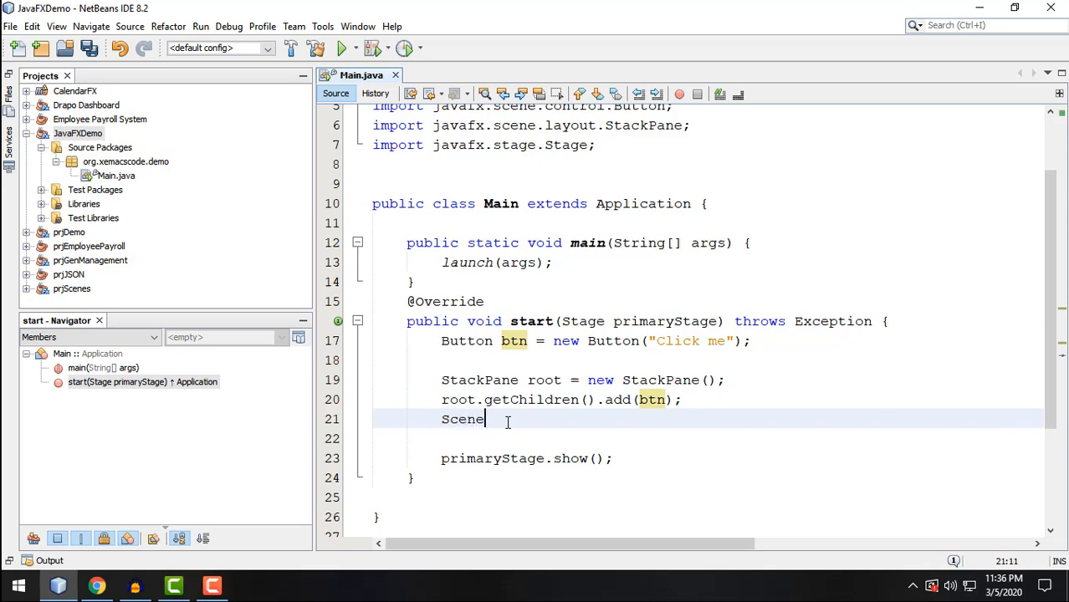
{"action": "type", "text": "sce"}
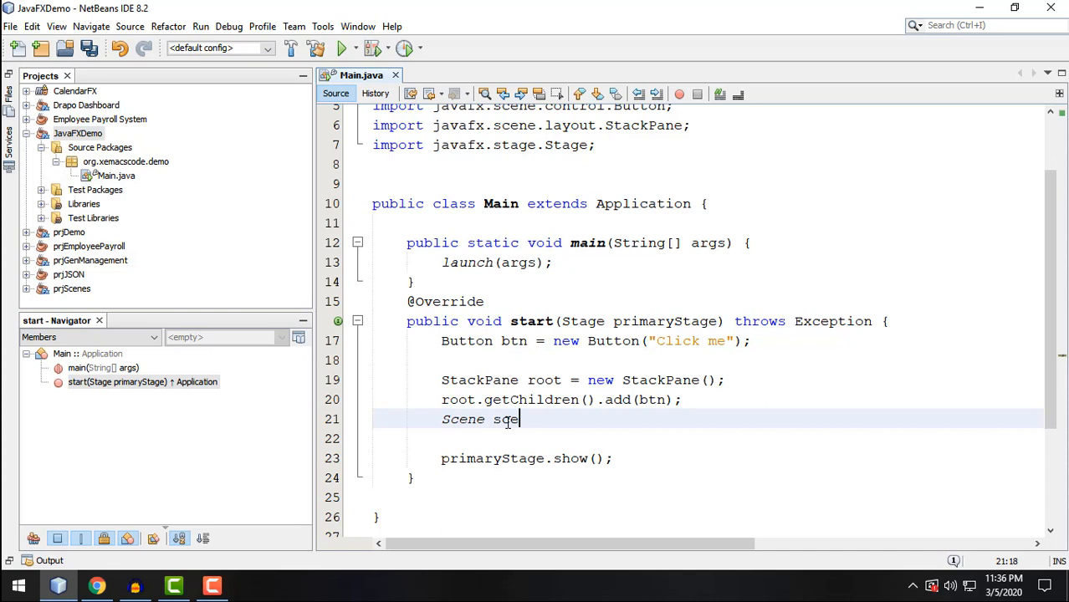
{"action": "type", "text": "ne"}
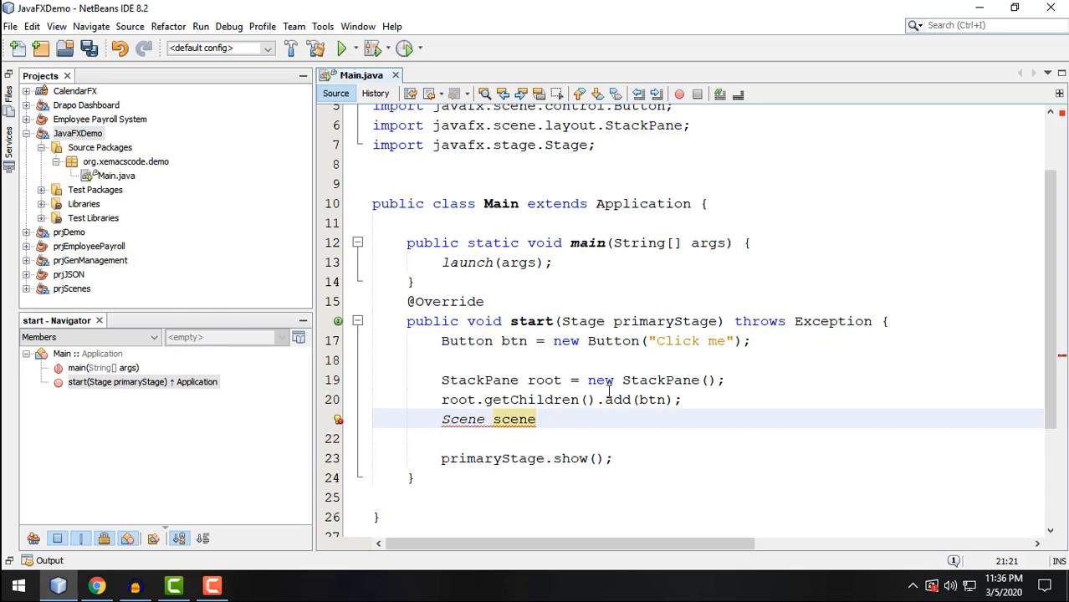
{"action": "type", "text": "= new S"}
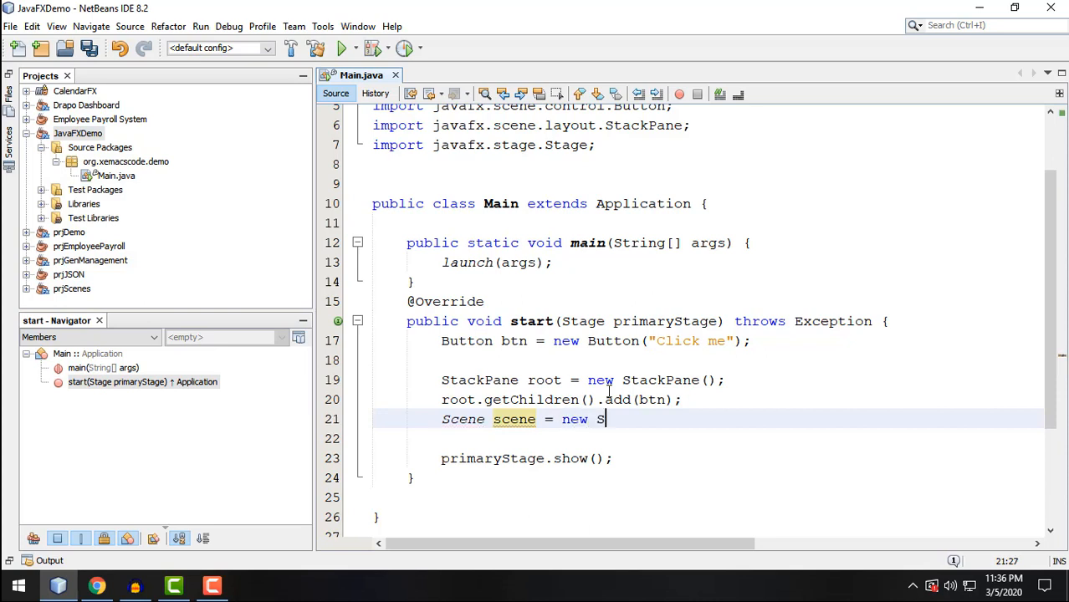
{"action": "type", "text": "cene();"}
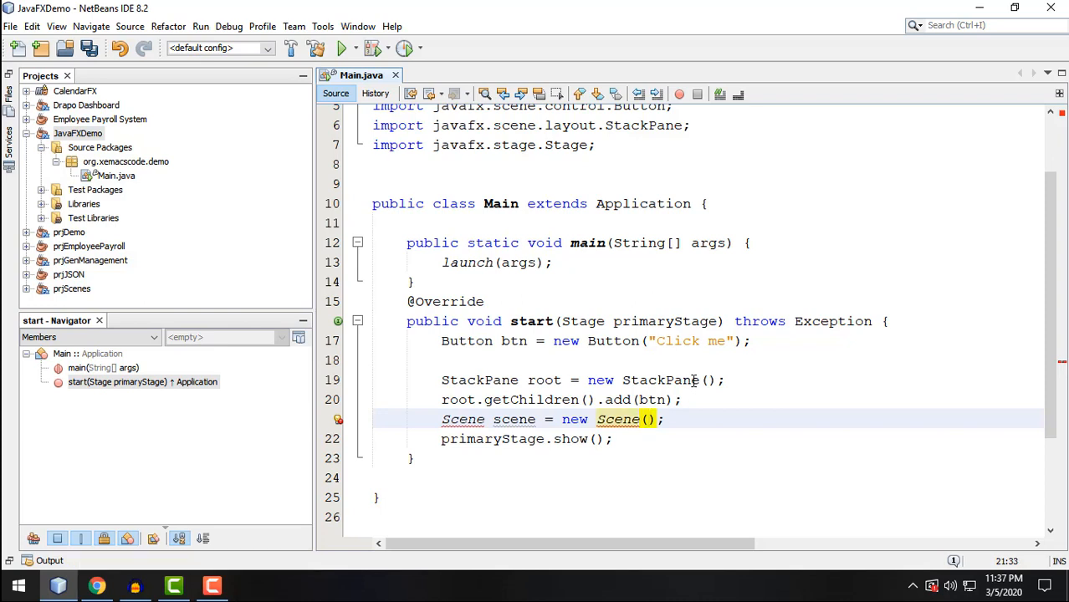
{"action": "type", "text": "roo"}
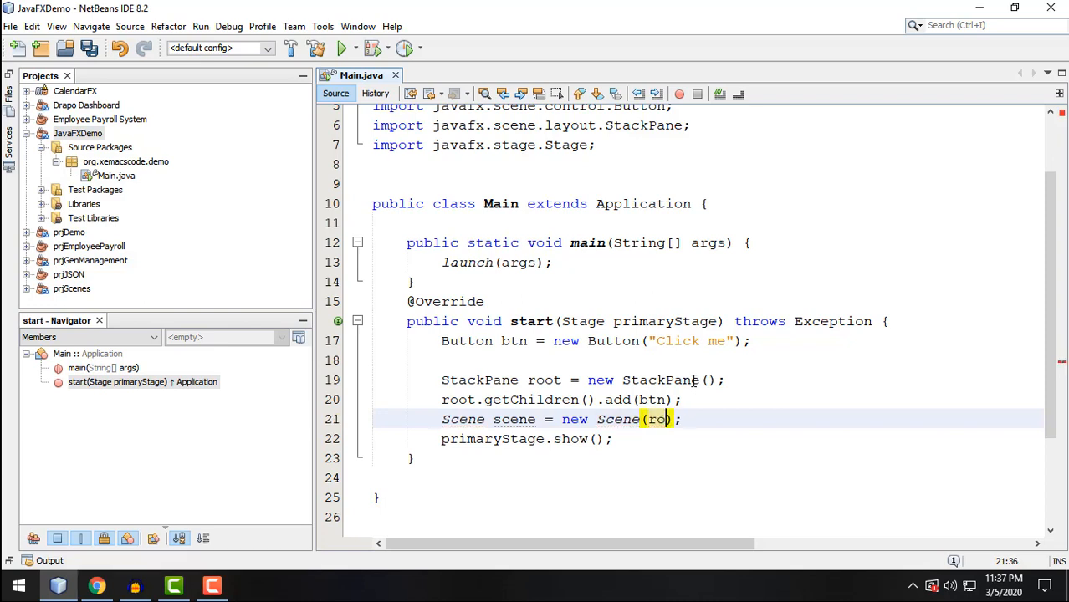
{"action": "type", "text": "ot,"}
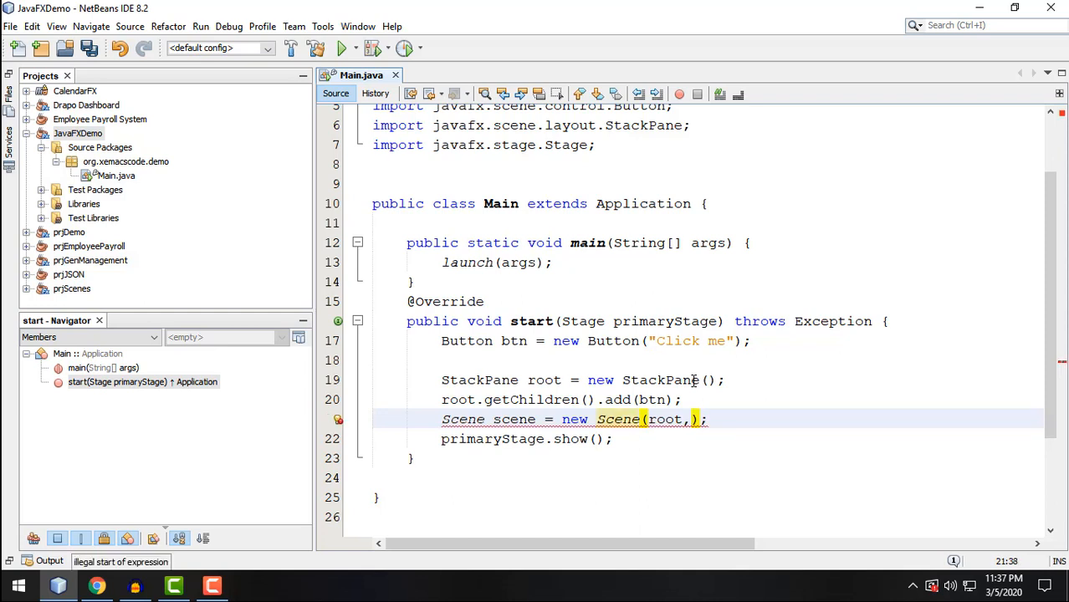
{"action": "type", "text": "600"}
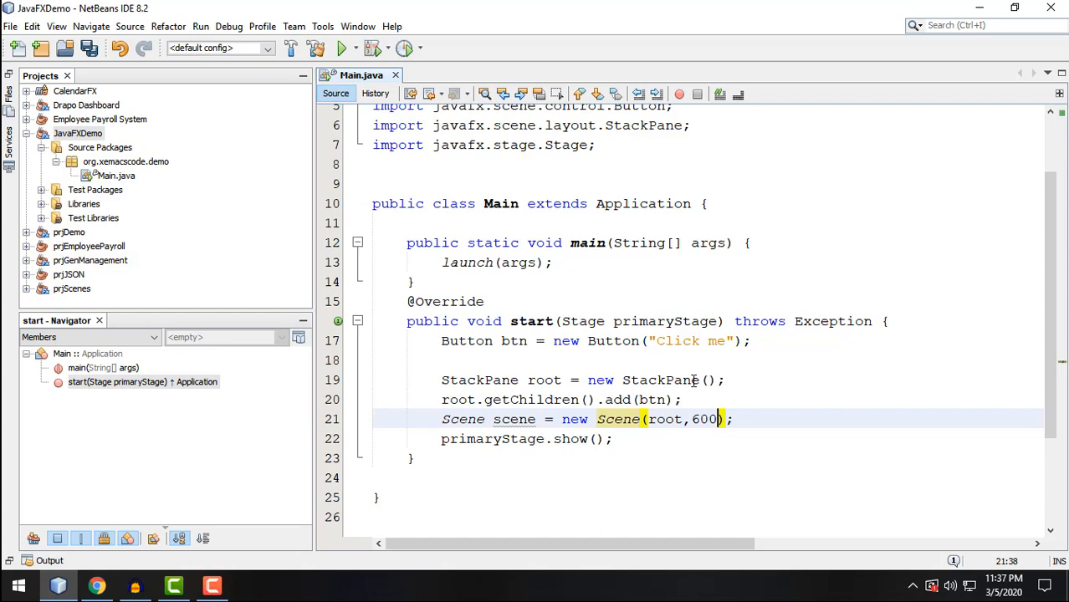
{"action": "type", "text": ",4"}
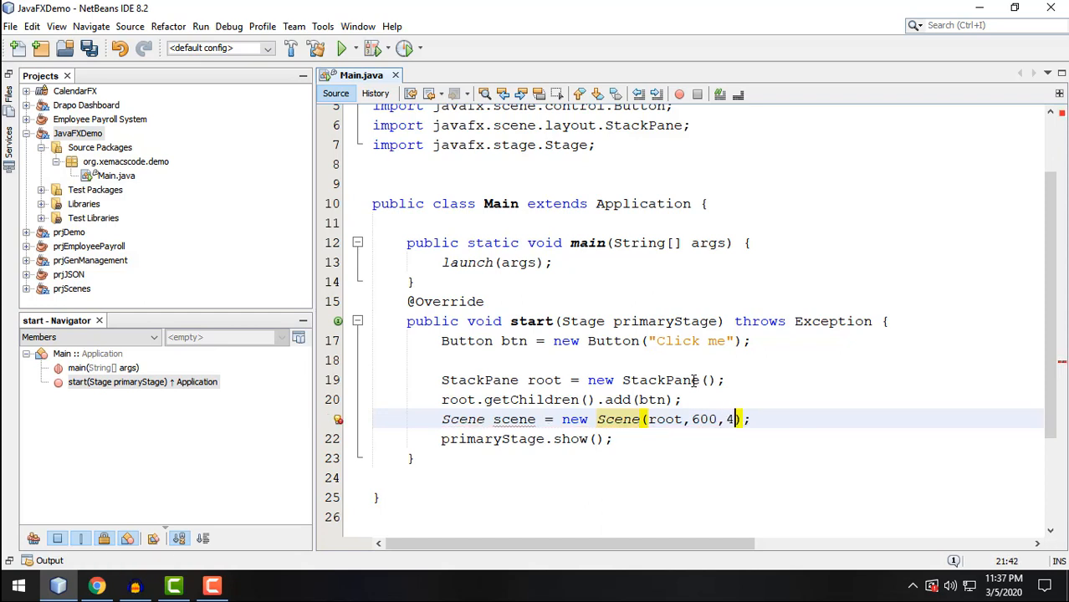
{"action": "type", "text": "00"}
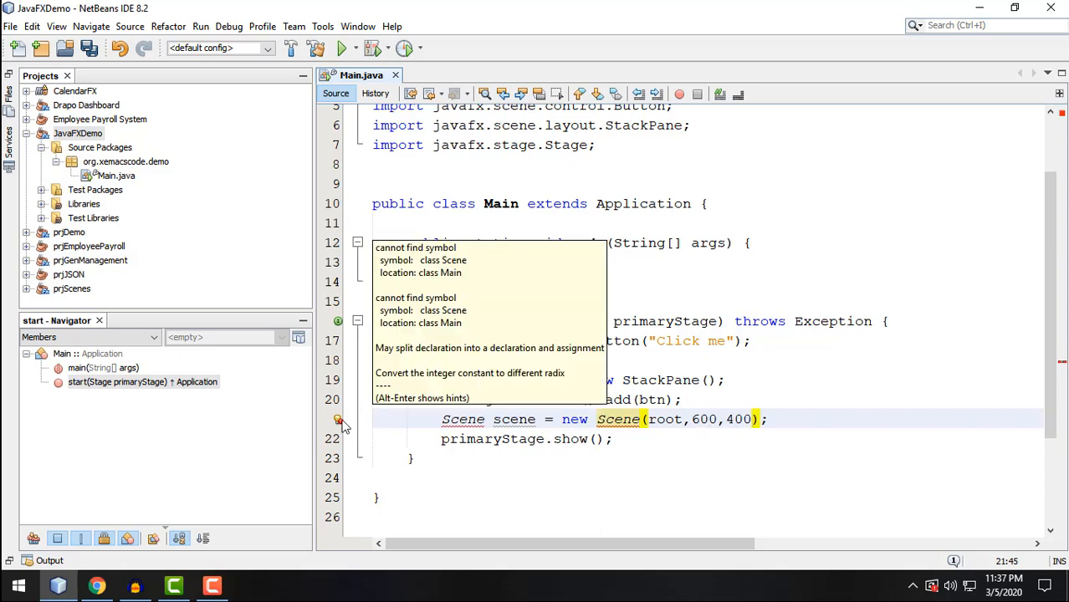
{"action": "left_click", "coordinate": [338, 419]}
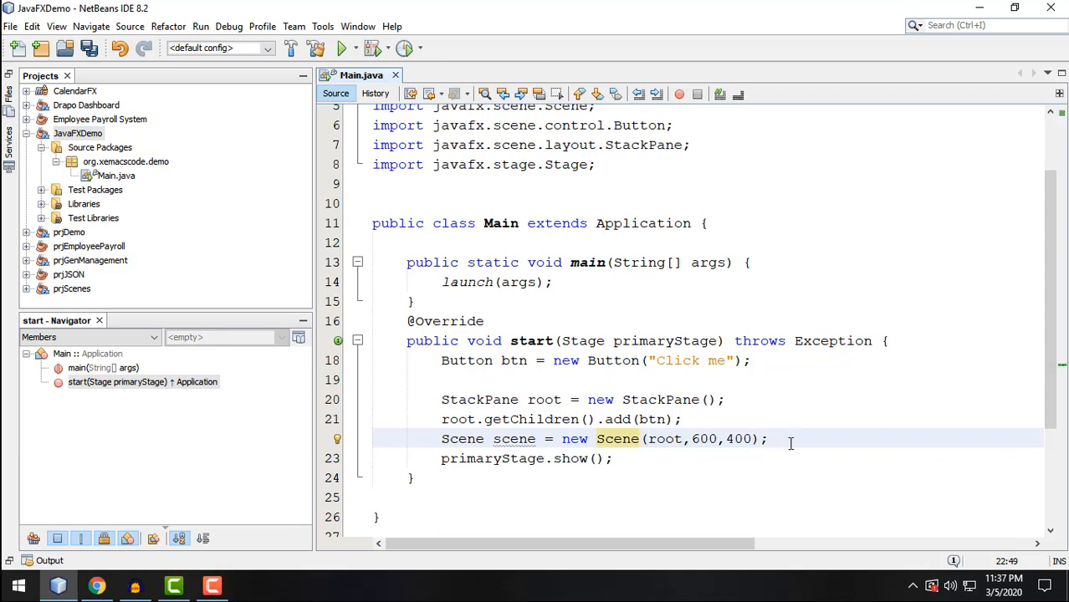
Set the scene with primaryStage.setScene(scene) and bring up the JavaFXDemo project's context menu.
{"action": "type", "text": "p"}
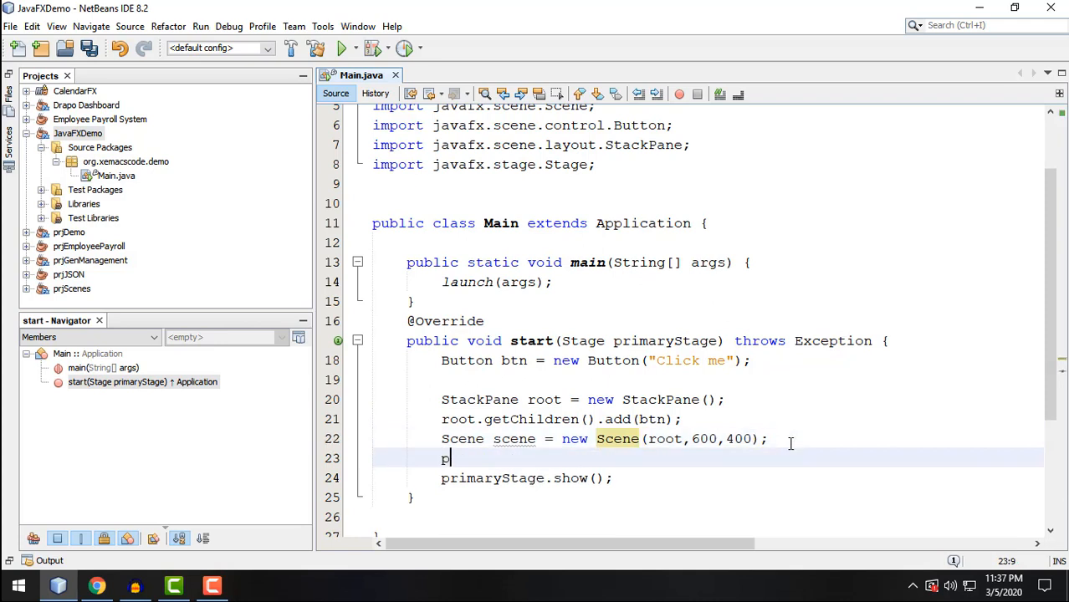
{"action": "type", "text": "rimaryStage.setScene();"}
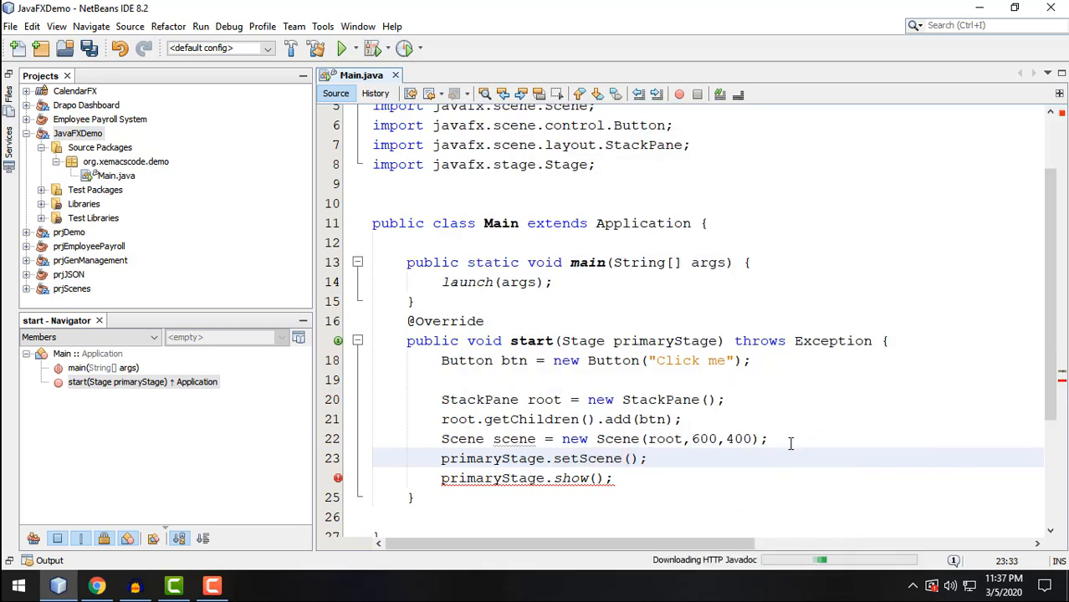
{"action": "type", "text": "scene"}
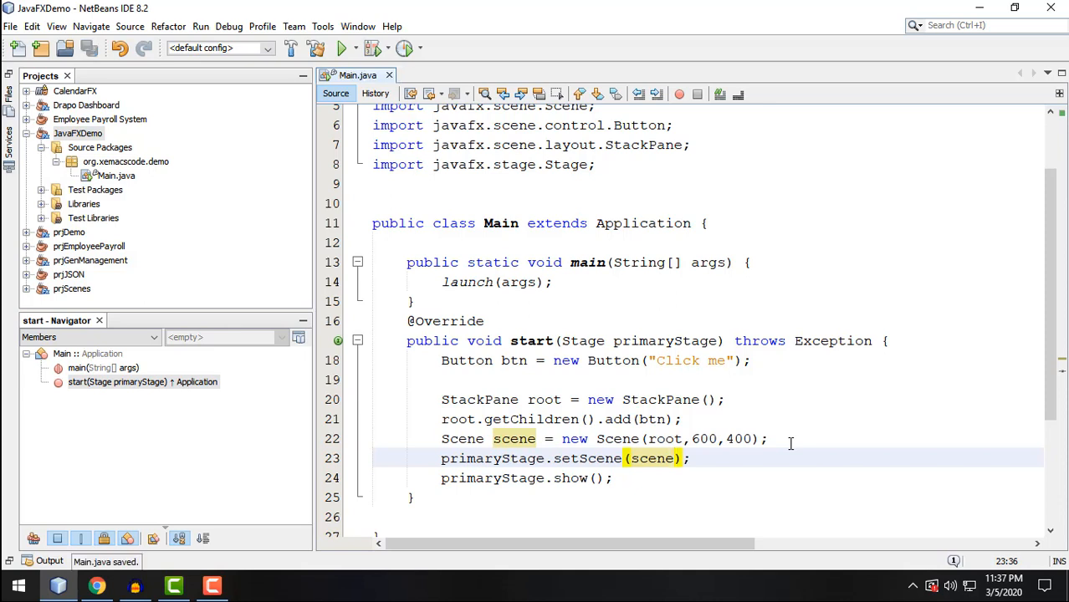
{"action": "right_click", "coordinate": [77, 133]}
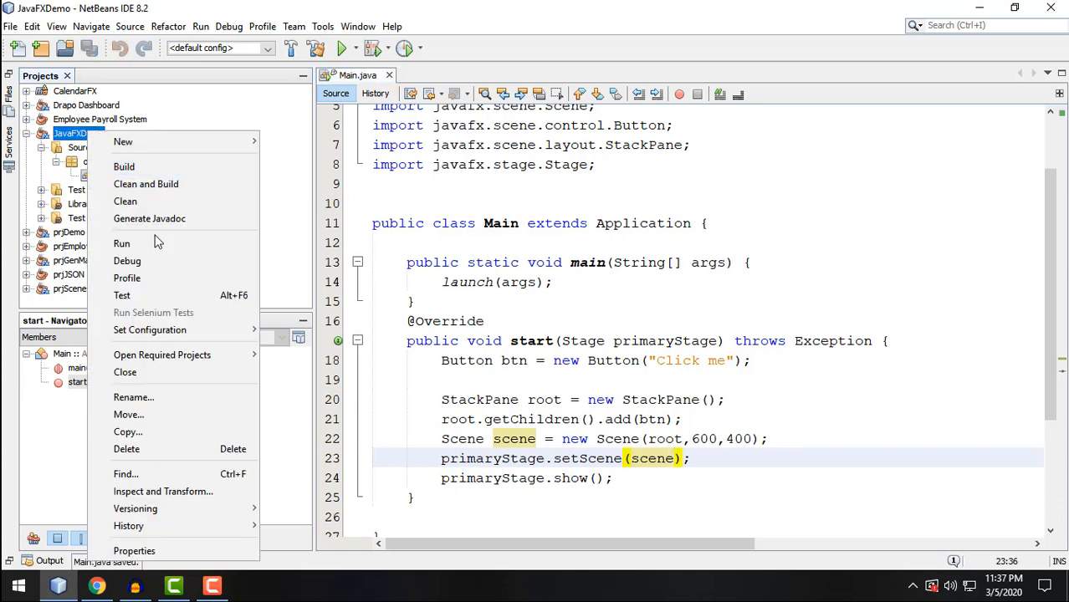
Run JavaFXDemo, view the 600×400 window with its Click me button, then close it.
{"action": "left_click", "coordinate": [122, 242]}
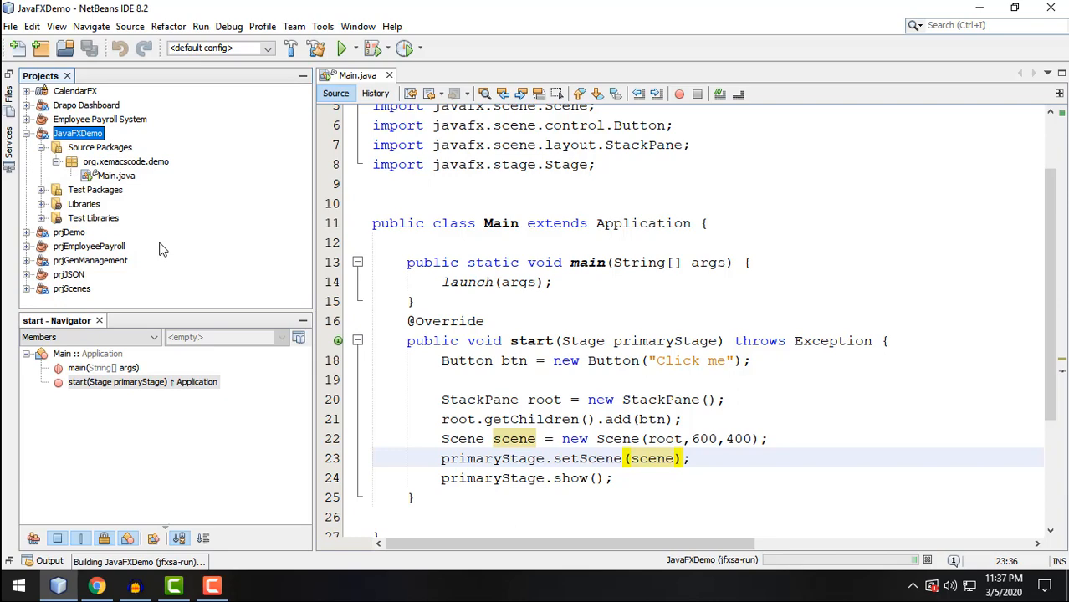
{"action": "left_click", "coordinate": [342, 47]}
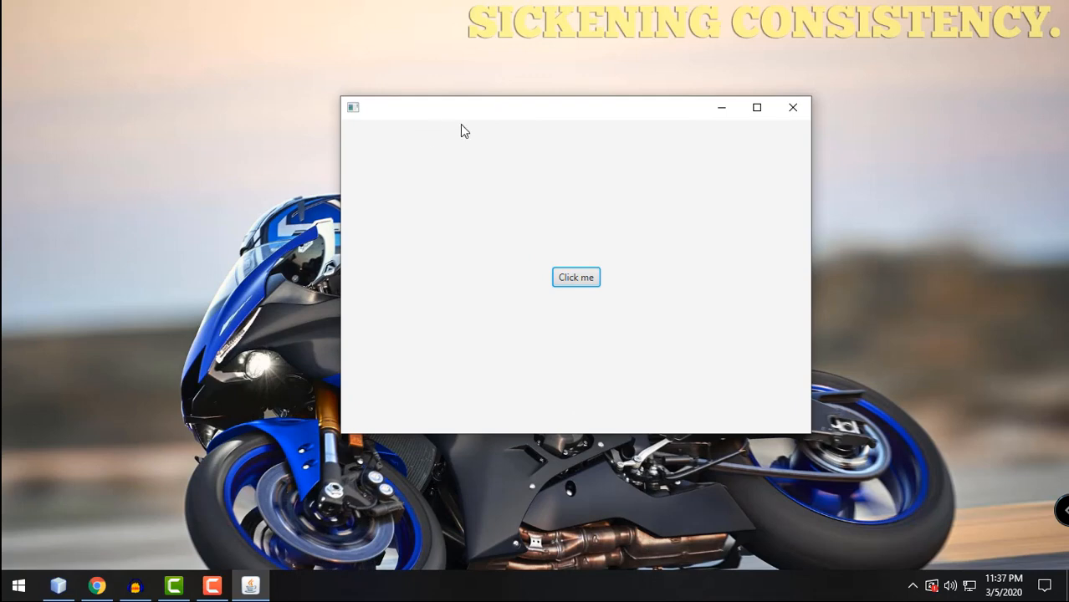
{"action": "mouse_move", "coordinate": [426, 101]}
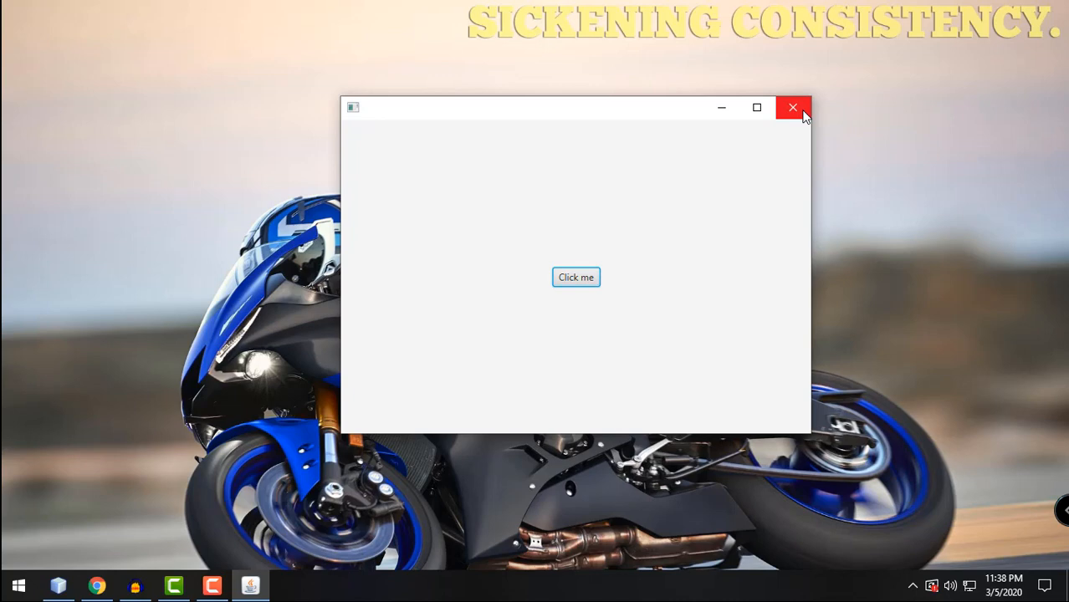
{"action": "mouse_move", "coordinate": [661, 228]}
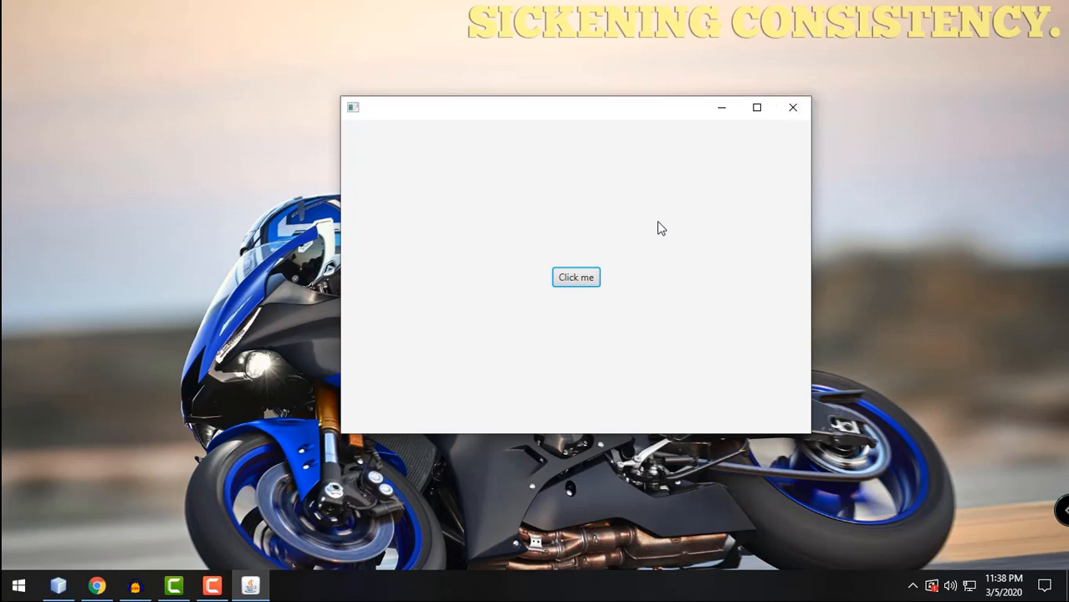
{"action": "mouse_move", "coordinate": [875, 110]}
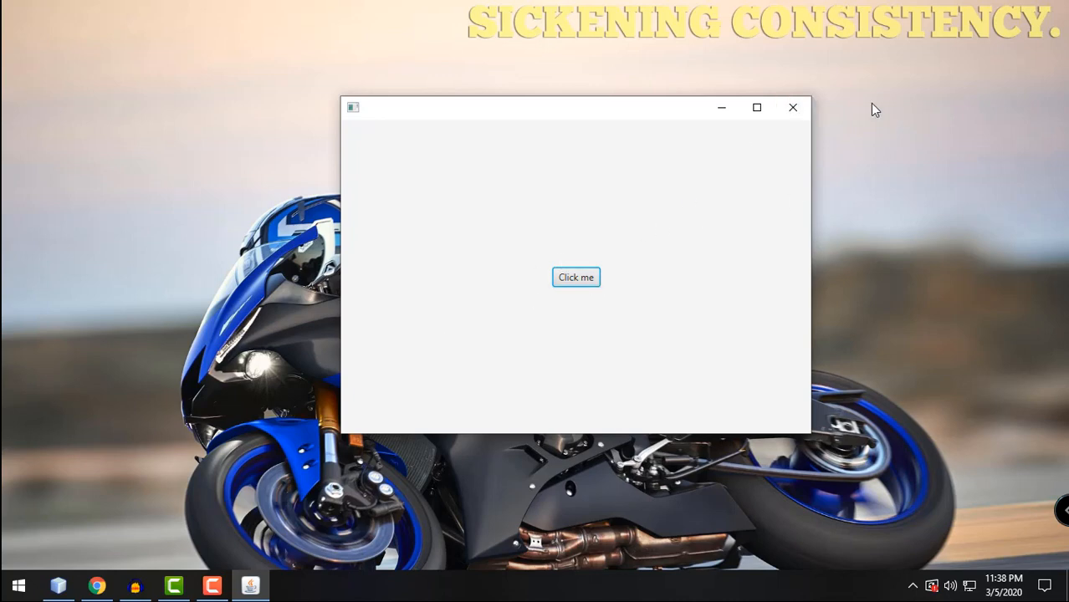
{"action": "mouse_move", "coordinate": [787, 132]}
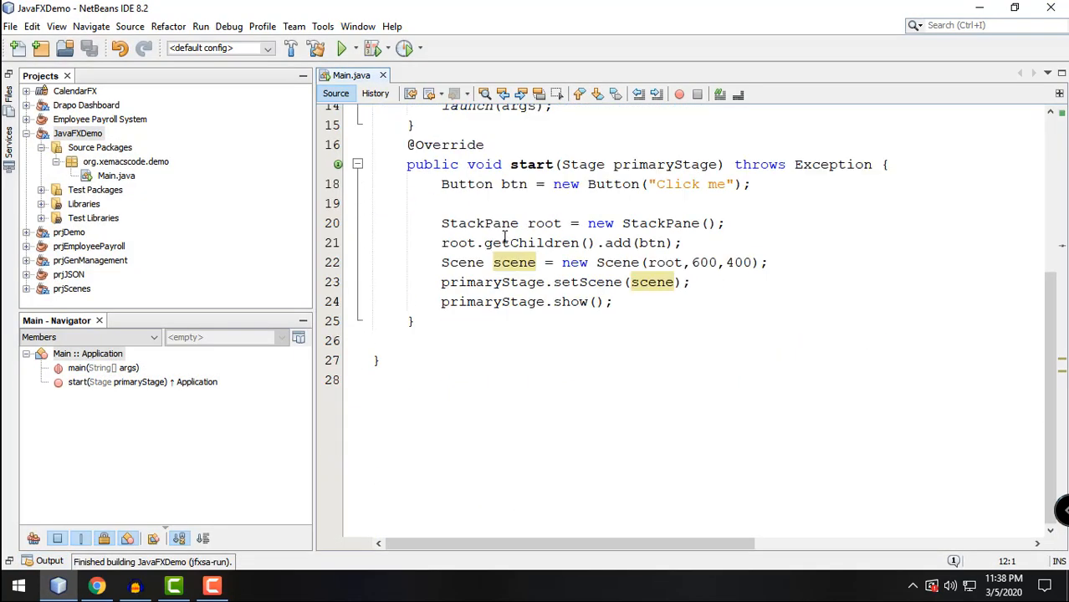
Below the Button declaration, write btn.setOnAction(new EventHandler<ActionEvent>(){.
{"action": "left_click", "coordinate": [533, 302]}
{"action": "type", "text": "btn."}
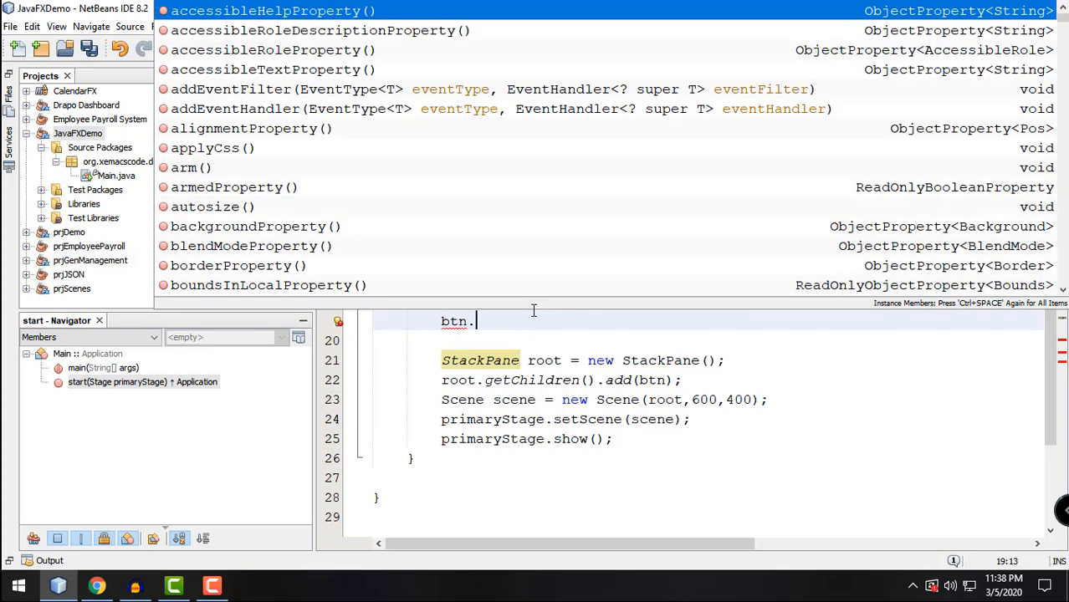
{"action": "type", "text": "setOnAction(new EventHandler);"}
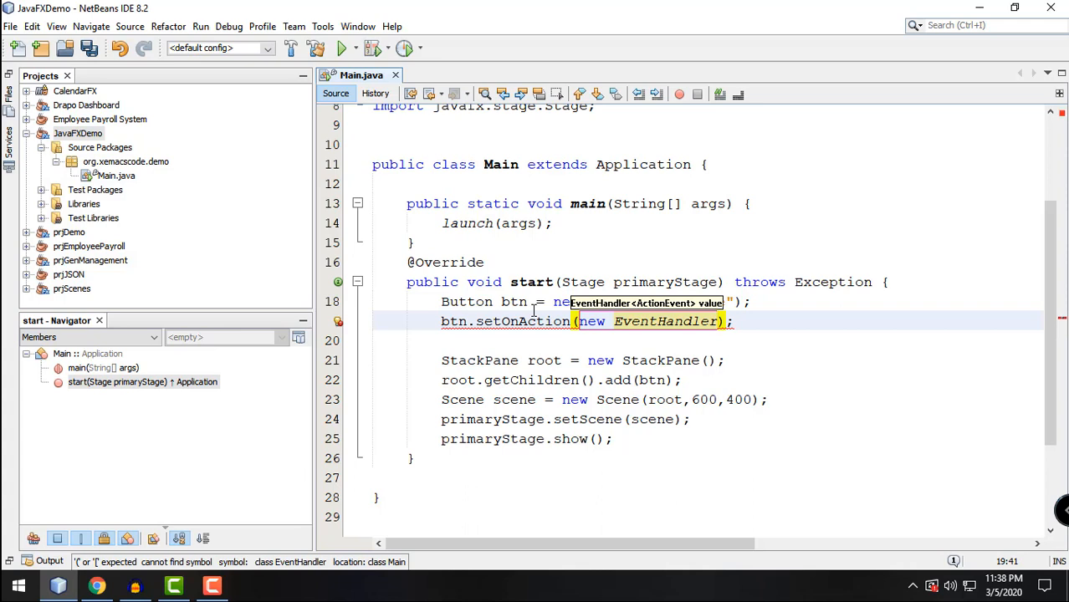
{"action": "type", "text": "<a"}
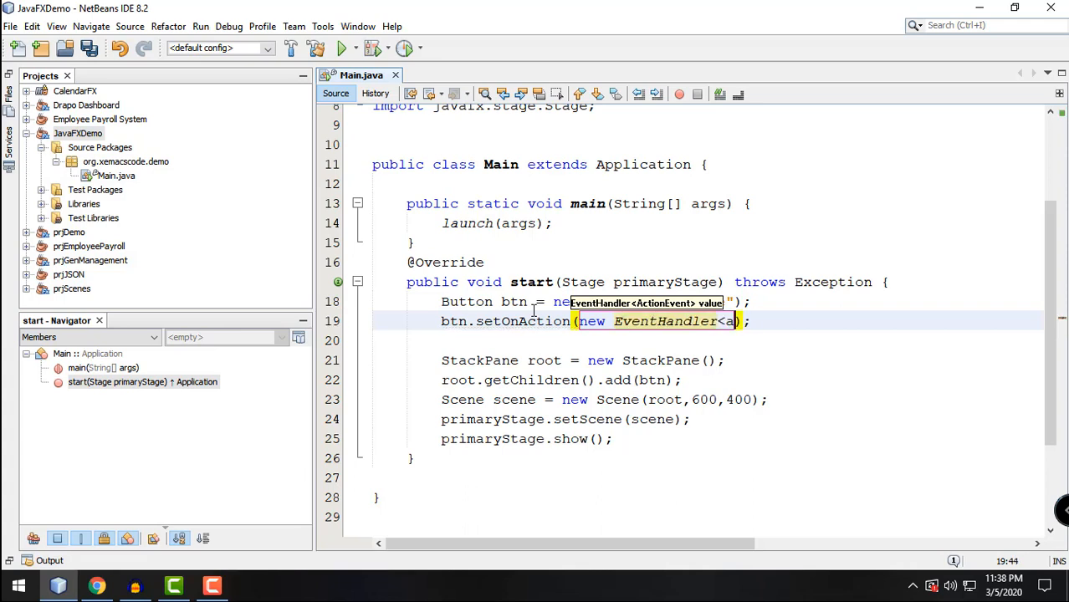
{"action": "type", "text": "ctionEvent>"}
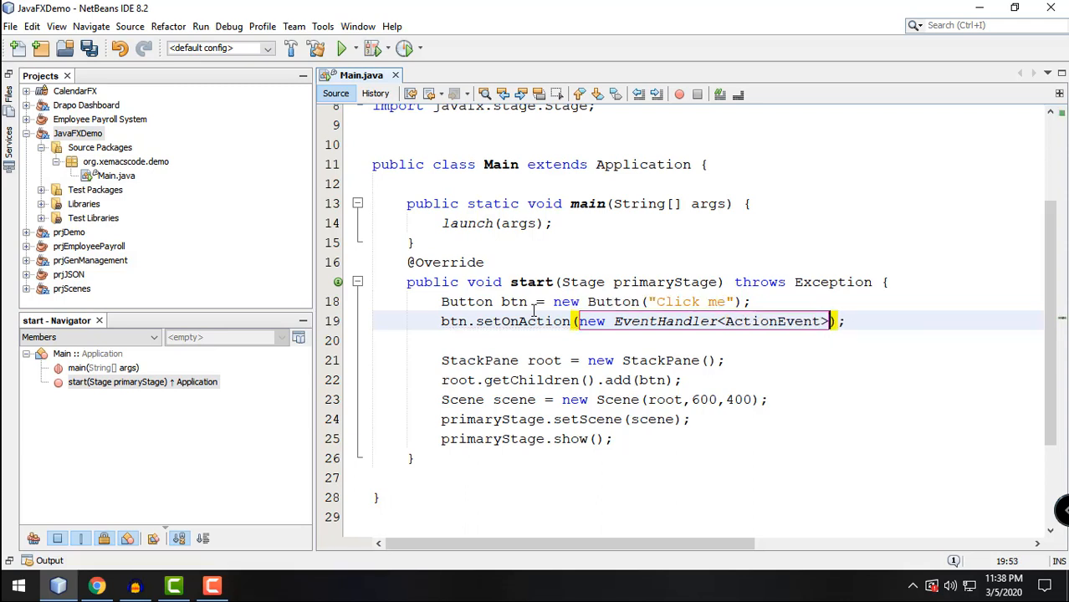
{"action": "type", "text": "()"}
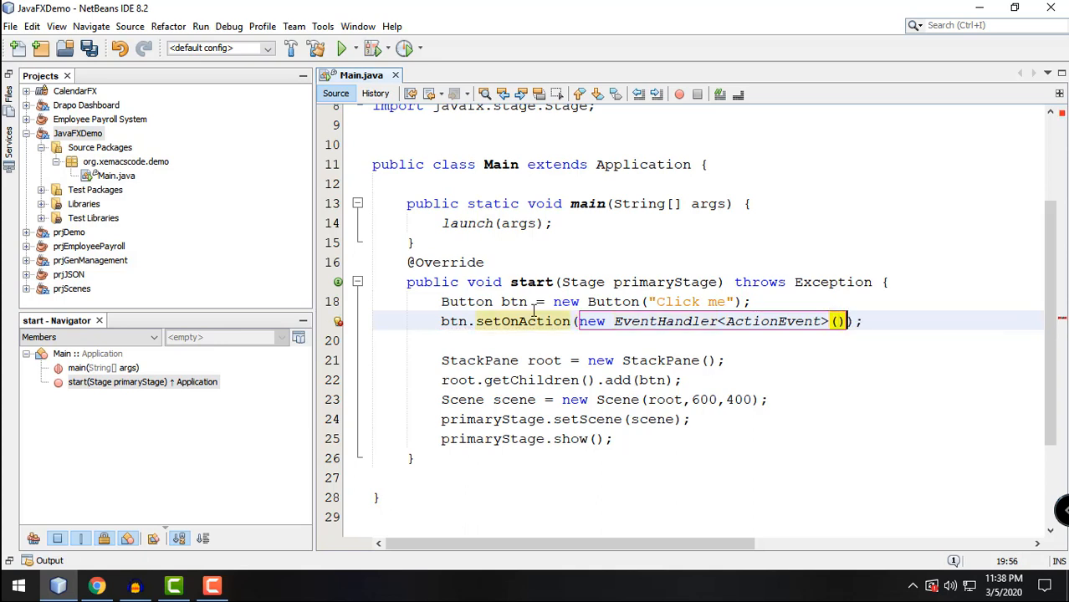
{"action": "type", "text": "{"}
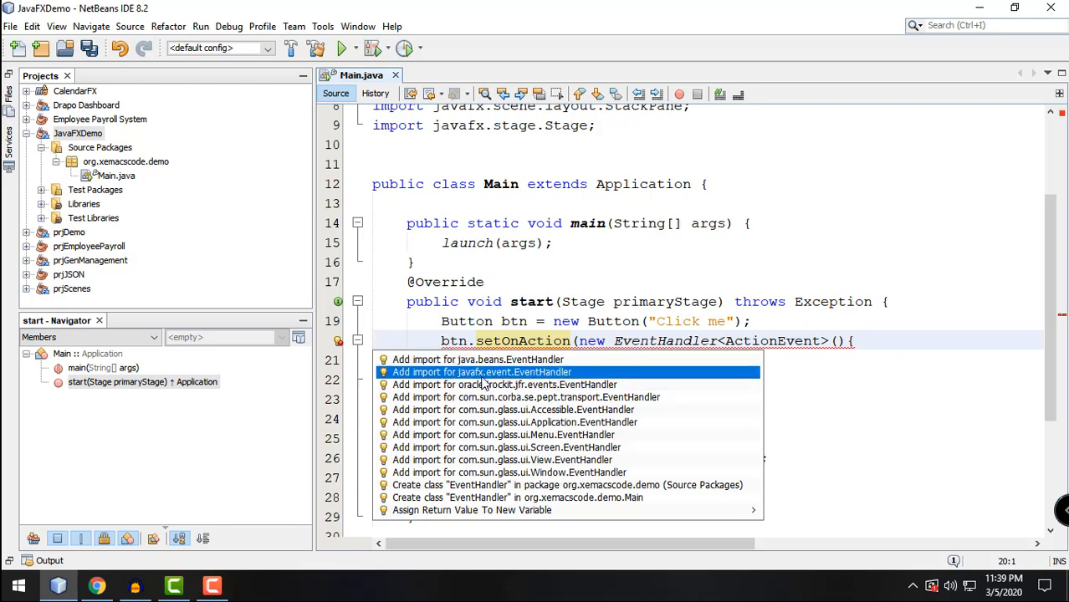
Import javafx.event.EventHandler and implement the abstract handle(ActionEvent event) method.
{"action": "left_click", "coordinate": [481, 371]}
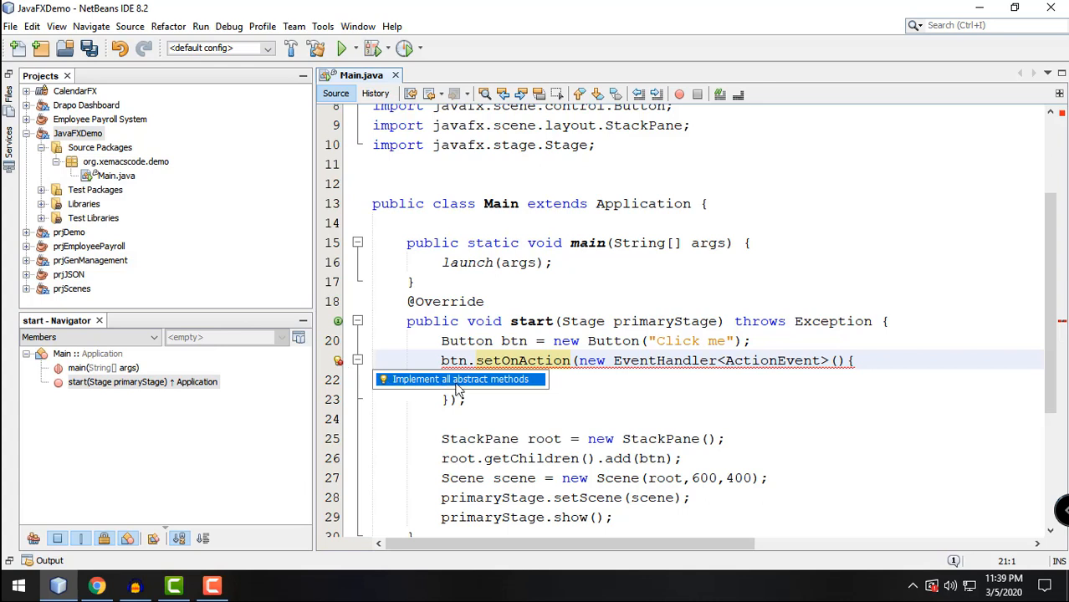
{"action": "left_click", "coordinate": [460, 379]}
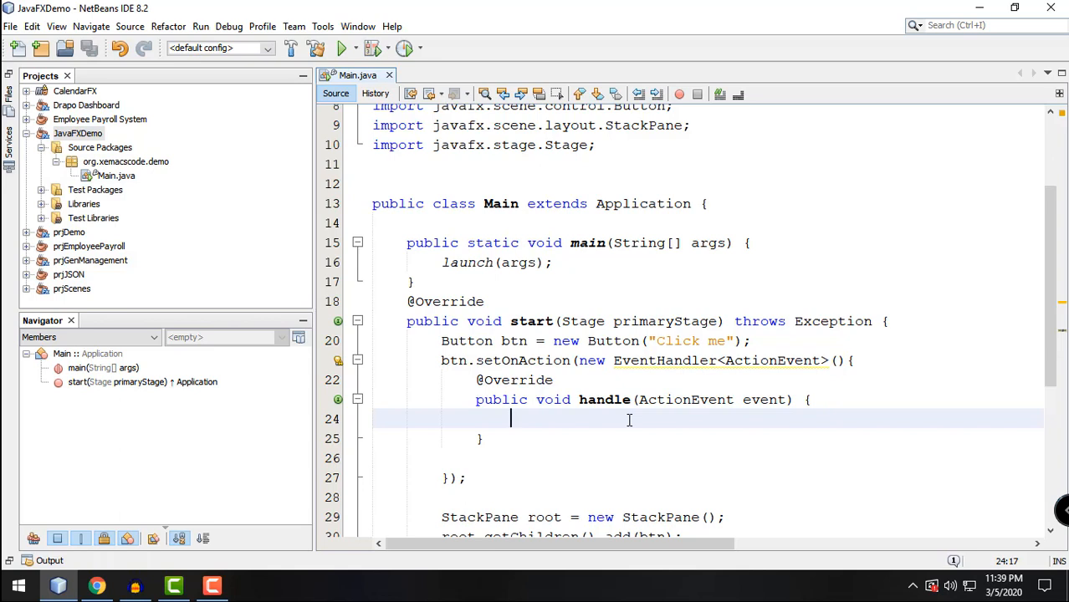
Make handle call System.out.println("You cliked the Button."); and save Main.java.
{"action": "type", "text": "System.out.println(\"\");"}
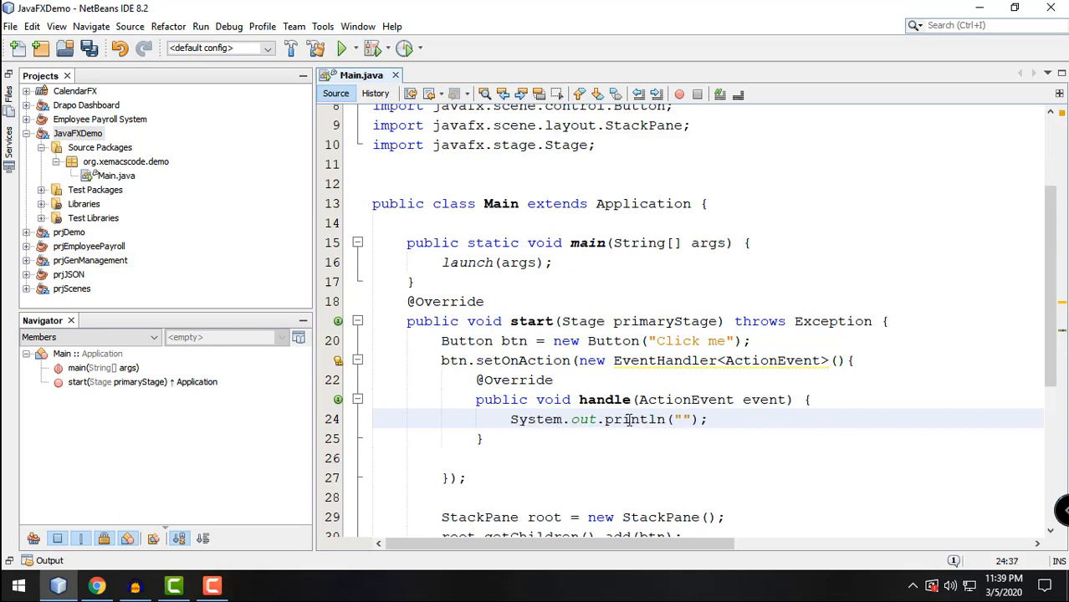
{"action": "type", "text": "You cli"}
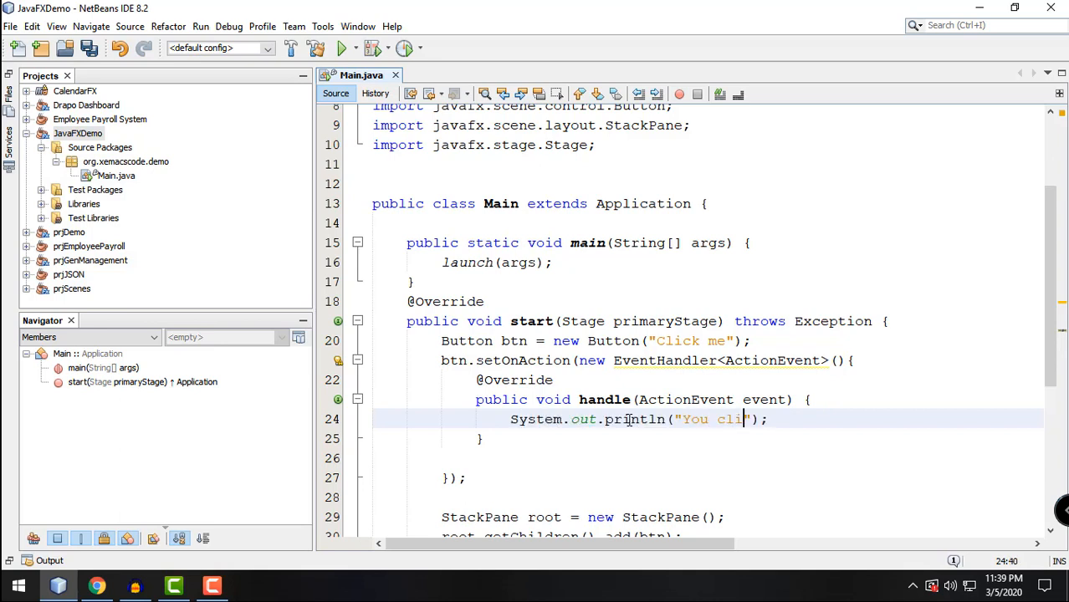
{"action": "type", "text": "ked the"}
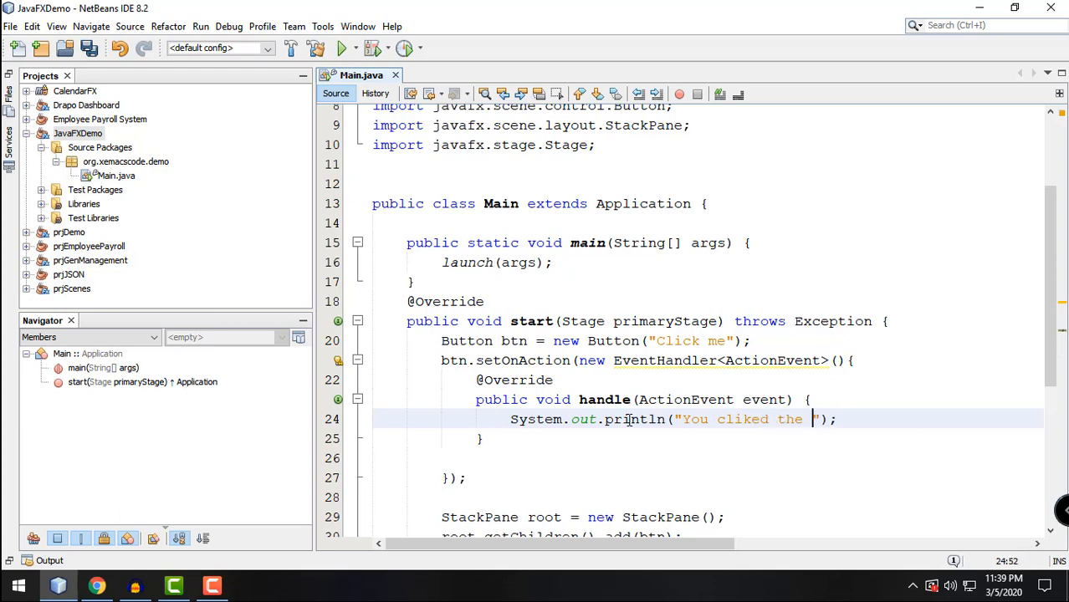
{"action": "type", "text": "Button."}
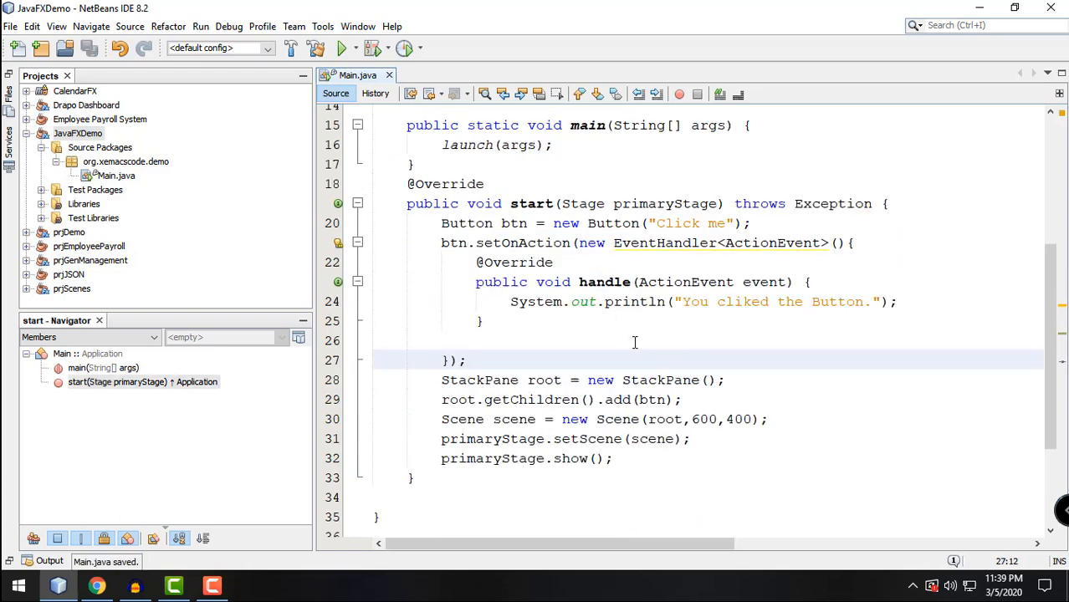
Run JavaFXDemo, click Click me to print "You cliked the Button.", then close the app.
{"action": "right_click", "coordinate": [77, 133]}
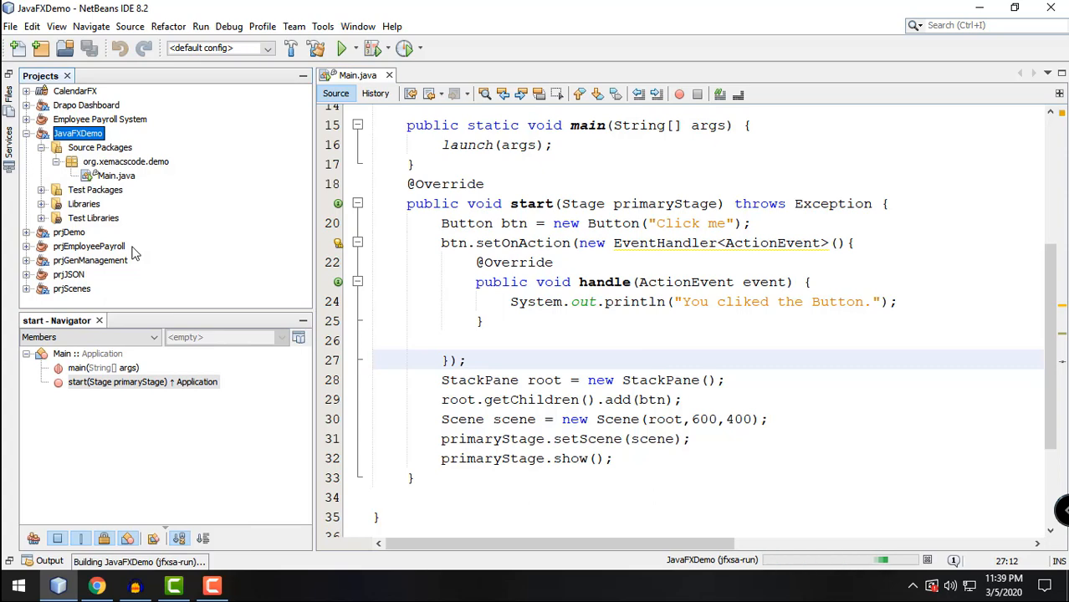
{"action": "left_click", "coordinate": [342, 47]}
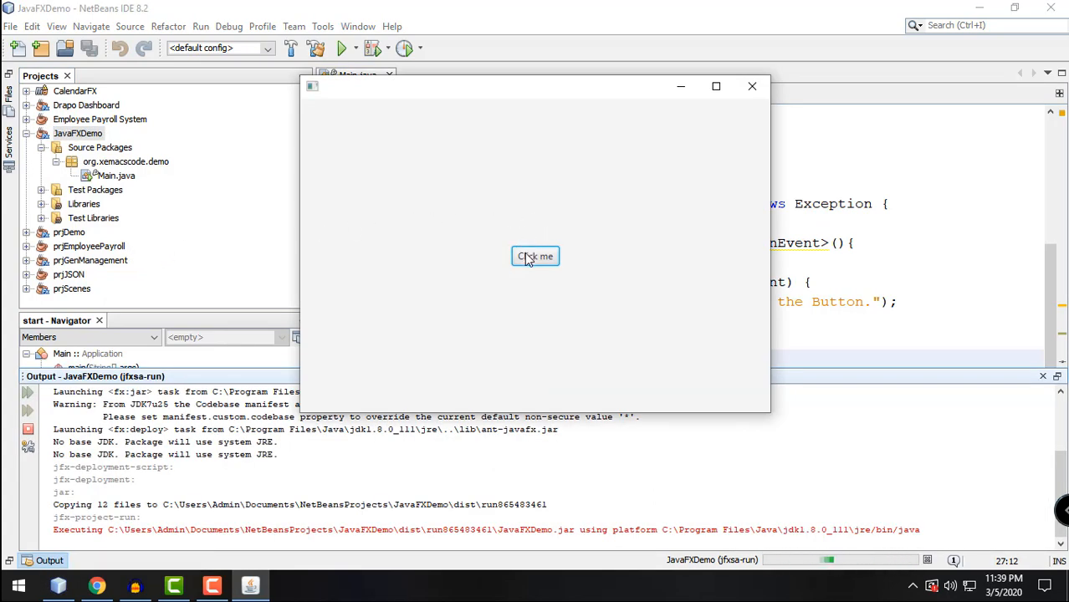
{"action": "left_click", "coordinate": [534, 256]}
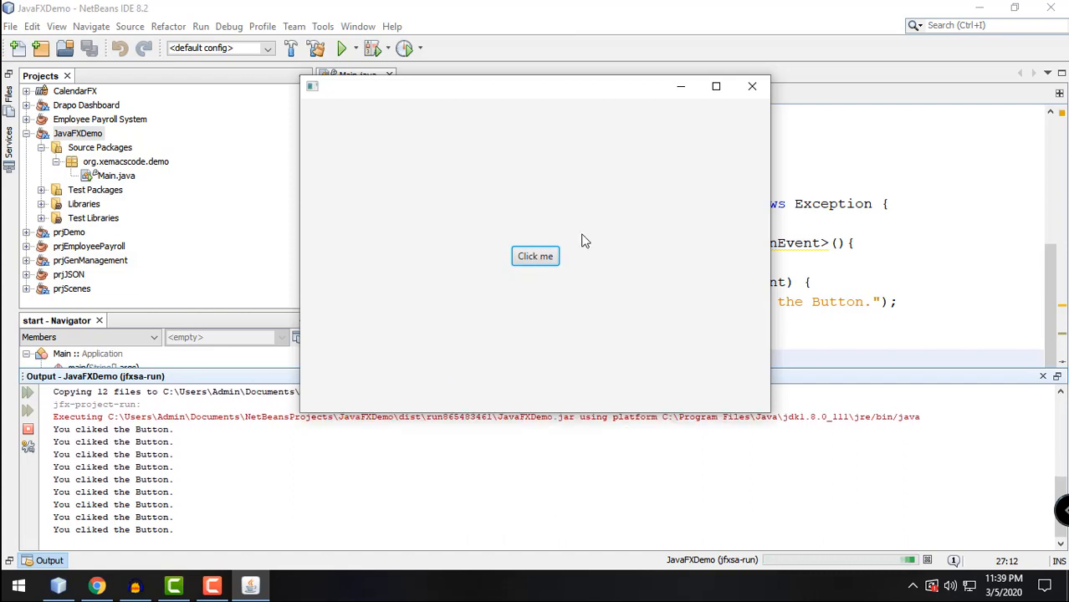
{"action": "left_click", "coordinate": [751, 85]}
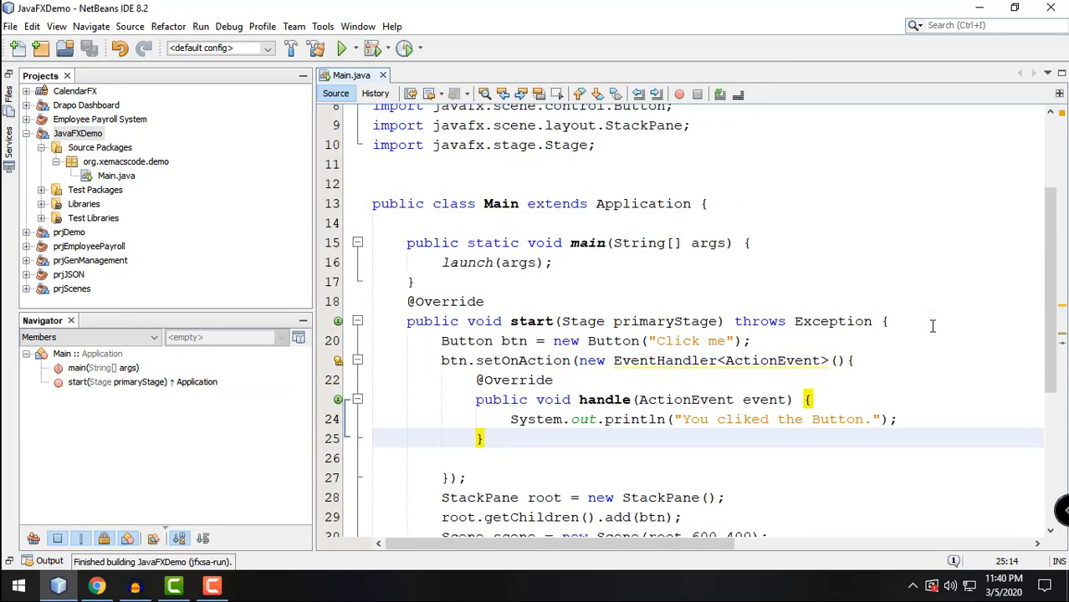
{"action": "scroll", "scroll_direction": "down", "scroll_amount": 3}
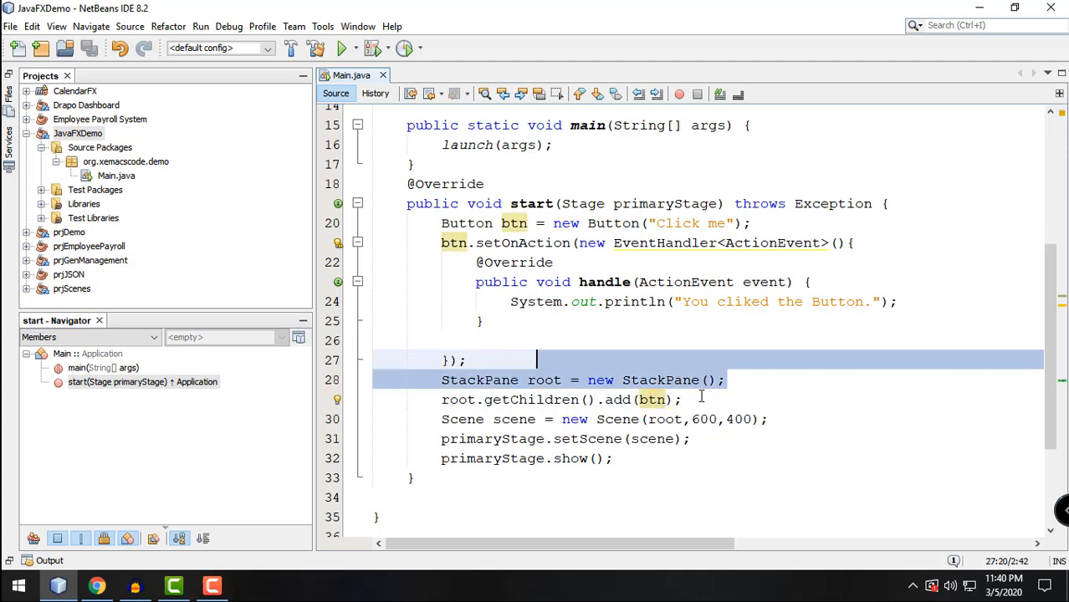
{"action": "left_click", "coordinate": [463, 419]}
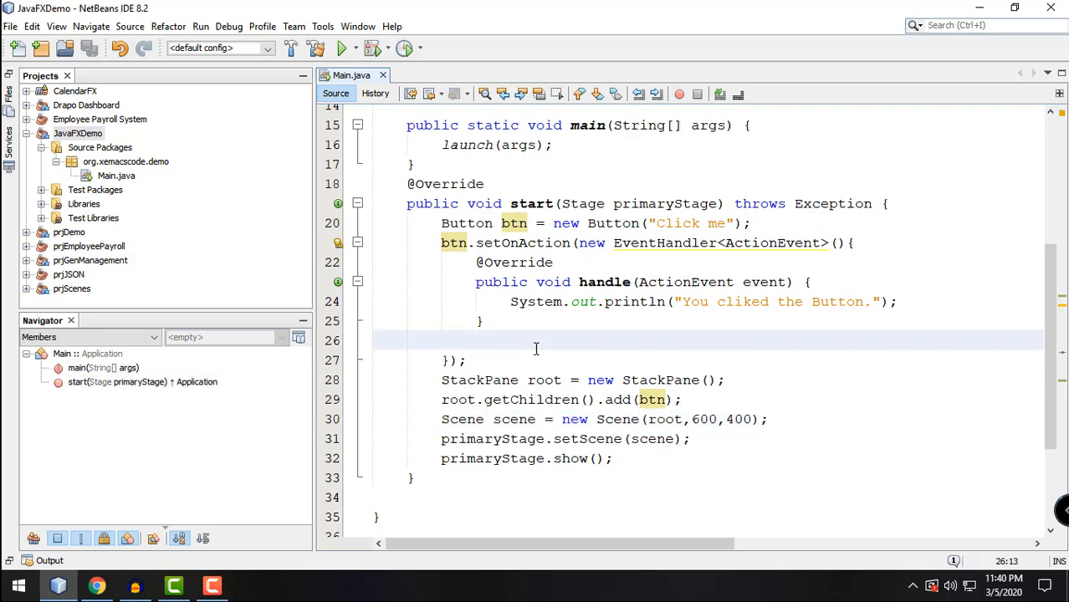
{"action": "scroll", "scroll_direction": "down", "scroll_amount": 3}
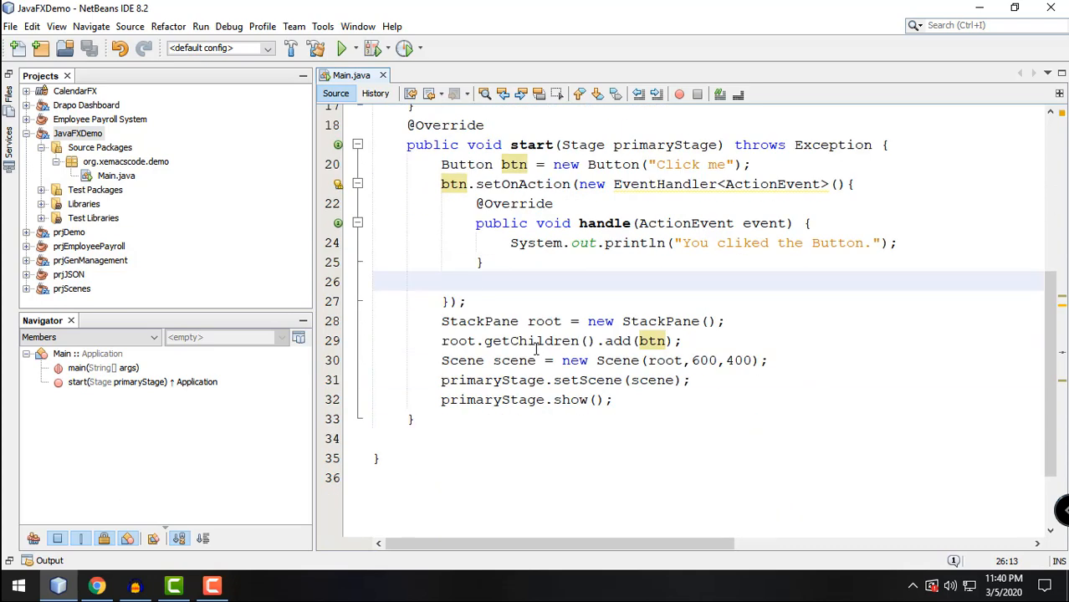
{"action": "scroll", "scroll_direction": "up", "scroll_amount": 3}
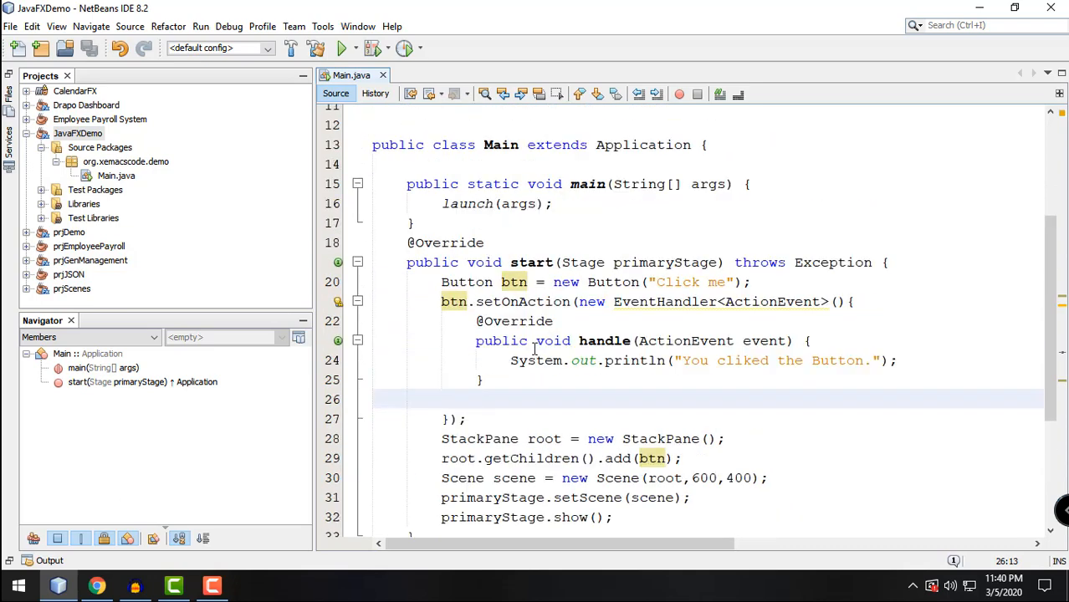